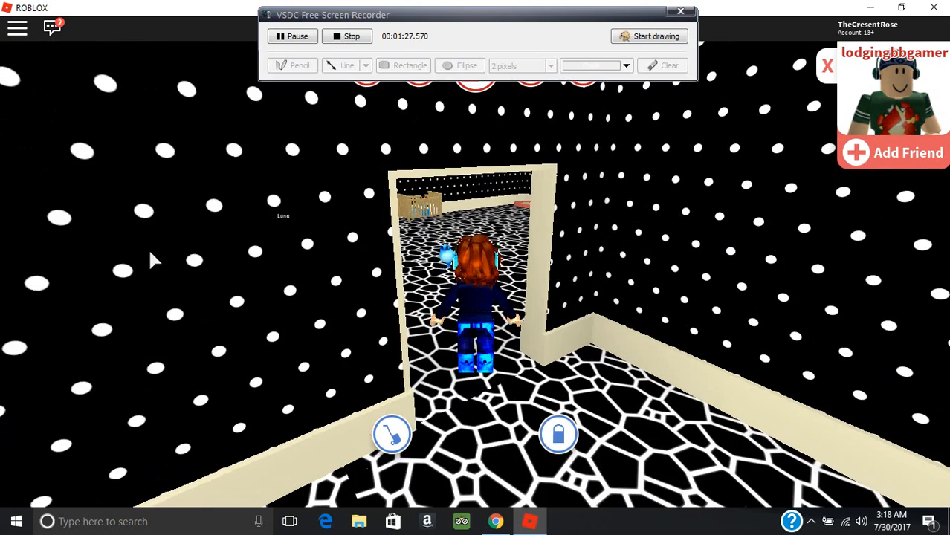
Send the nearby player a friend request and answer the confirmation prompt.
{"action": "left_click", "coordinate": [892, 153]}
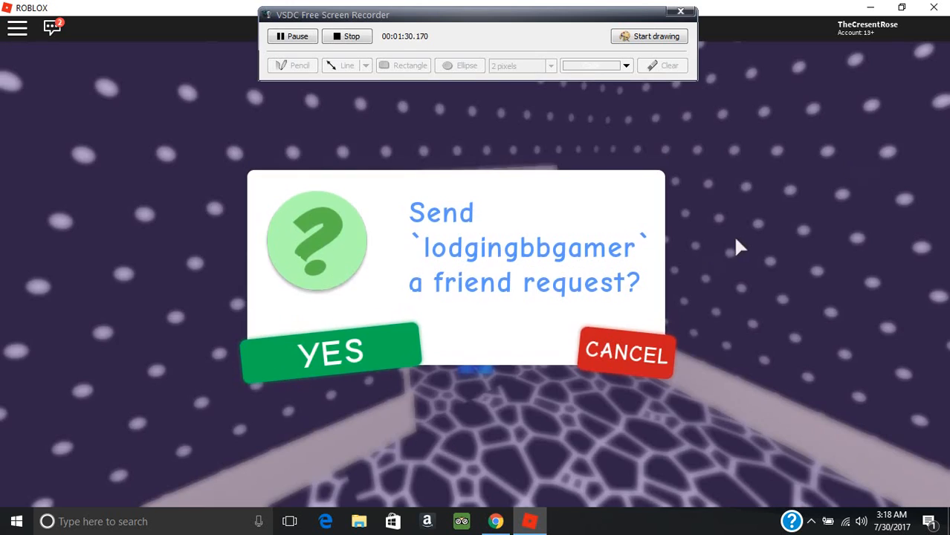
{"action": "left_click", "coordinate": [331, 351]}
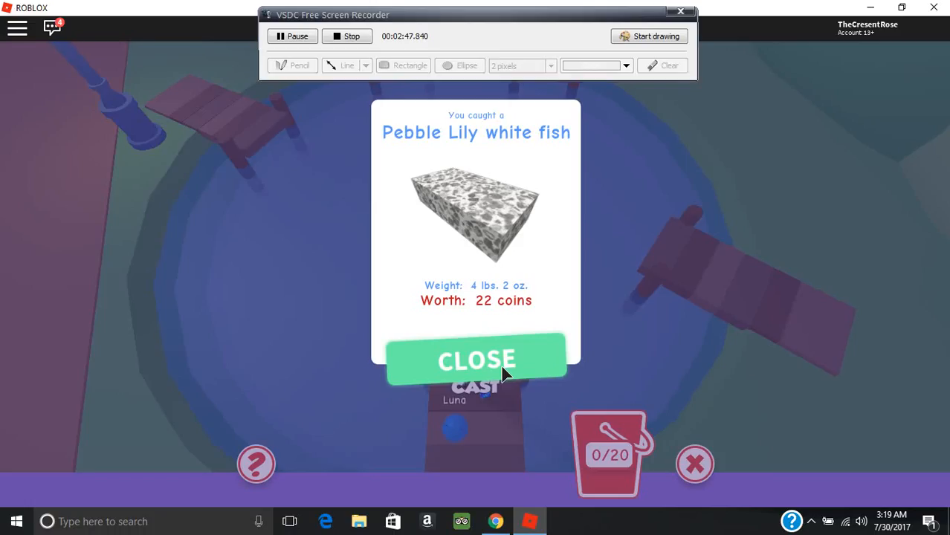
Close the Pebble Lily white fish catch card to return to walking in town.
{"action": "left_click", "coordinate": [476, 360]}
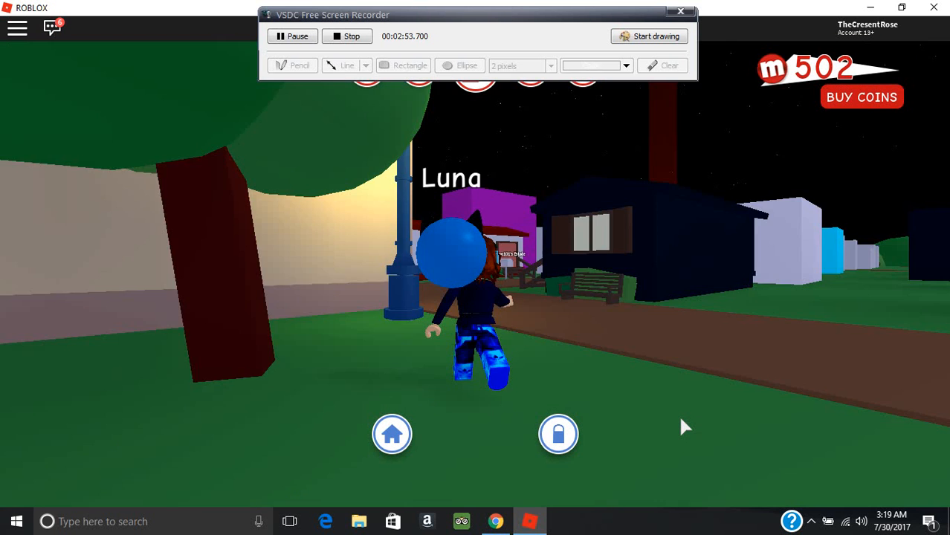
Walk the avatar through town to the estate's furniture shop.
{"action": "key", "text": "w"}
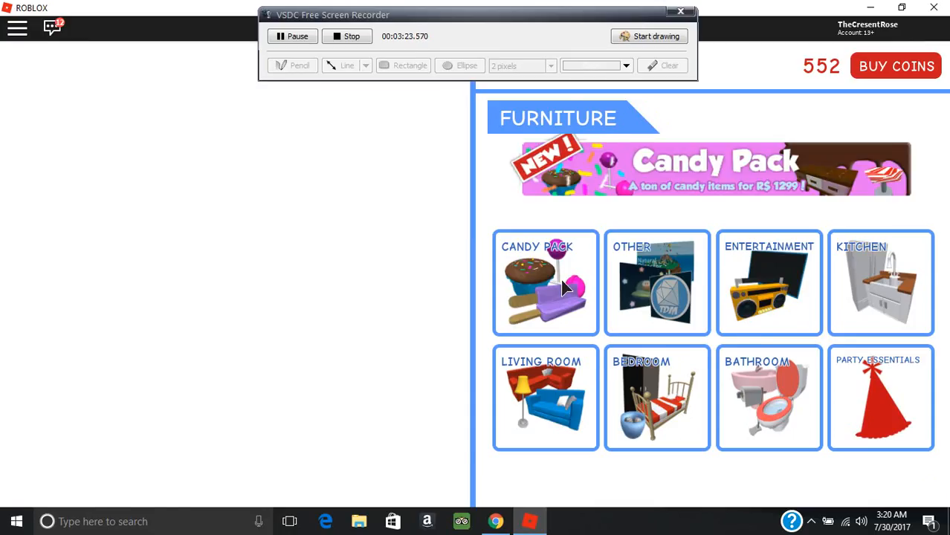
Page through every Candy Pack item up to the 6,000-coin bonus, then go back.
{"action": "left_click", "coordinate": [545, 282]}
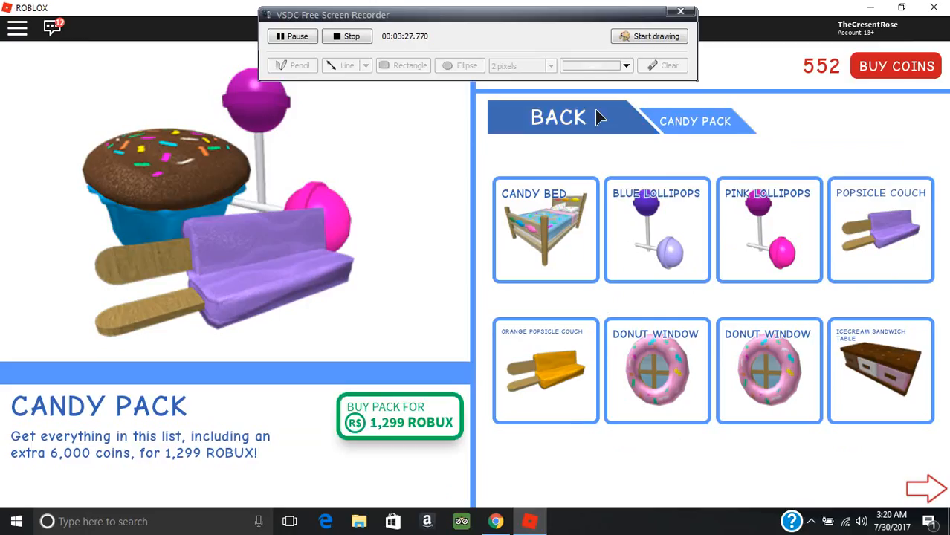
{"action": "left_click", "coordinate": [926, 487]}
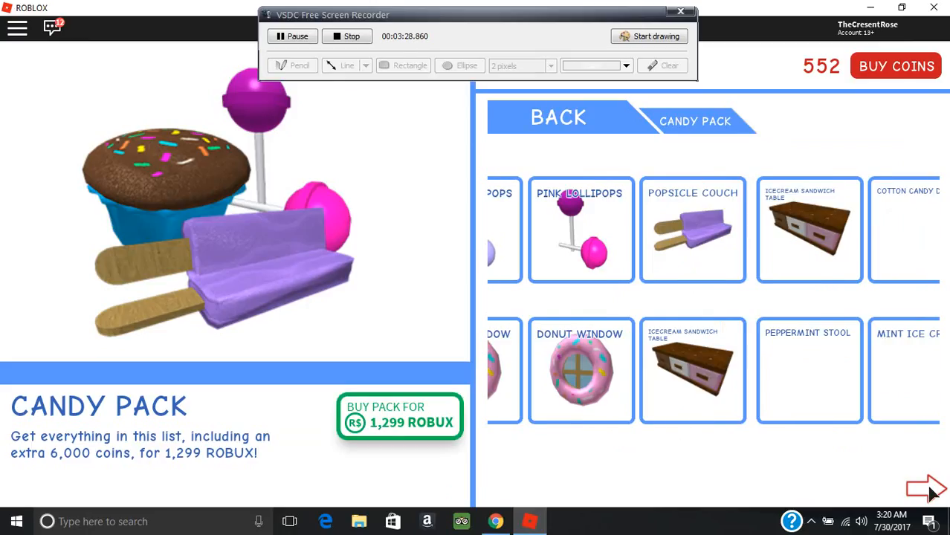
{"action": "left_click", "coordinate": [928, 489]}
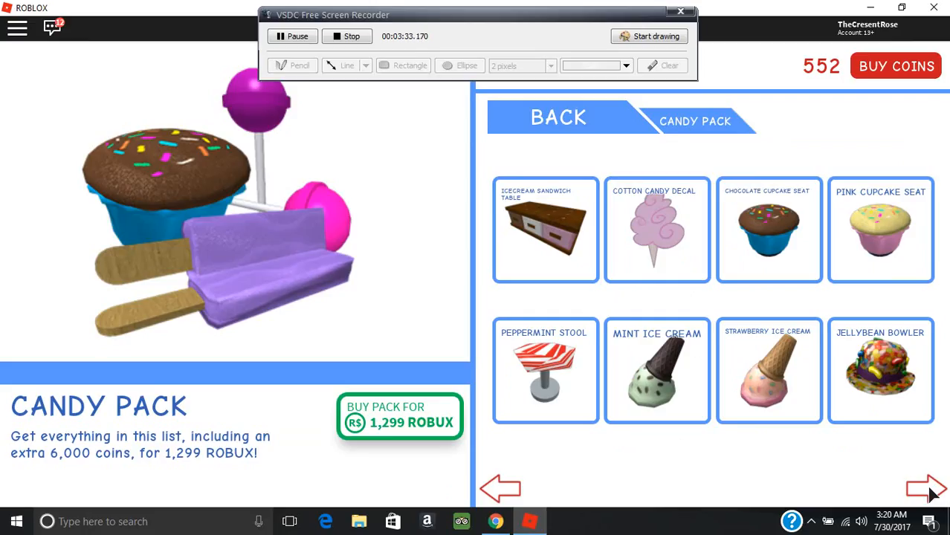
{"action": "left_click", "coordinate": [926, 489]}
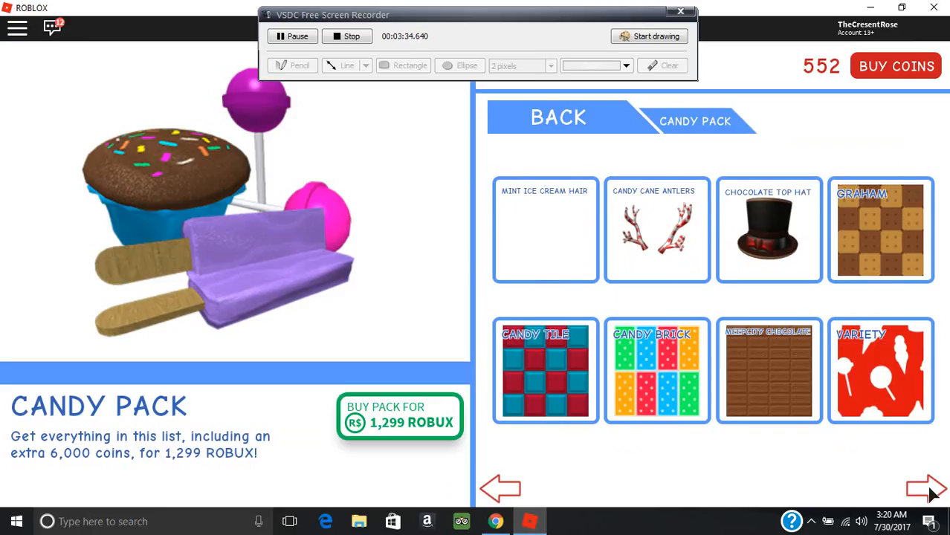
{"action": "left_click", "coordinate": [928, 489]}
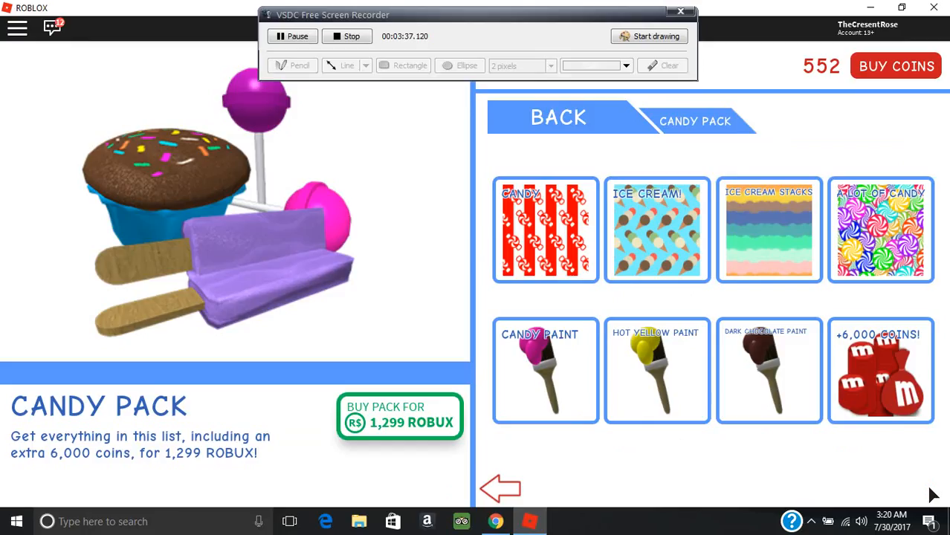
{"action": "mouse_move", "coordinate": [547, 117]}
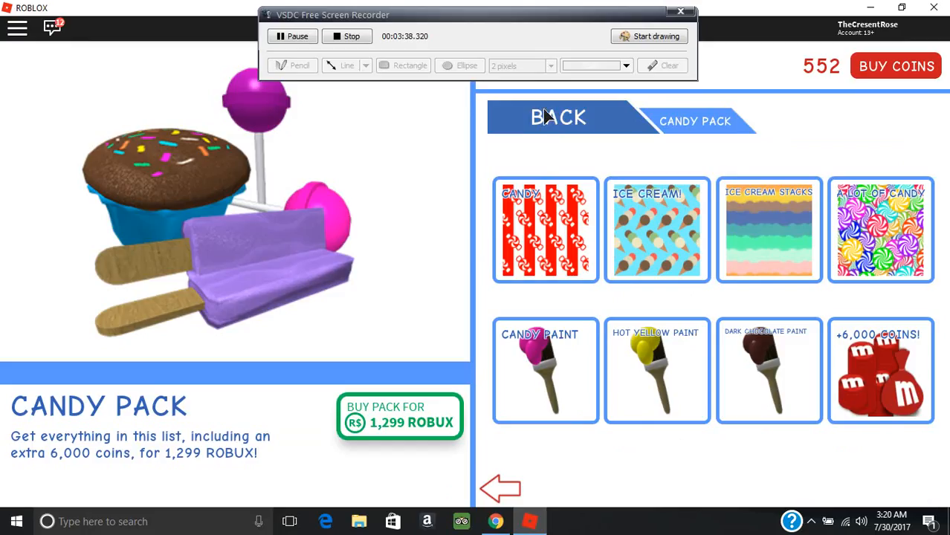
{"action": "left_click", "coordinate": [558, 117]}
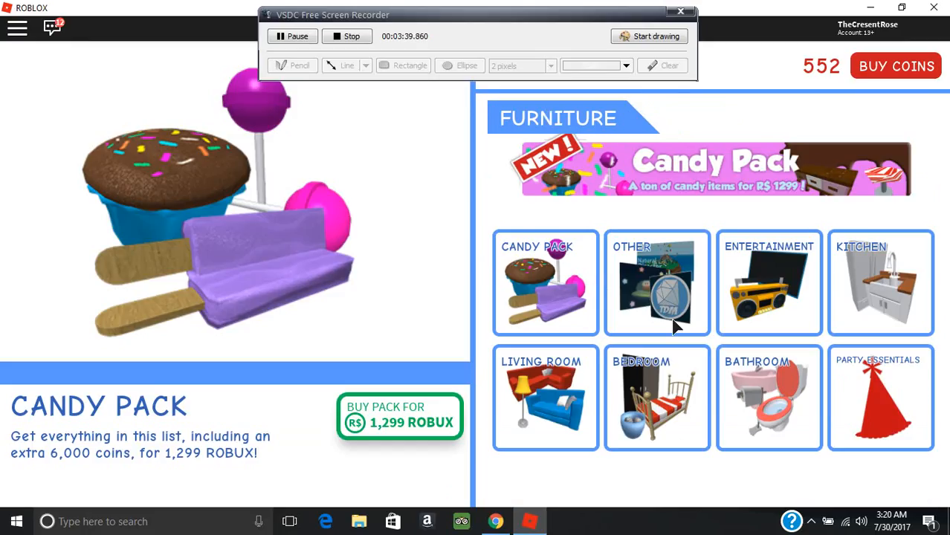
Browse all pages of Other posters, then return to the categories.
{"action": "left_click", "coordinate": [657, 283]}
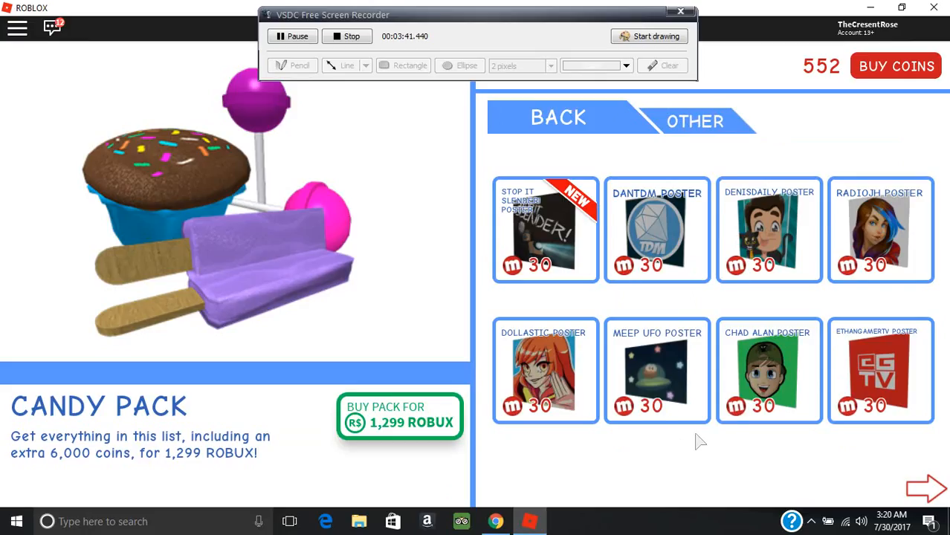
{"action": "mouse_move", "coordinate": [933, 499]}
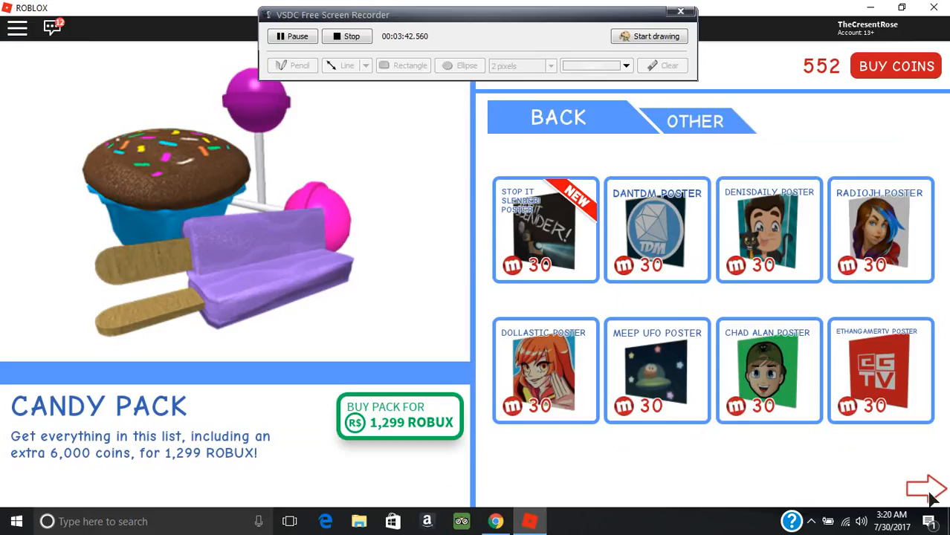
{"action": "left_click", "coordinate": [927, 489]}
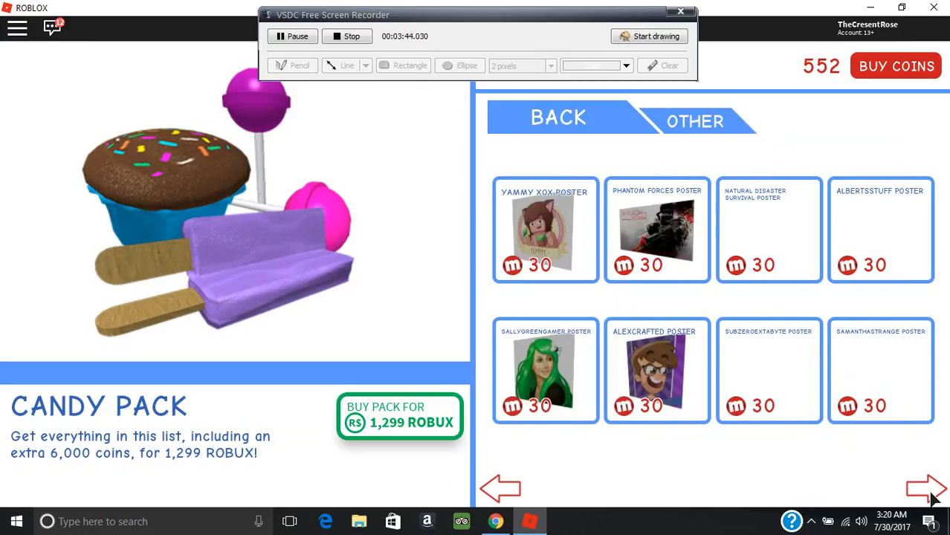
{"action": "left_click", "coordinate": [924, 489]}
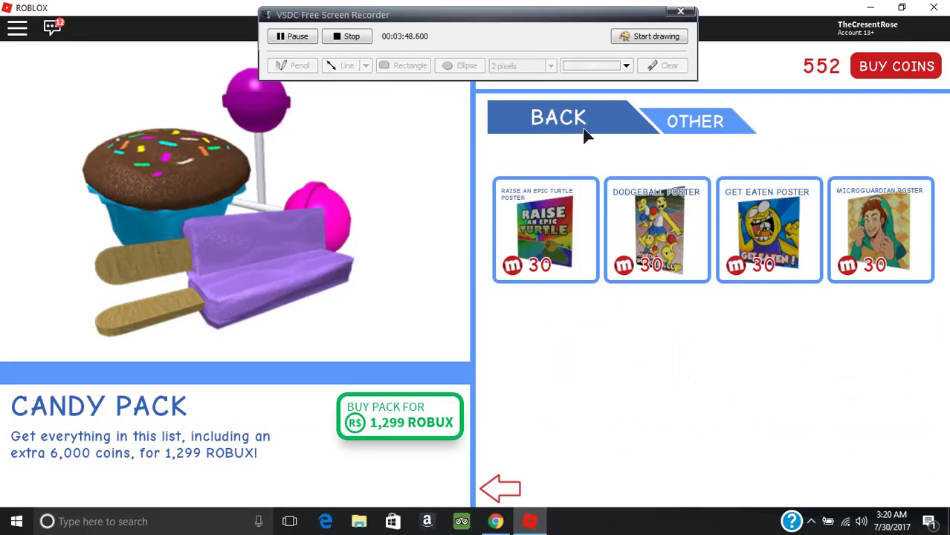
{"action": "left_click", "coordinate": [558, 117]}
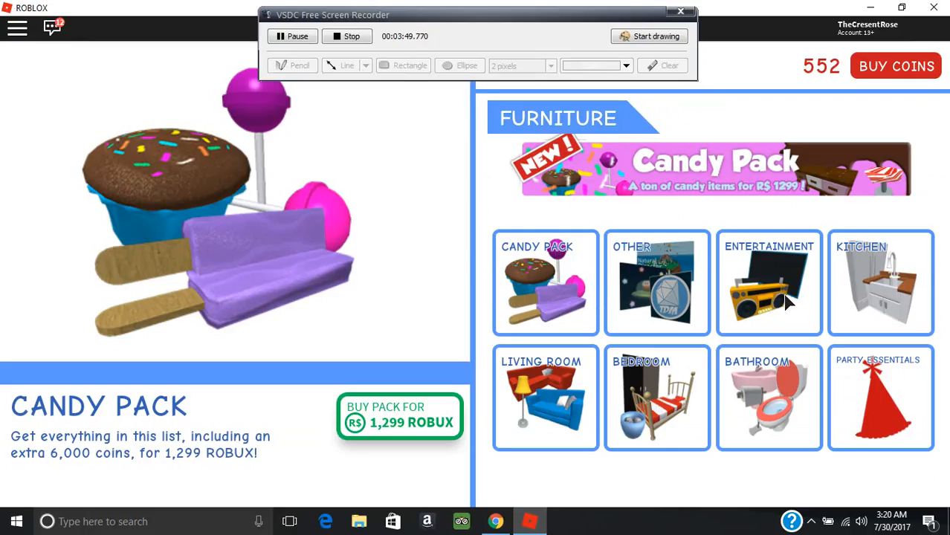
Browse the Entertainment items through to the whiteboard, then return to the categories.
{"action": "left_click", "coordinate": [769, 283]}
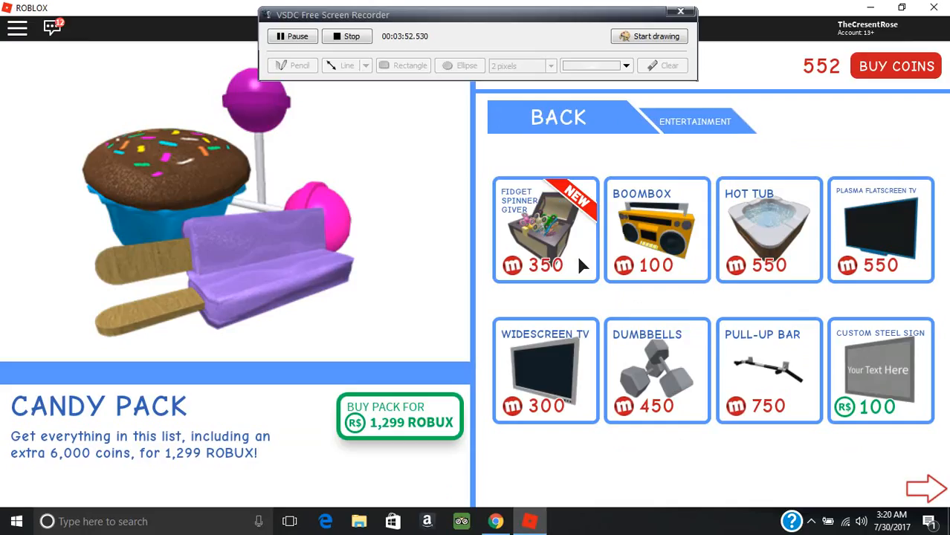
{"action": "mouse_move", "coordinate": [890, 498]}
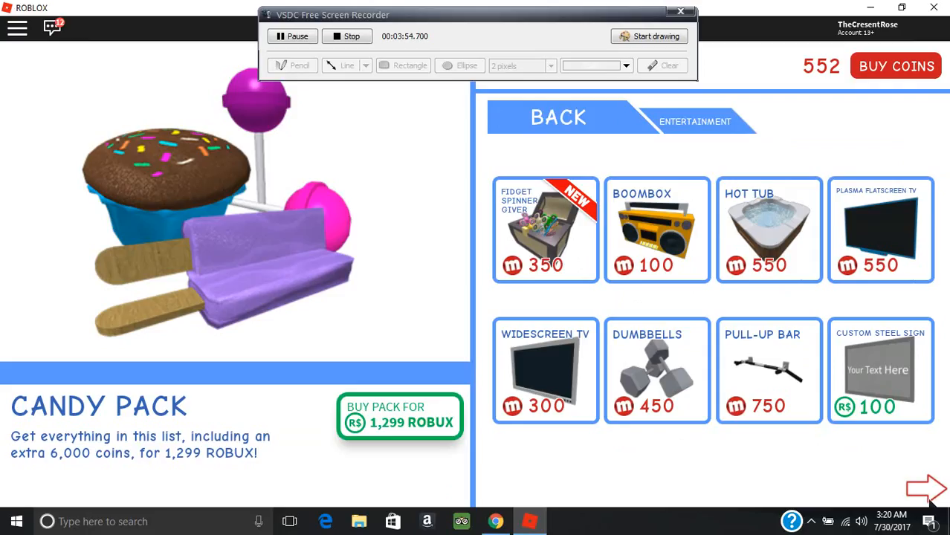
{"action": "left_click", "coordinate": [930, 488]}
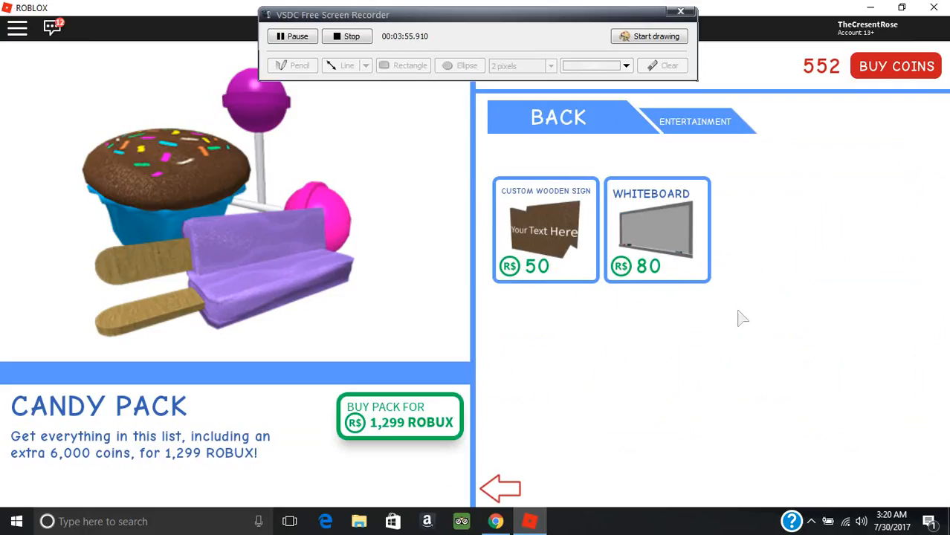
{"action": "mouse_move", "coordinate": [573, 117]}
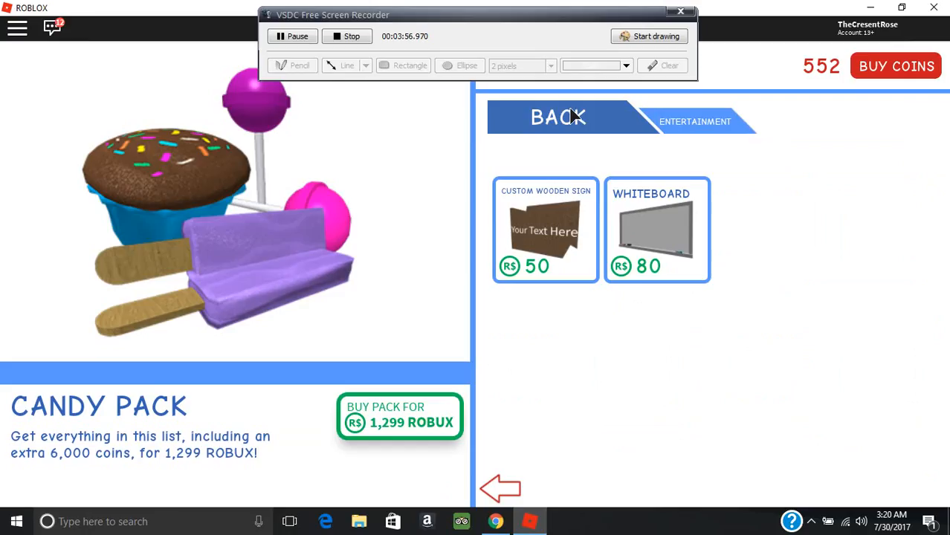
{"action": "left_click", "coordinate": [558, 117]}
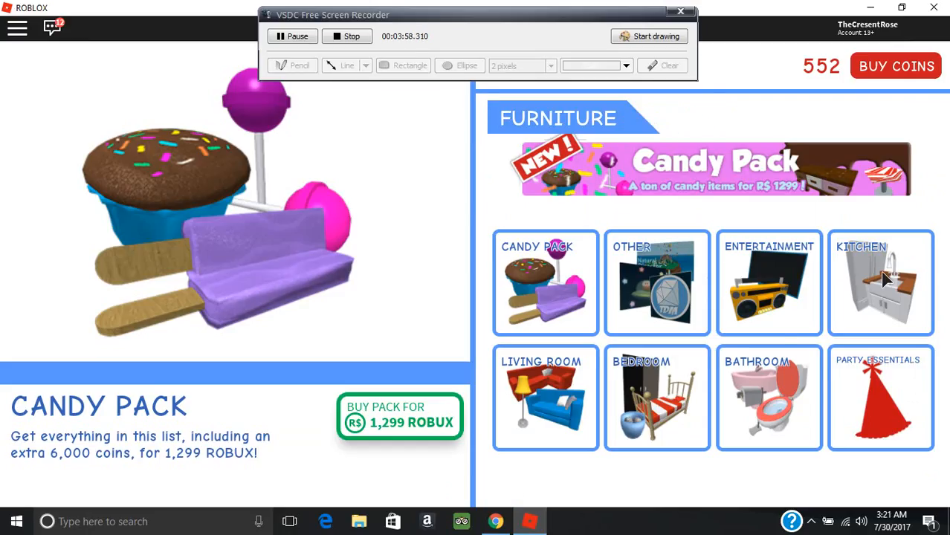
Browse the Kitchen and Living Room furniture listings, returning to the categories.
{"action": "left_click", "coordinate": [881, 283]}
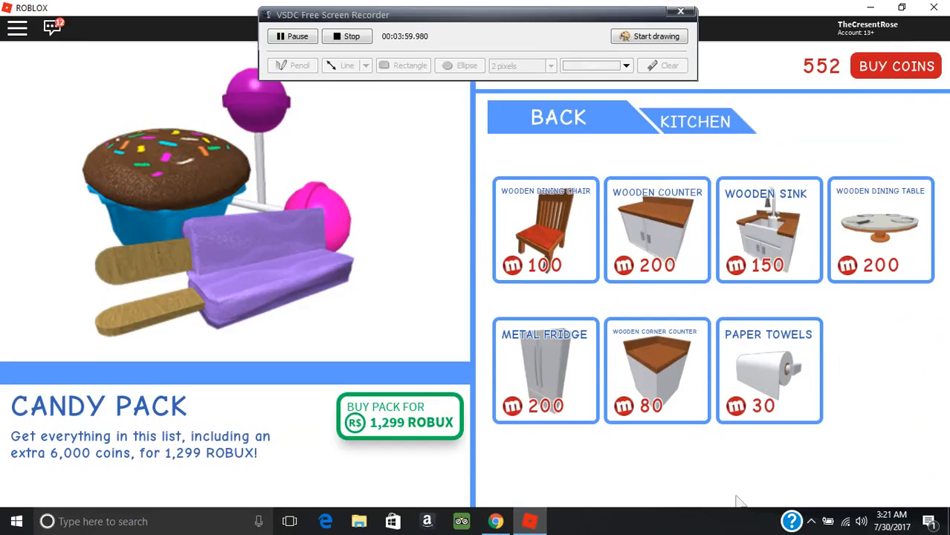
{"action": "mouse_move", "coordinate": [637, 308]}
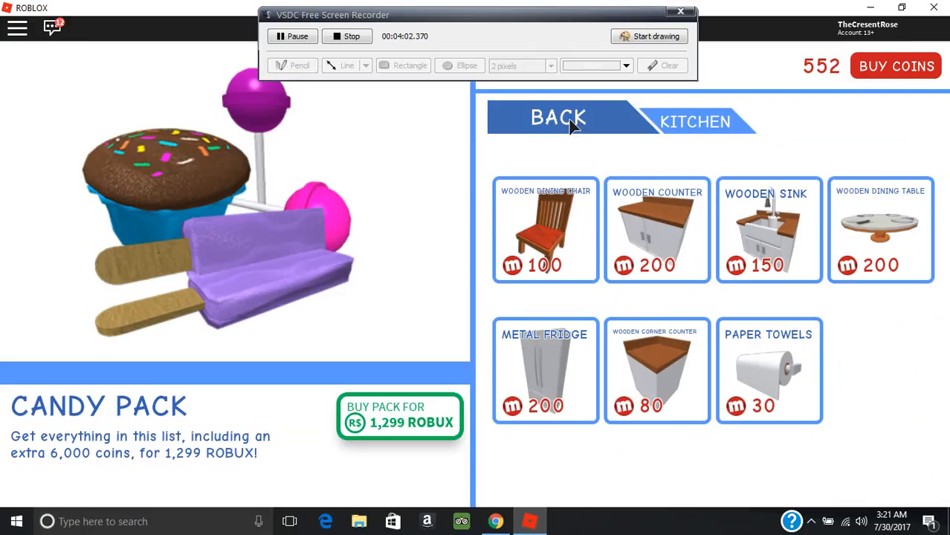
{"action": "left_click", "coordinate": [559, 117]}
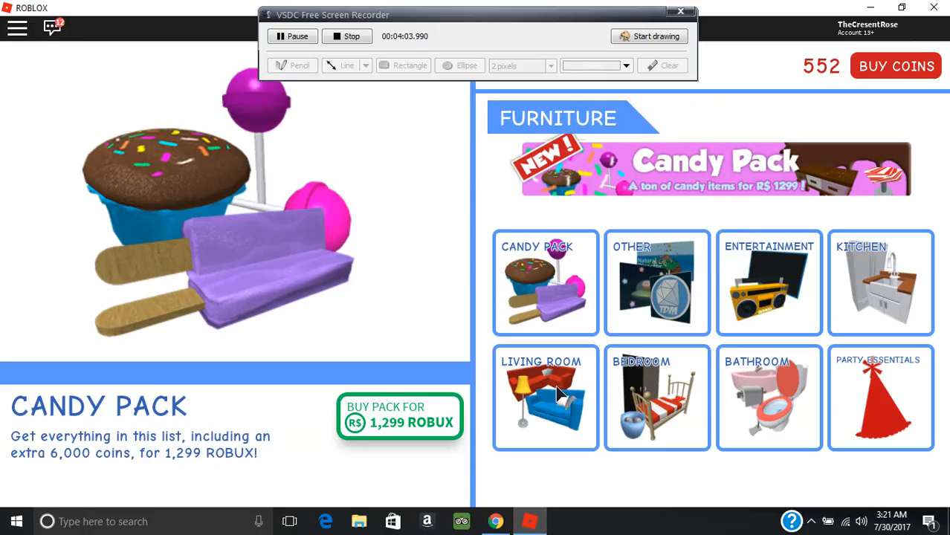
{"action": "left_click", "coordinate": [545, 398]}
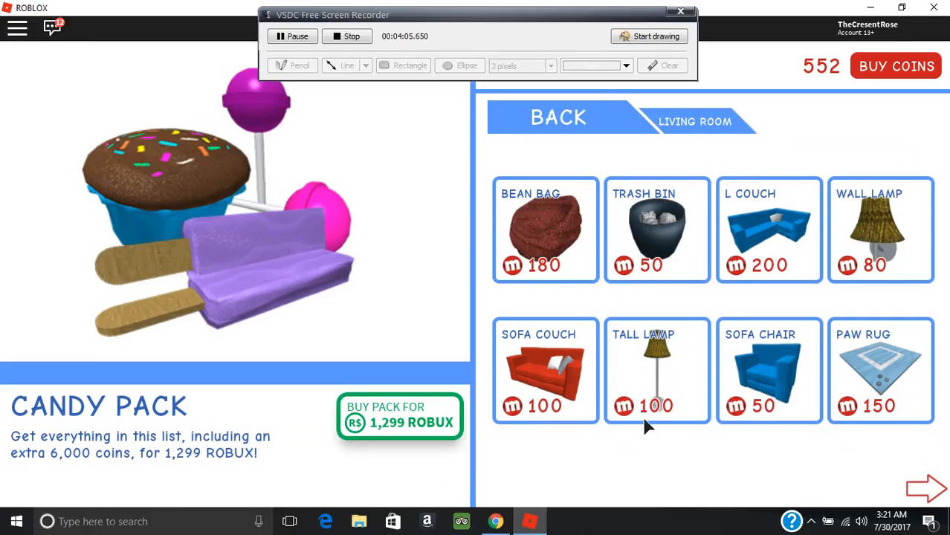
{"action": "mouse_move", "coordinate": [922, 493]}
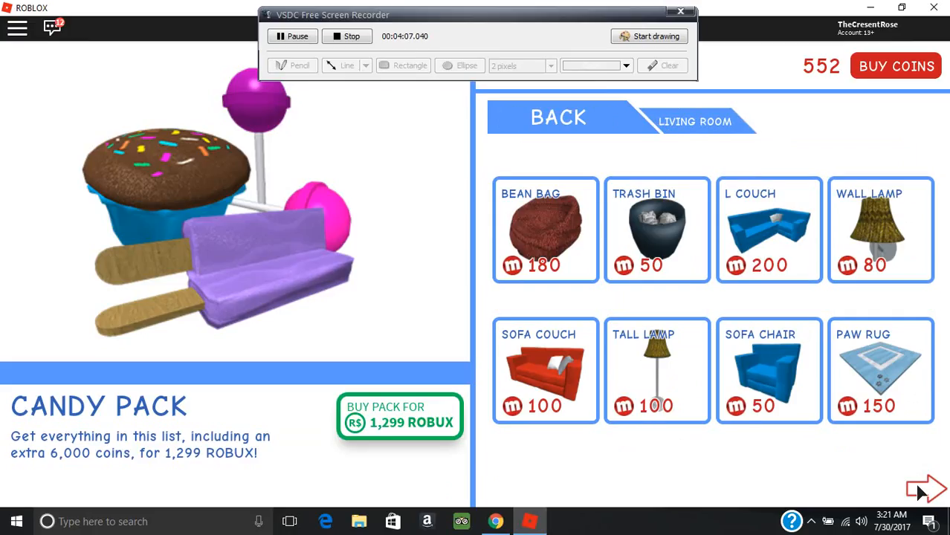
{"action": "left_click", "coordinate": [922, 488]}
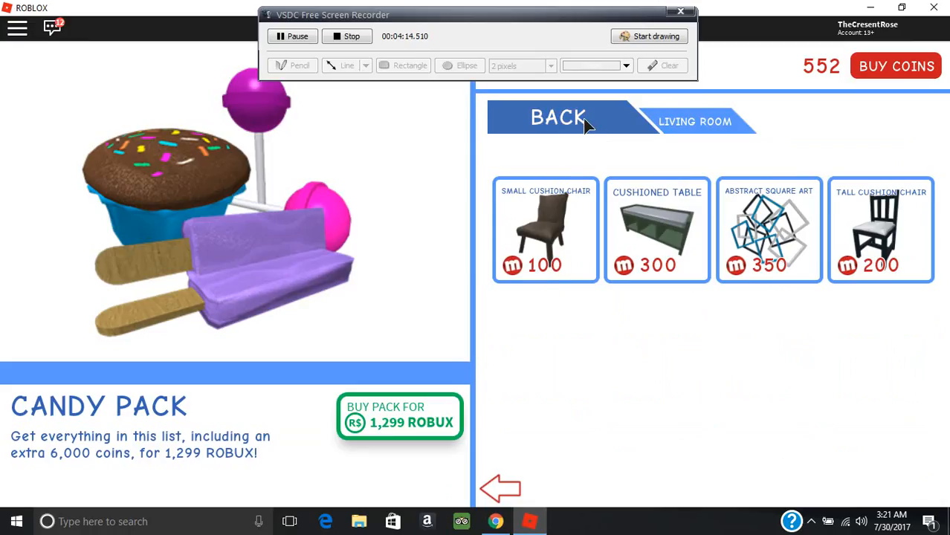
{"action": "left_click", "coordinate": [559, 117]}
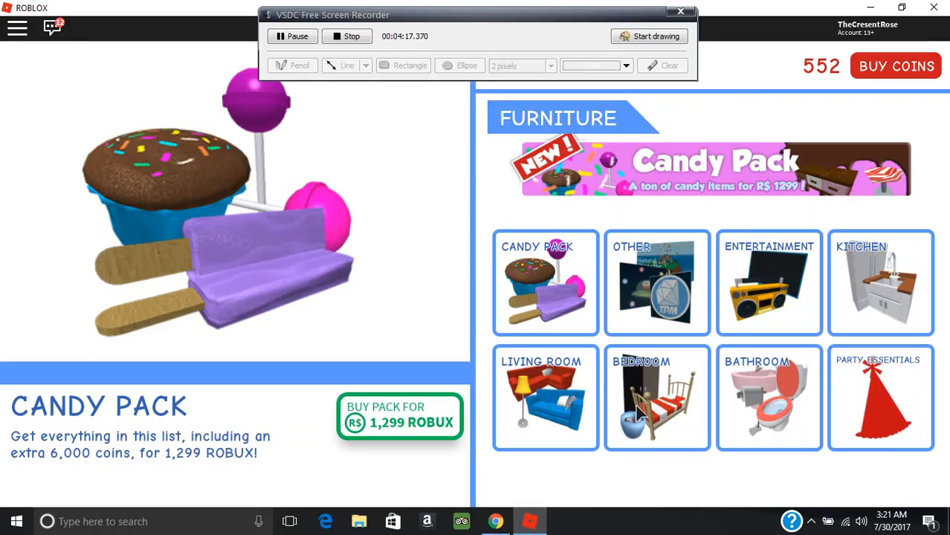
{"action": "mouse_move", "coordinate": [645, 408]}
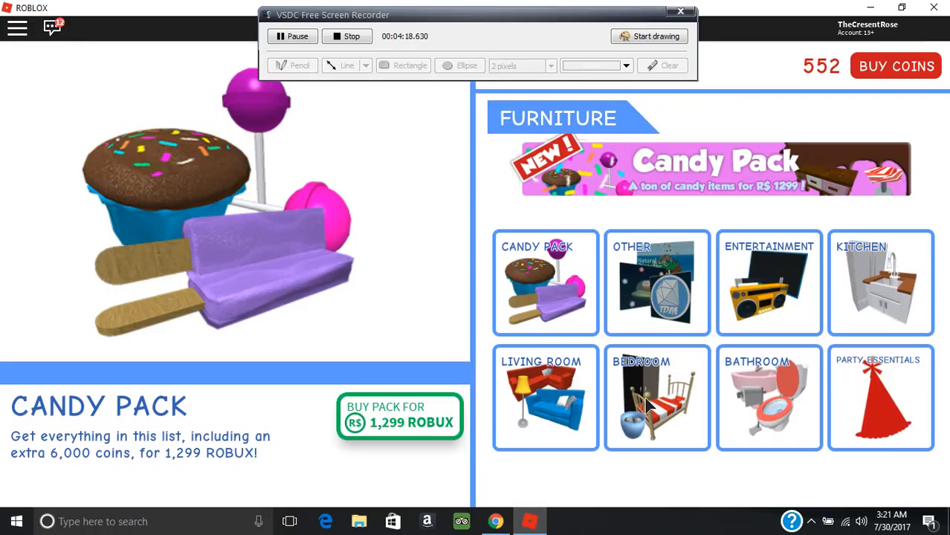
Page through all Bedroom furniture items, then return to the categories.
{"action": "left_click", "coordinate": [658, 398]}
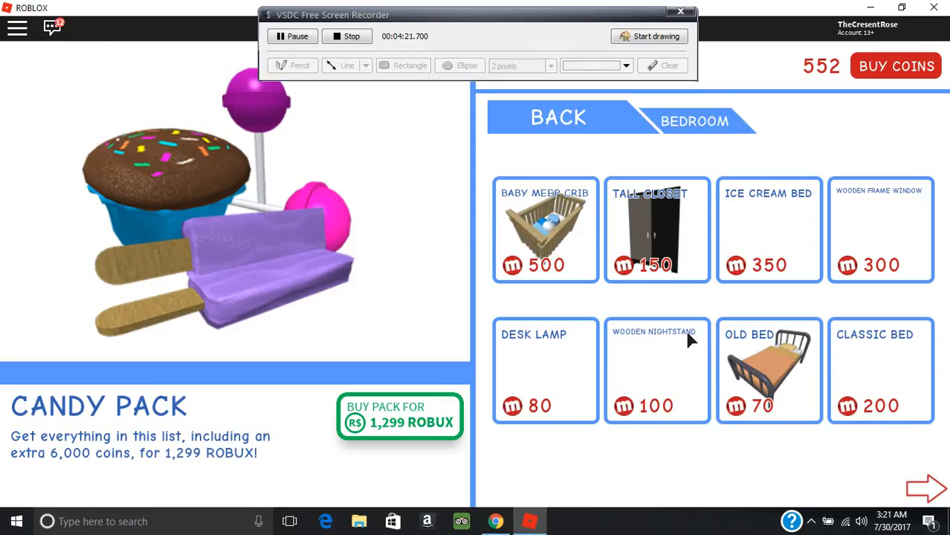
{"action": "mouse_move", "coordinate": [704, 314]}
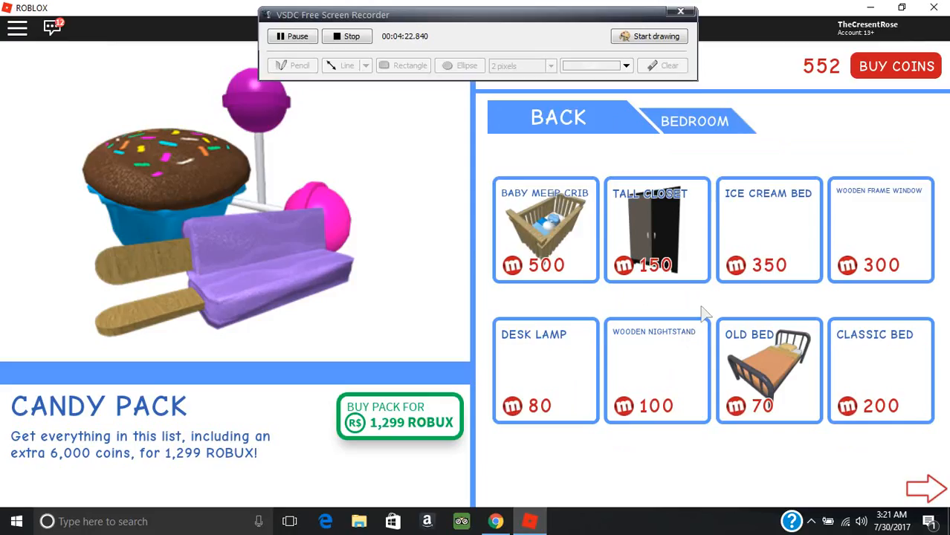
{"action": "mouse_move", "coordinate": [789, 419]}
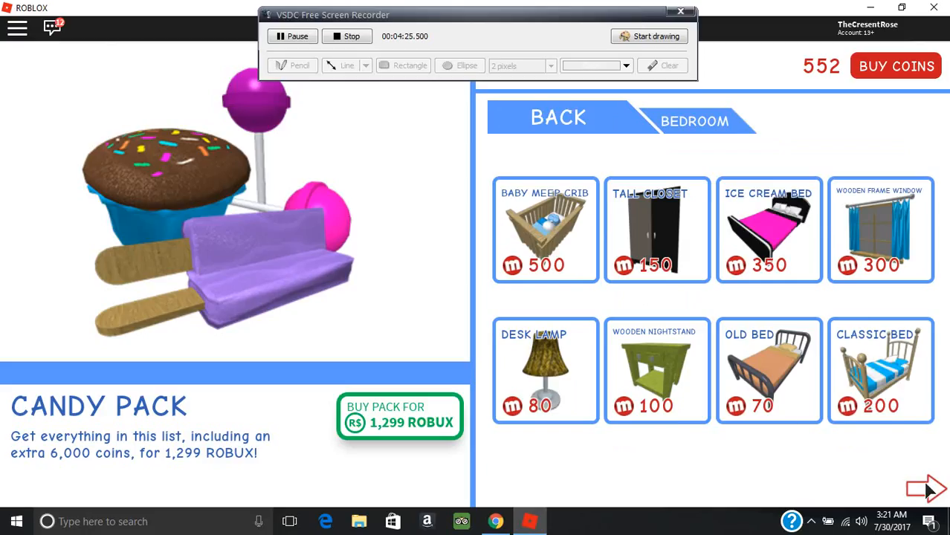
{"action": "left_click", "coordinate": [928, 488]}
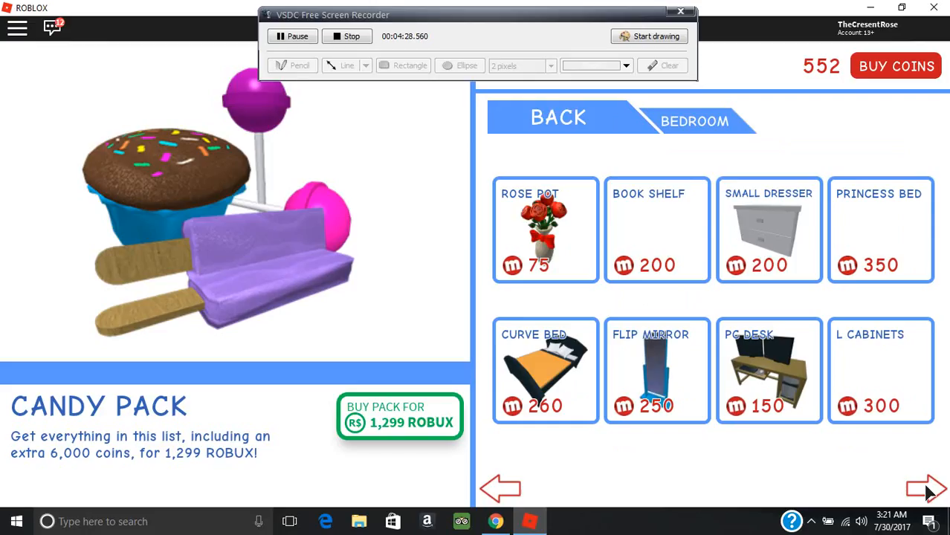
{"action": "left_click", "coordinate": [925, 489]}
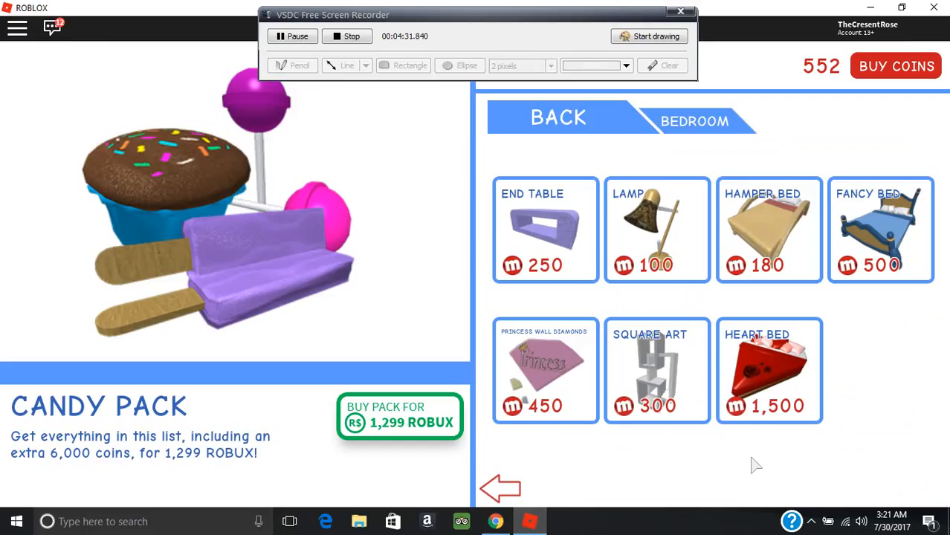
{"action": "mouse_move", "coordinate": [595, 324]}
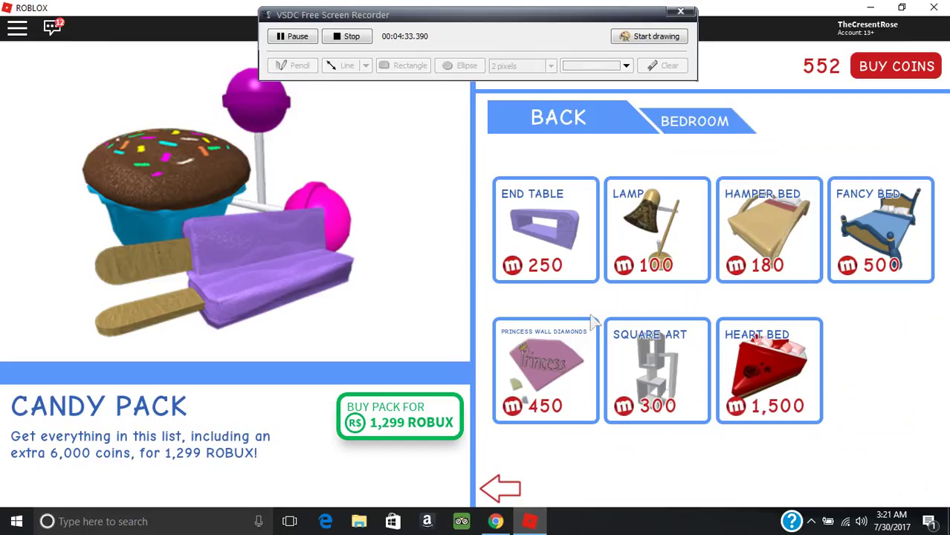
{"action": "left_click", "coordinate": [559, 117]}
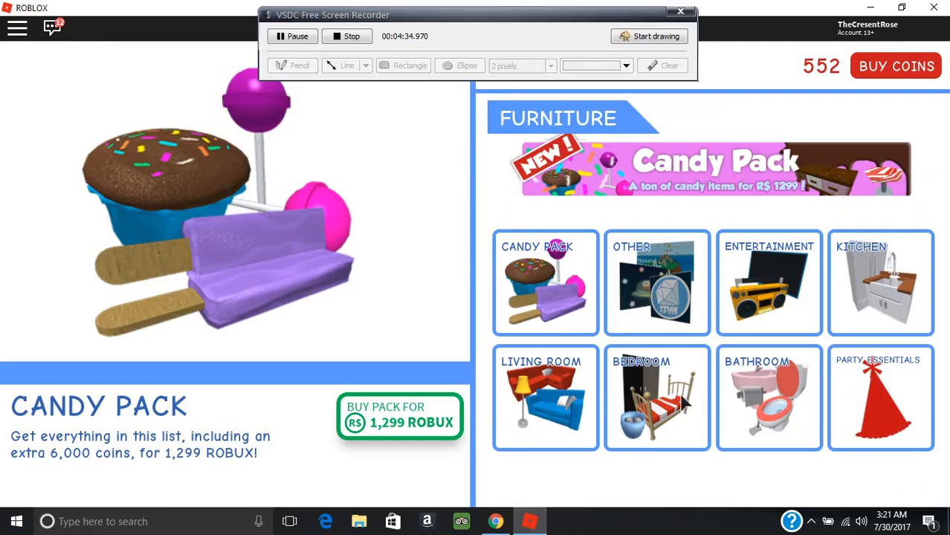
Page through the Bathroom furniture, then open the Party Essentials list.
{"action": "left_click", "coordinate": [769, 397]}
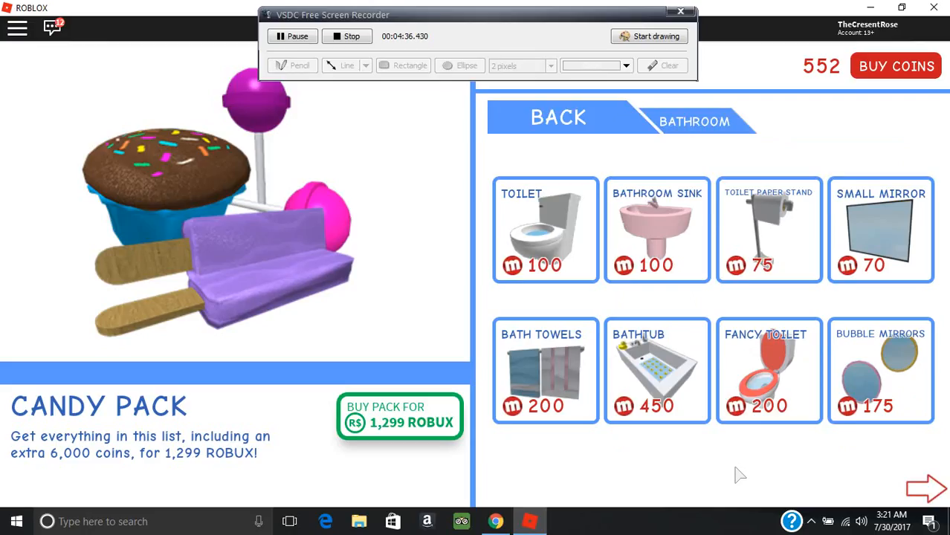
{"action": "mouse_move", "coordinate": [906, 498]}
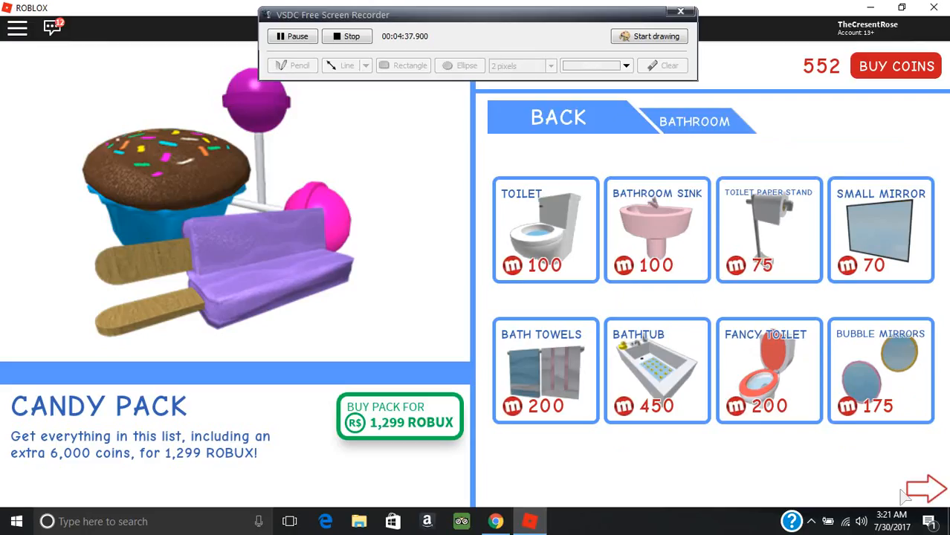
{"action": "left_click", "coordinate": [926, 489]}
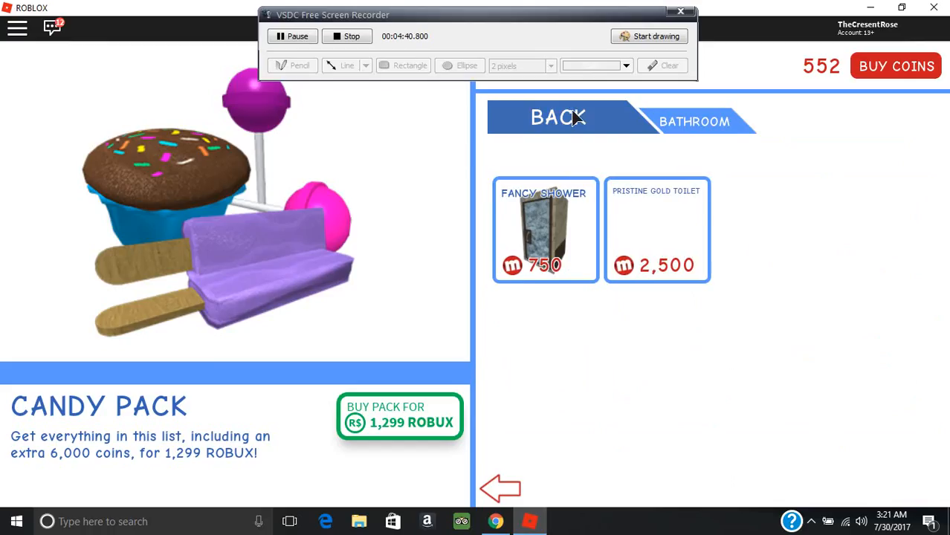
{"action": "left_click", "coordinate": [558, 116]}
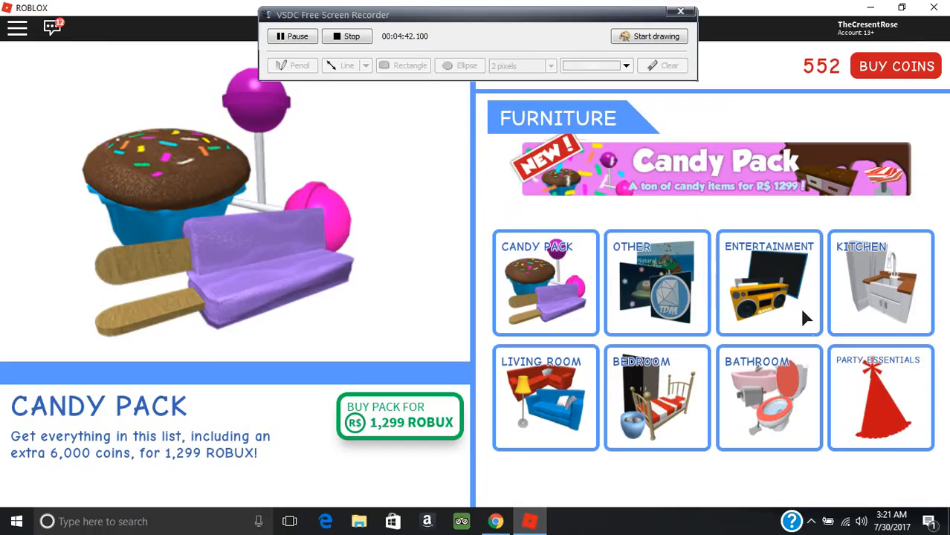
{"action": "left_click", "coordinate": [881, 398]}
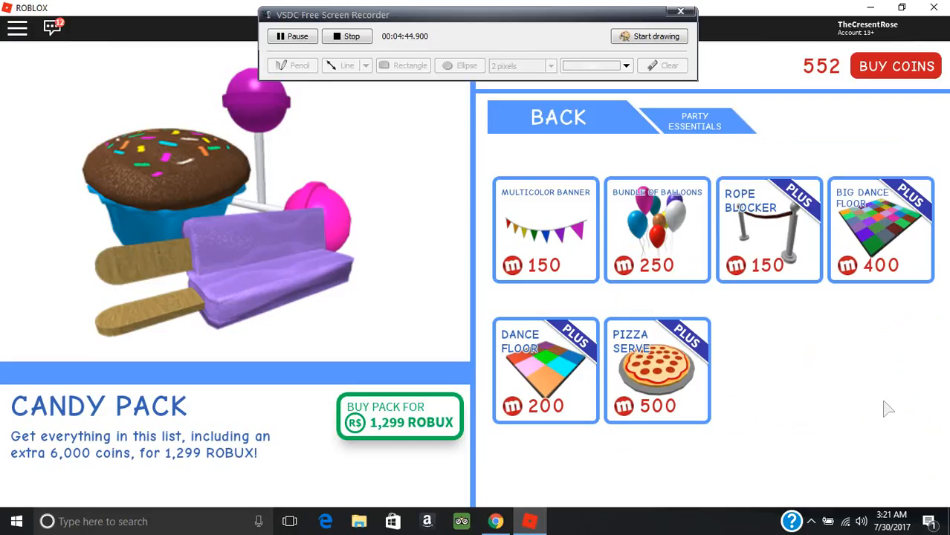
Leave the Party Essentials list, banners to pizza server, for the furniture categories.
{"action": "left_click", "coordinate": [559, 118]}
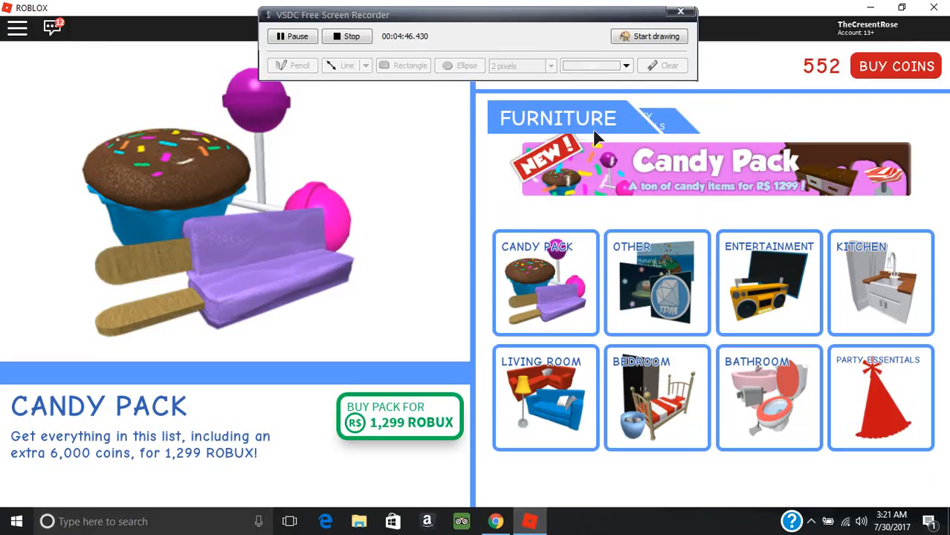
{"action": "mouse_move", "coordinate": [740, 115]}
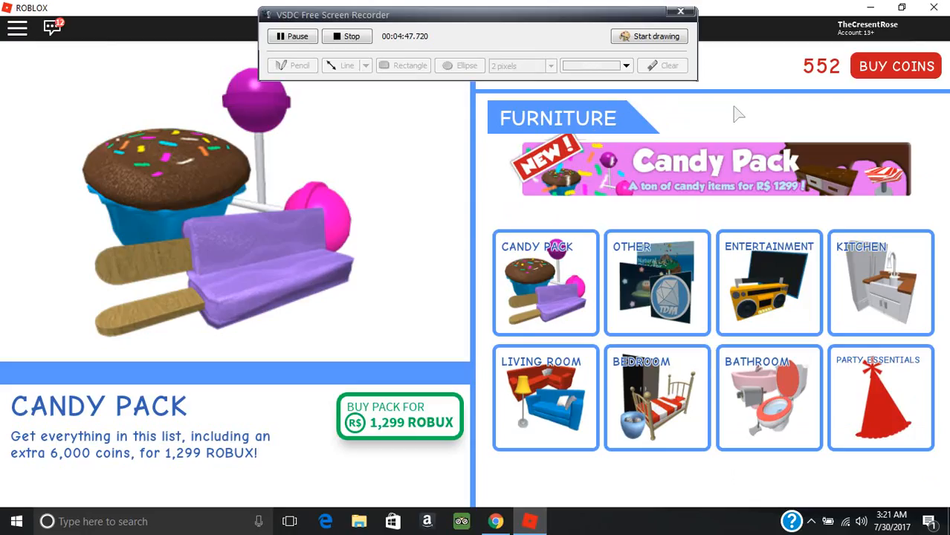
{"action": "mouse_move", "coordinate": [564, 123]}
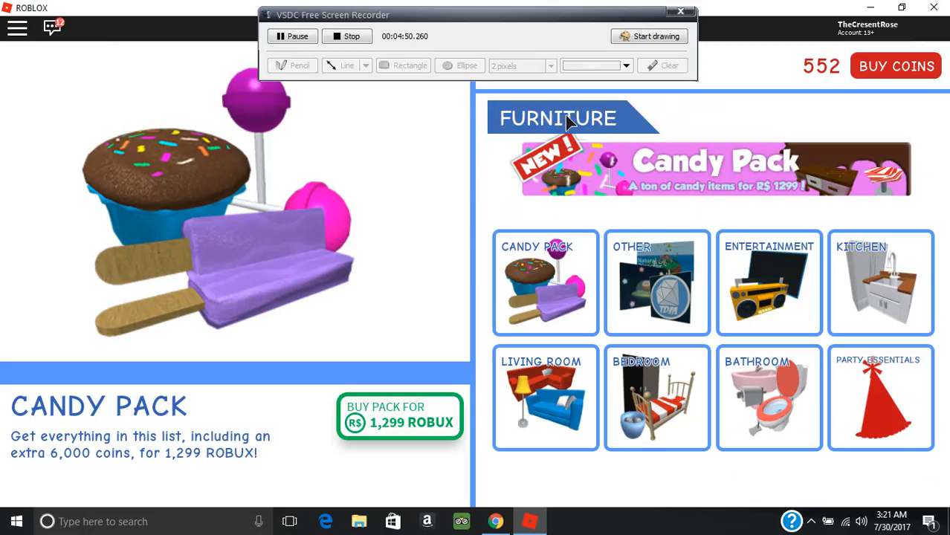
{"action": "mouse_move", "coordinate": [792, 137]}
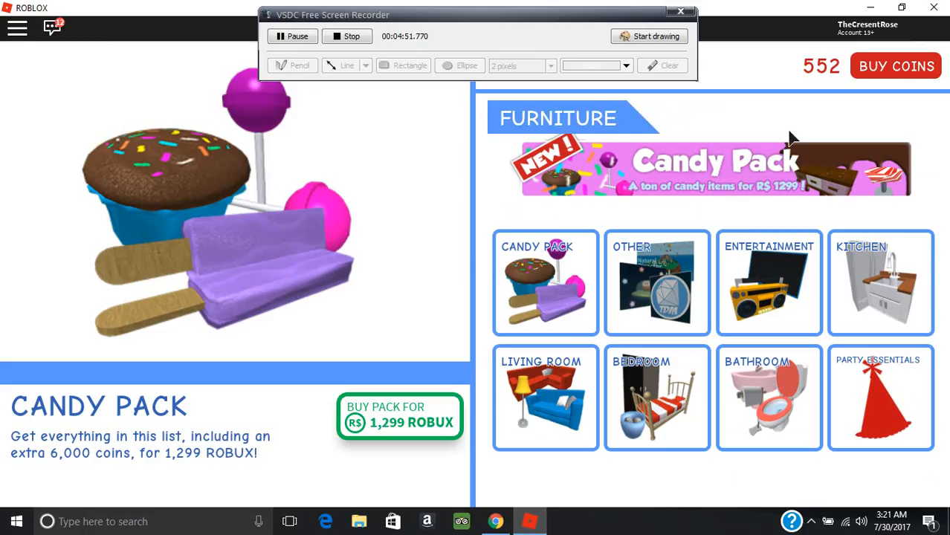
{"action": "mouse_move", "coordinate": [532, 15]}
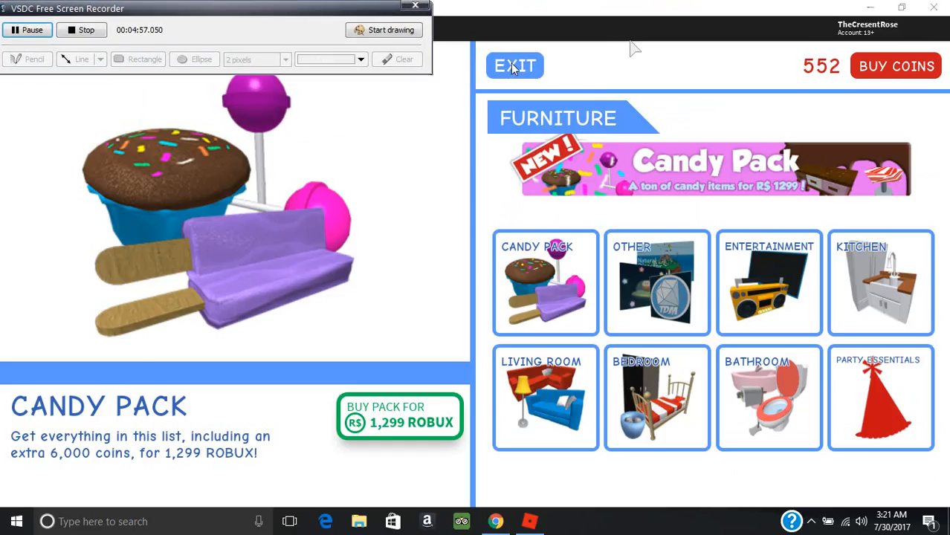
Exit the Candy Pack preview and switch to the Home Improvement shop.
{"action": "left_click", "coordinate": [515, 66]}
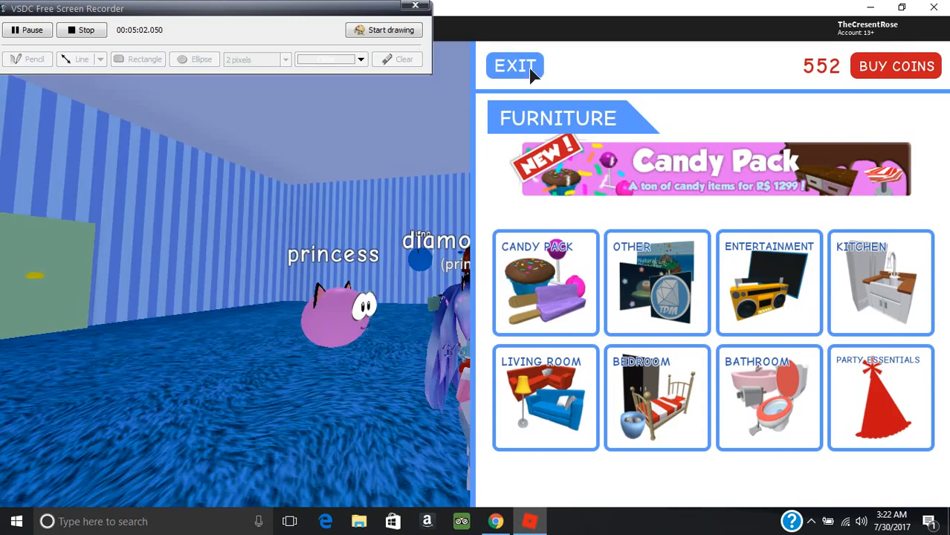
{"action": "left_click", "coordinate": [514, 65]}
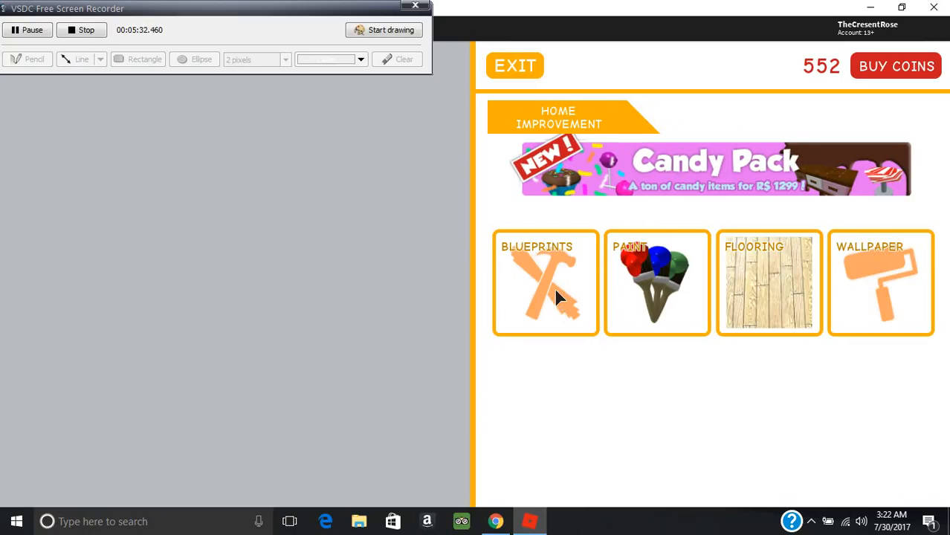
Open Blueprints: Trailer Estate at 500 coins up to the 500-Robux Party Estate.
{"action": "left_click", "coordinate": [545, 282]}
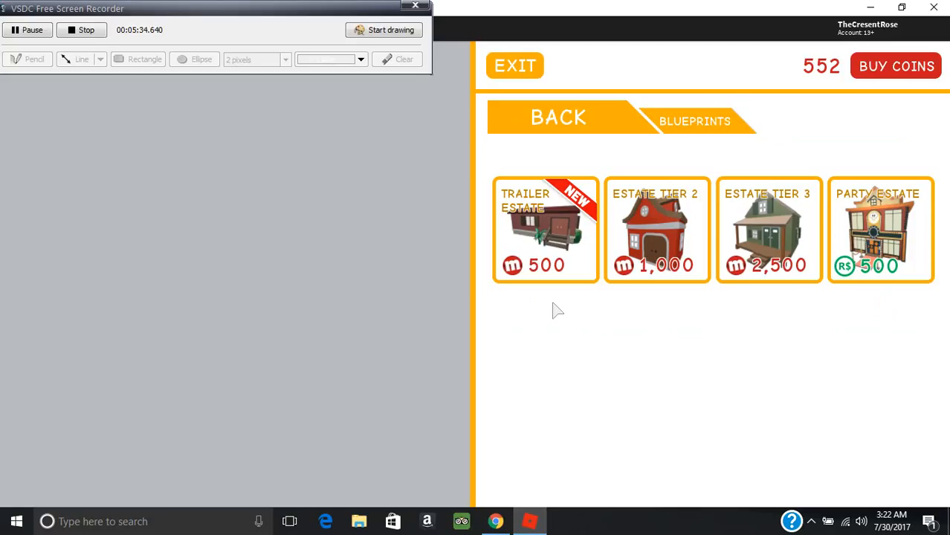
{"action": "mouse_move", "coordinate": [562, 245]}
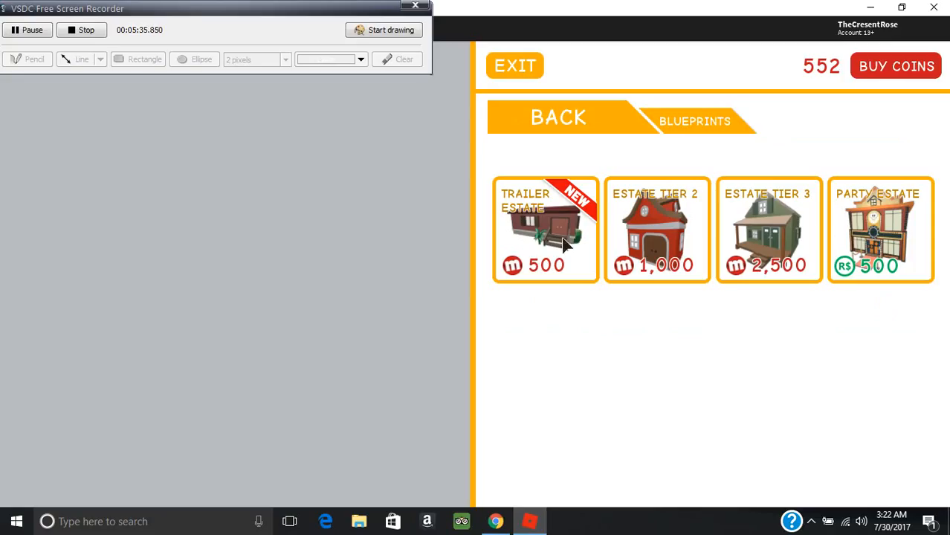
{"action": "mouse_move", "coordinate": [559, 244]}
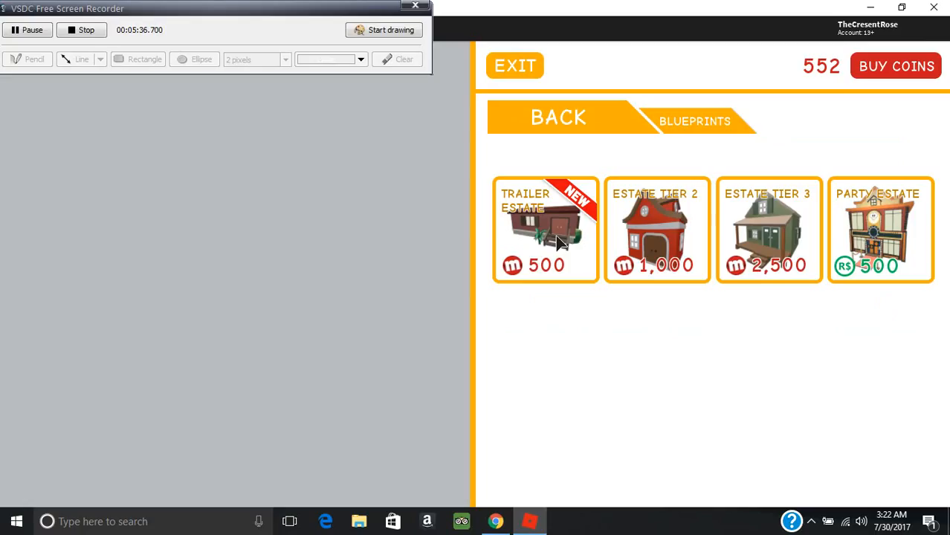
{"action": "mouse_move", "coordinate": [629, 316]}
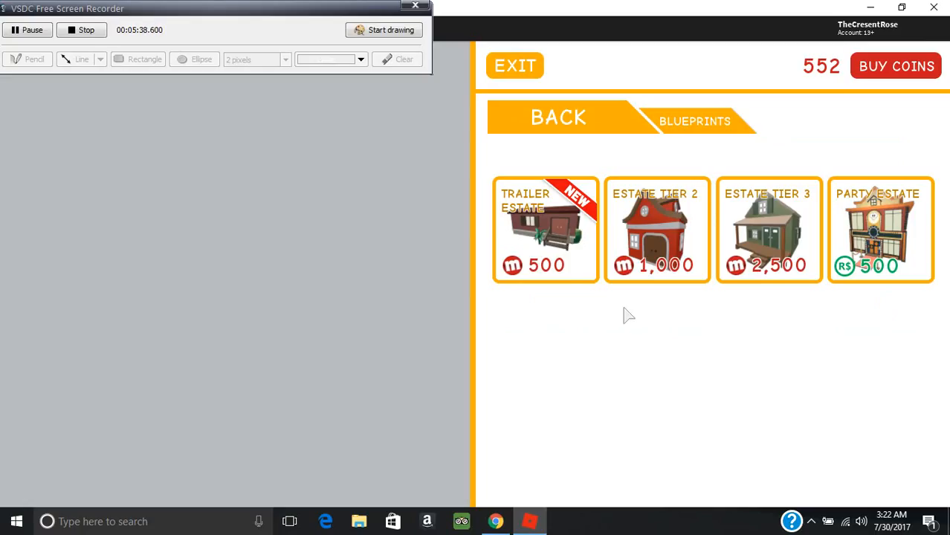
{"action": "mouse_move", "coordinate": [667, 297]}
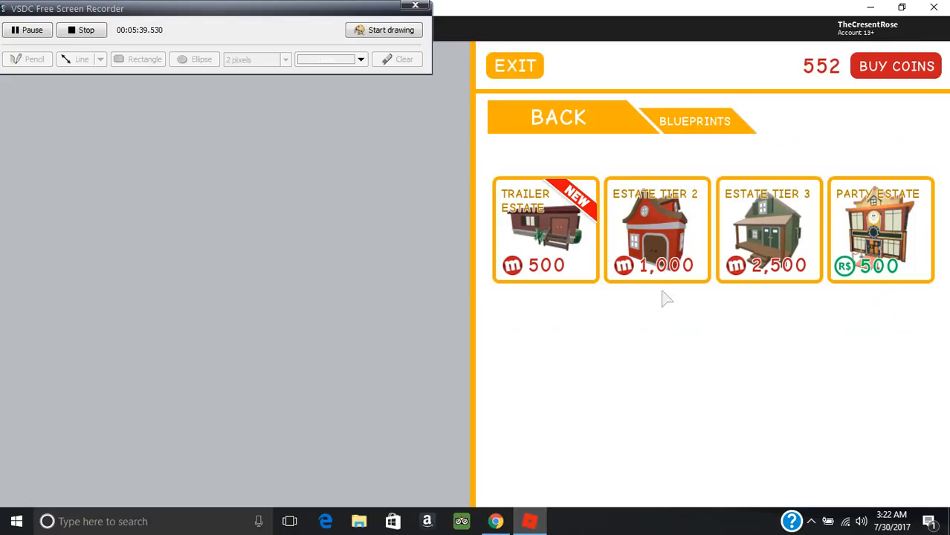
{"action": "mouse_move", "coordinate": [665, 275]}
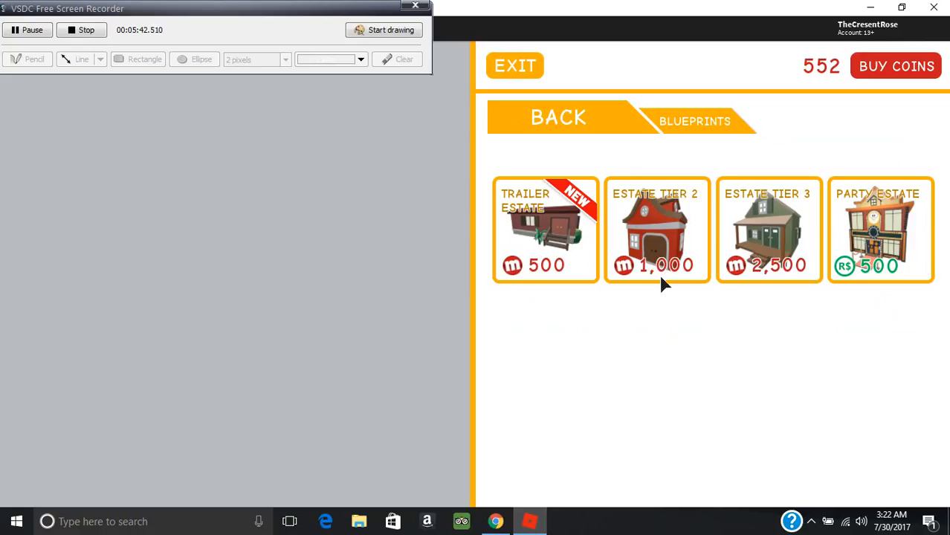
{"action": "mouse_move", "coordinate": [684, 320]}
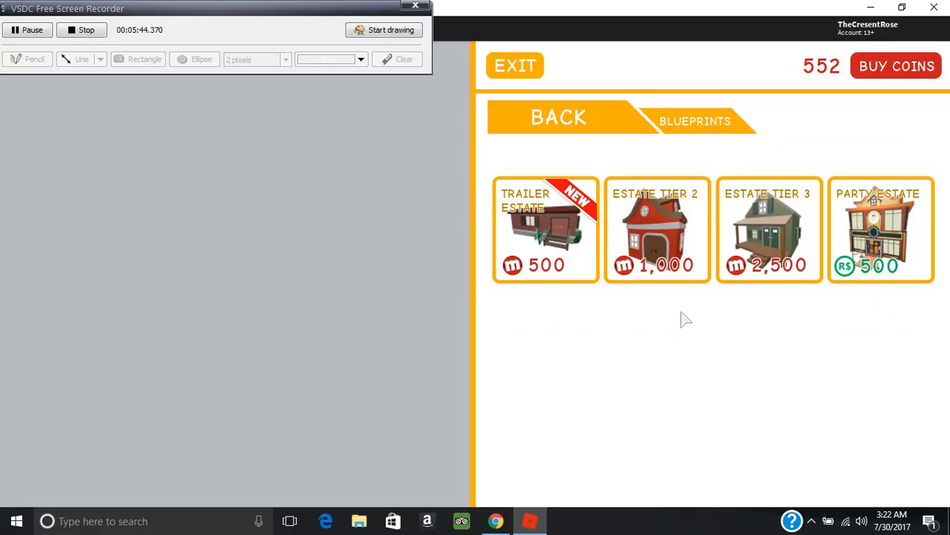
{"action": "mouse_move", "coordinate": [673, 234]}
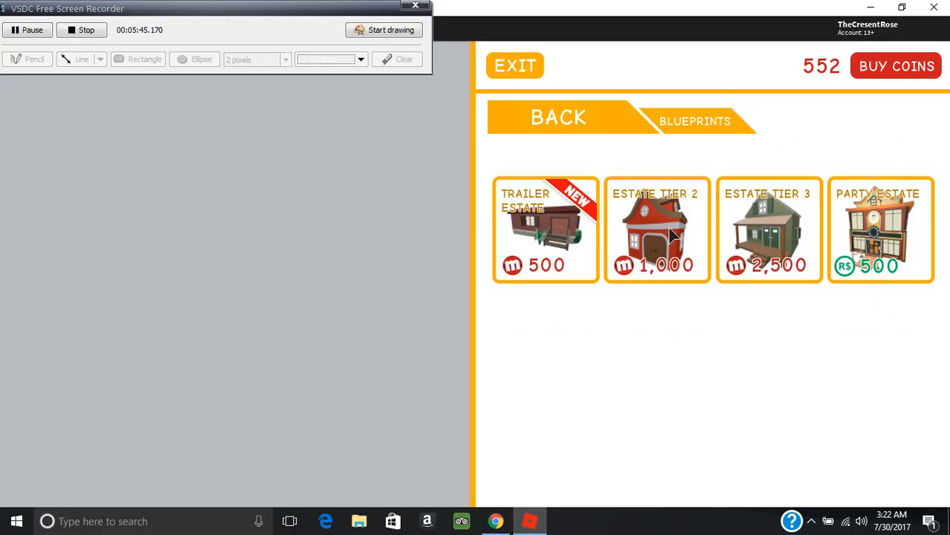
{"action": "mouse_move", "coordinate": [684, 244]}
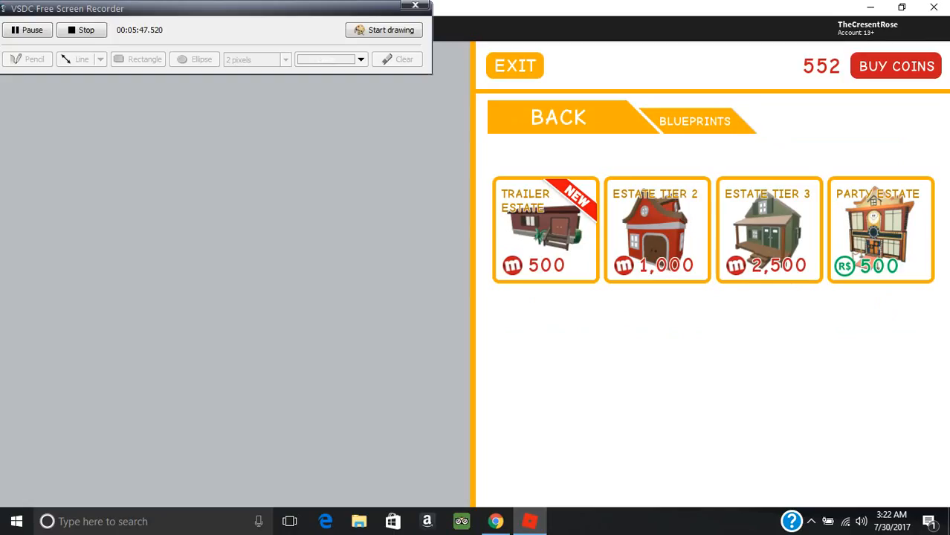
{"action": "mouse_move", "coordinate": [680, 375]}
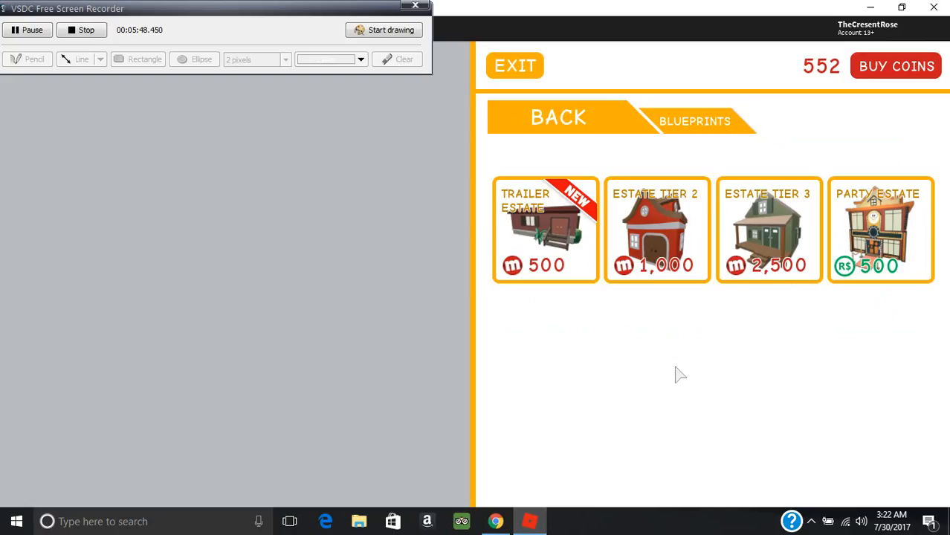
{"action": "mouse_move", "coordinate": [638, 392]}
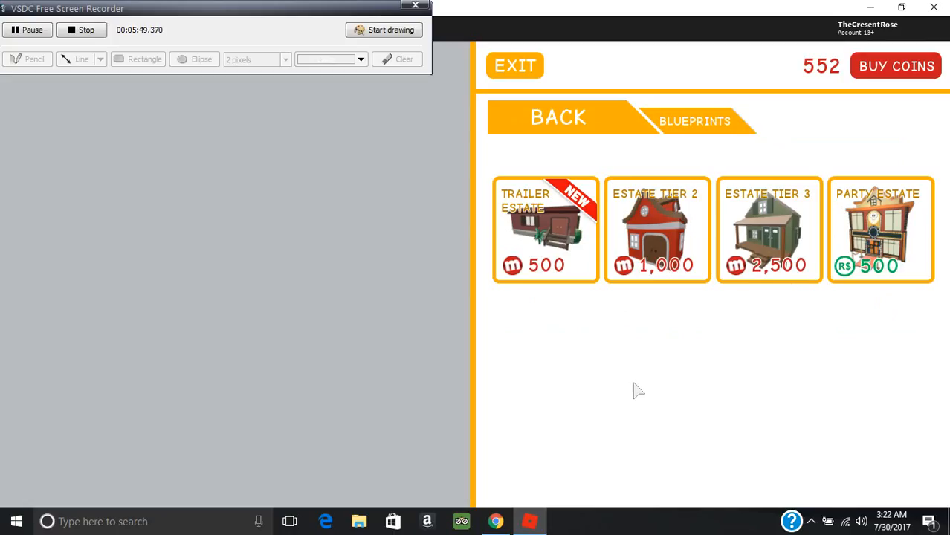
{"action": "mouse_move", "coordinate": [692, 327]}
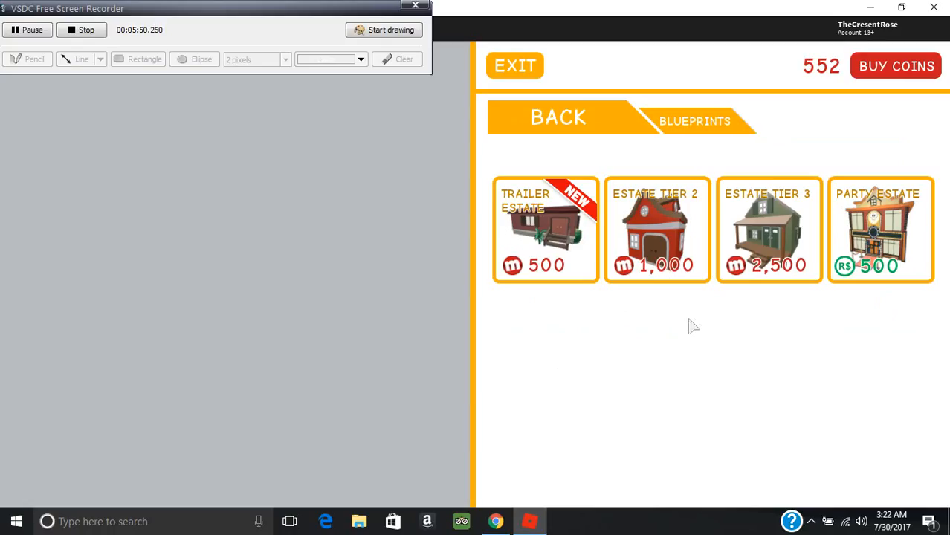
{"action": "mouse_move", "coordinate": [792, 315]}
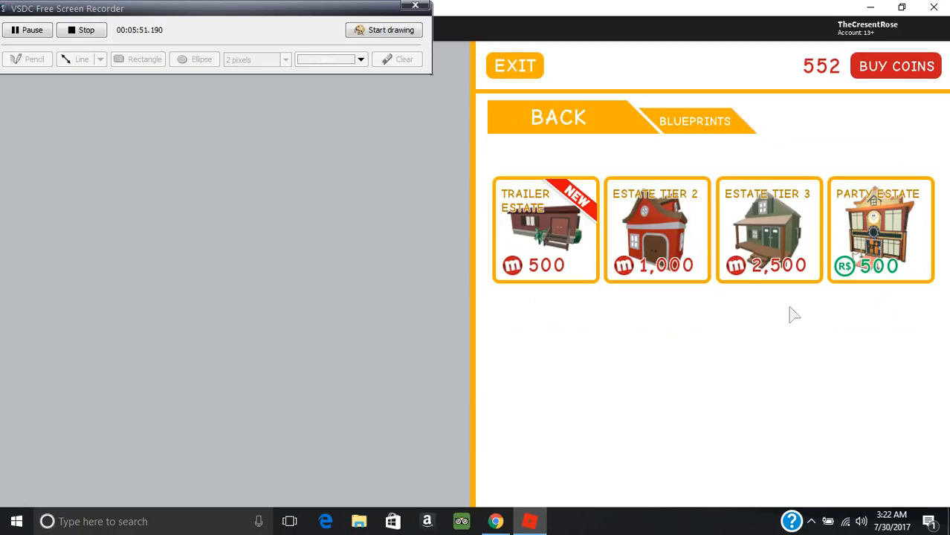
{"action": "mouse_move", "coordinate": [576, 134]}
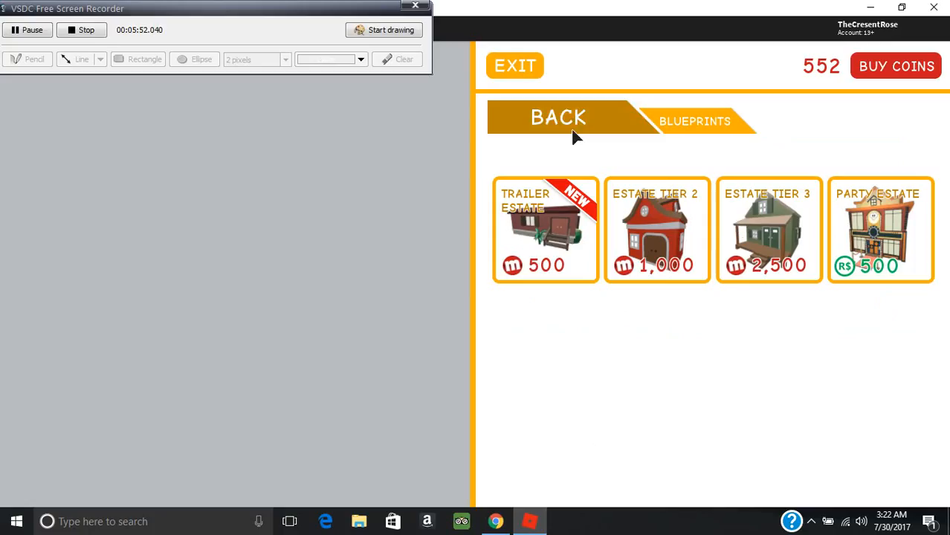
{"action": "mouse_move", "coordinate": [859, 247]}
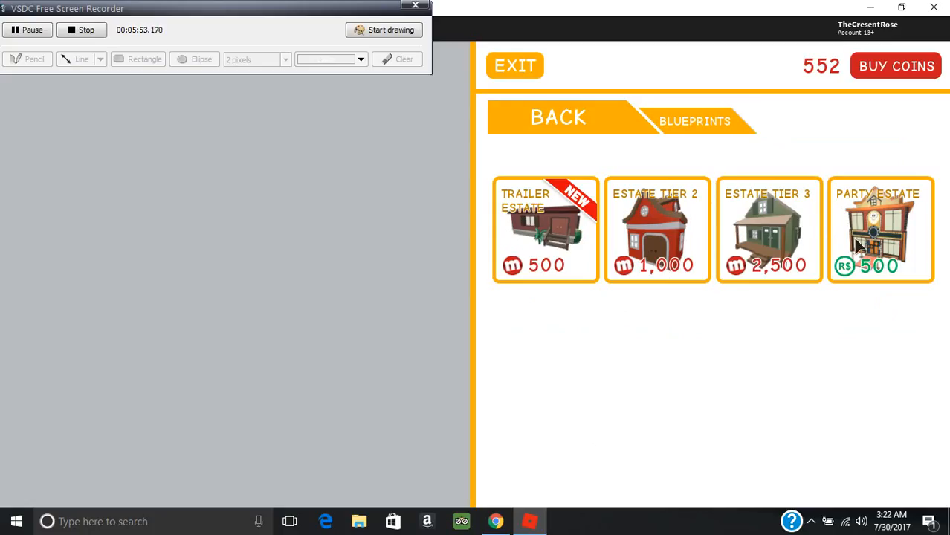
{"action": "mouse_move", "coordinate": [666, 160]}
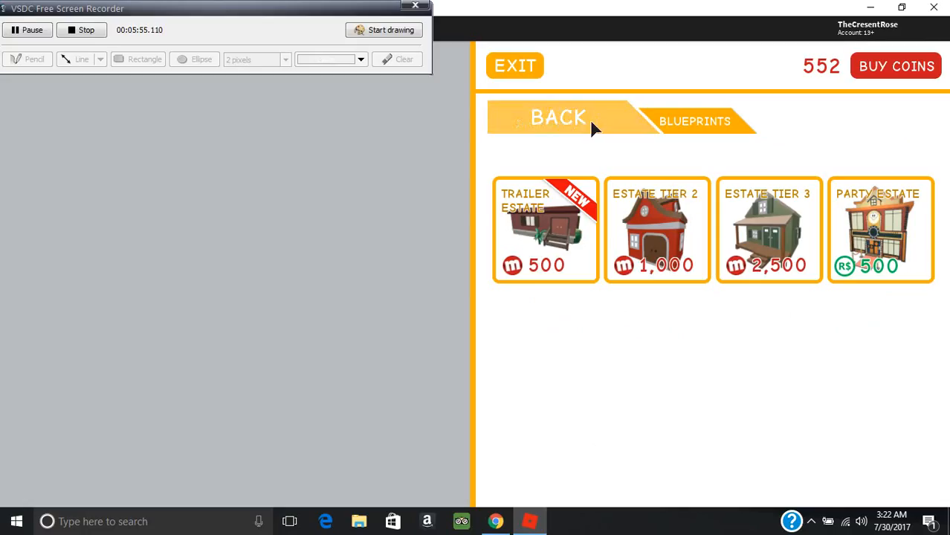
Open the Paint listing and move to its second page with Brown Paint.
{"action": "left_click", "coordinate": [557, 119]}
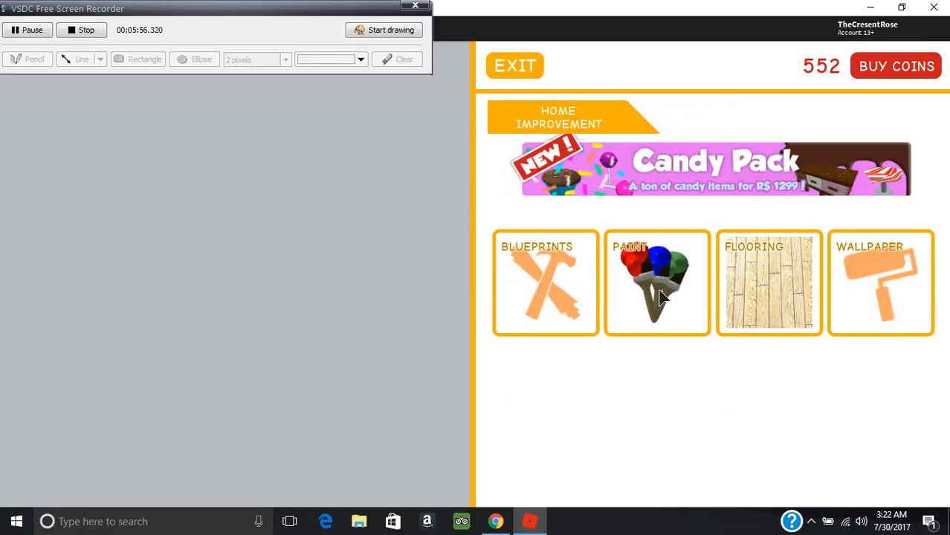
{"action": "left_click", "coordinate": [657, 283]}
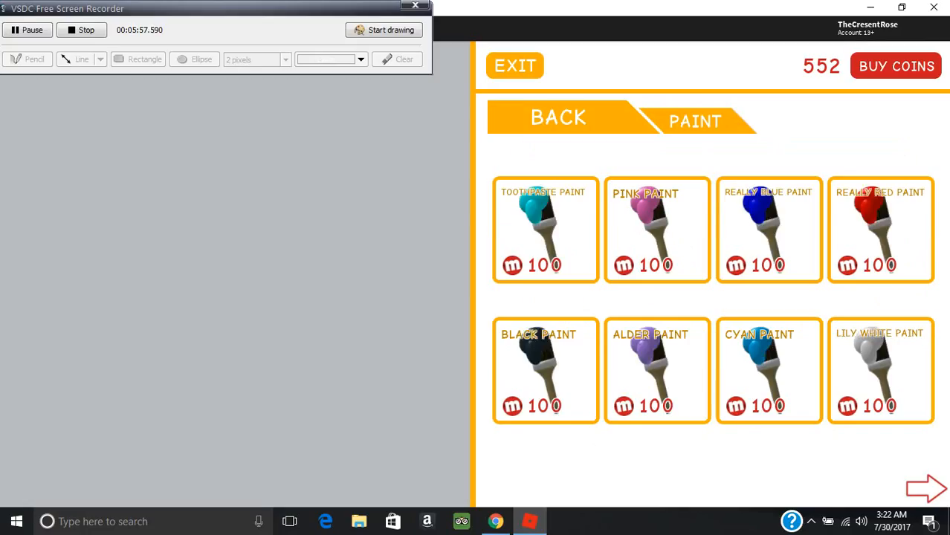
{"action": "left_click", "coordinate": [928, 489]}
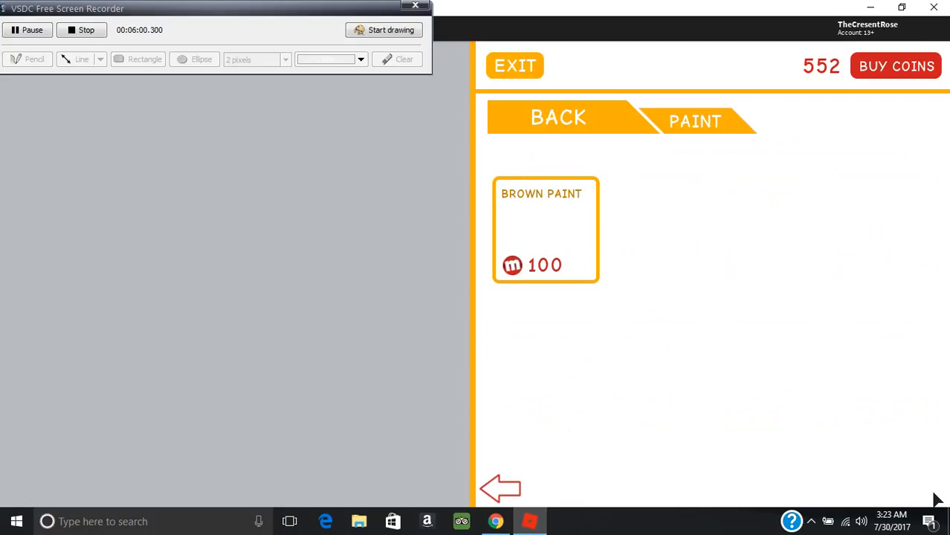
{"action": "mouse_move", "coordinate": [797, 294]}
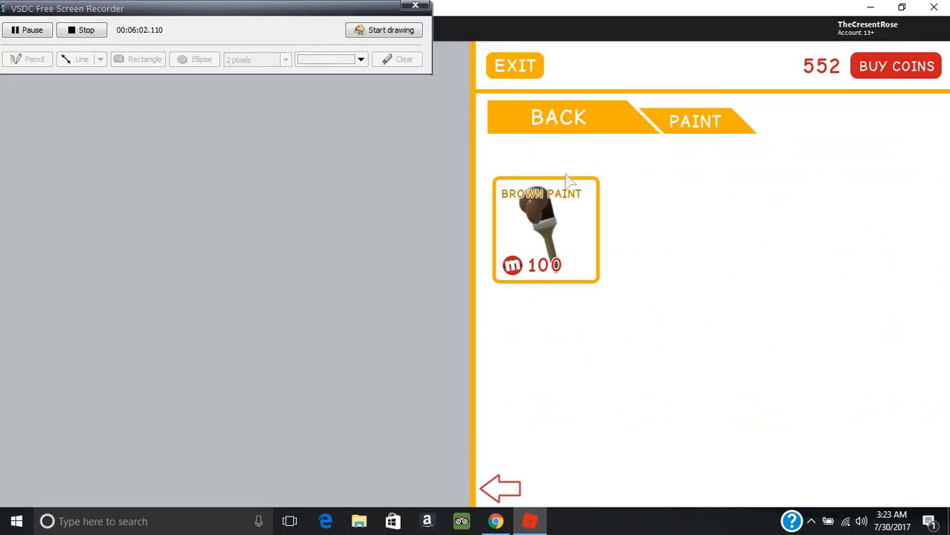
Browse the flooring designs through to their last page.
{"action": "left_click", "coordinate": [559, 116]}
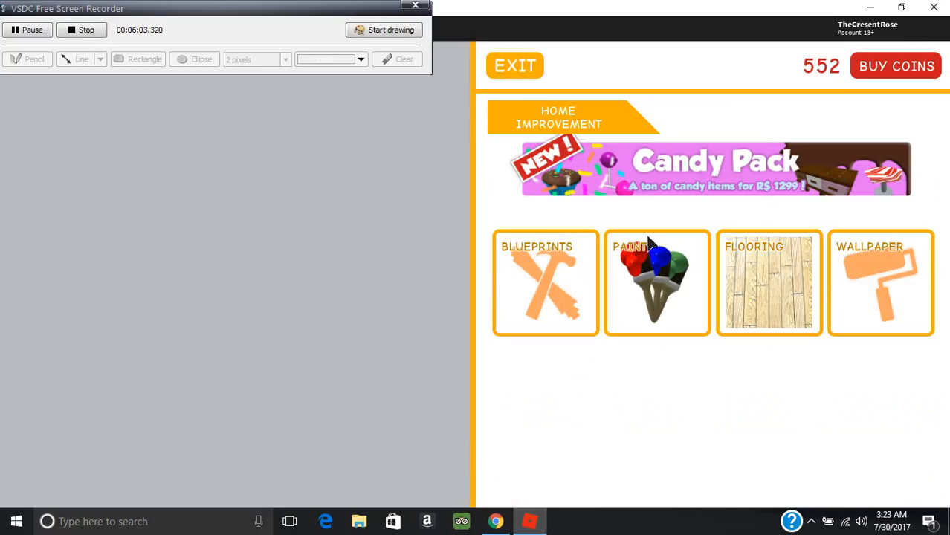
{"action": "mouse_move", "coordinate": [798, 285]}
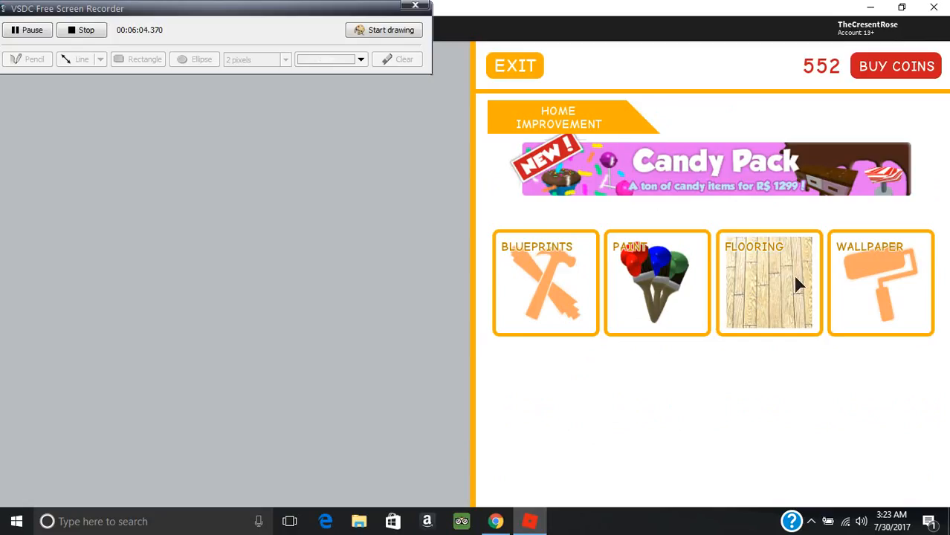
{"action": "left_click", "coordinate": [769, 282]}
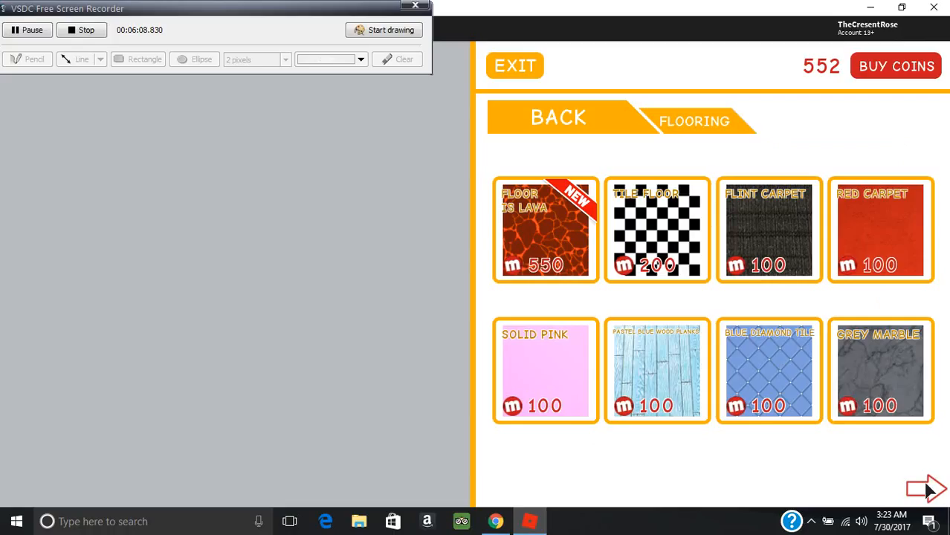
{"action": "left_click", "coordinate": [927, 489]}
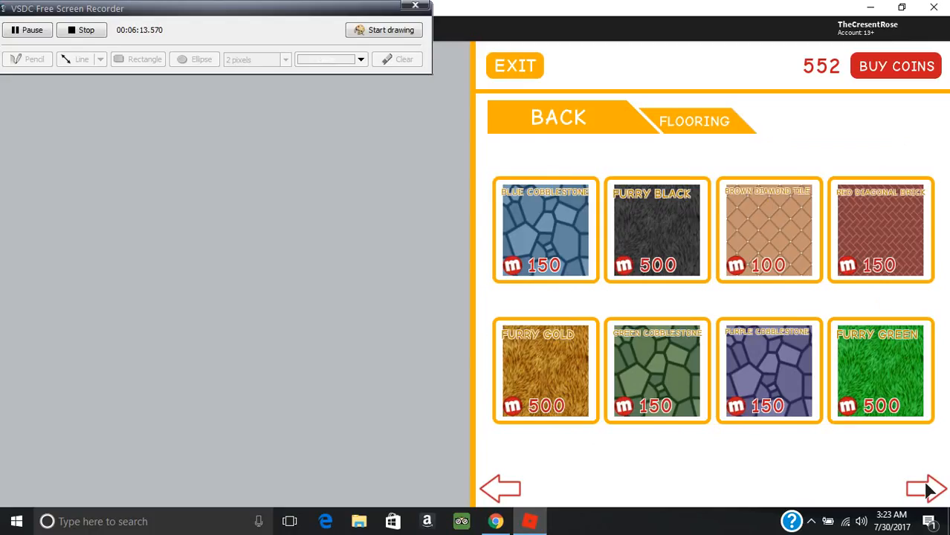
{"action": "left_click", "coordinate": [926, 488]}
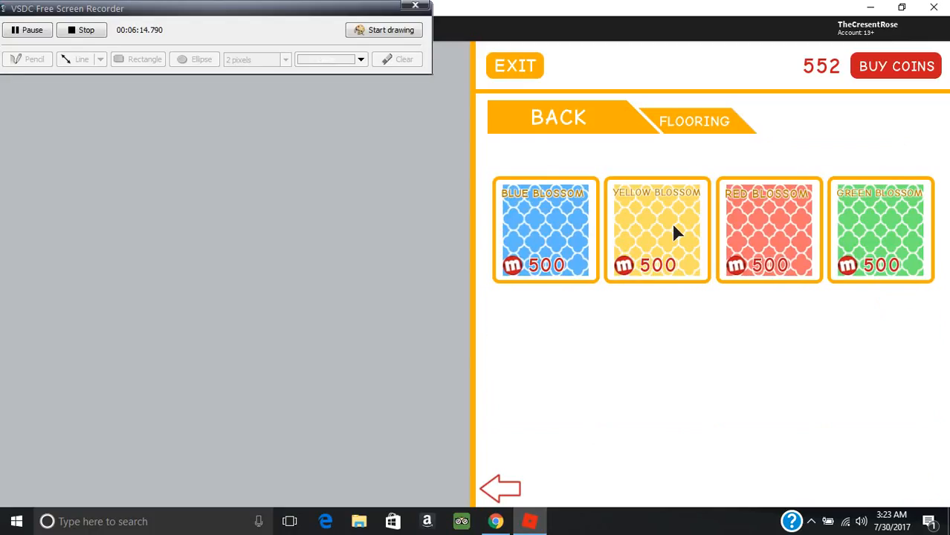
{"action": "left_click", "coordinate": [558, 117]}
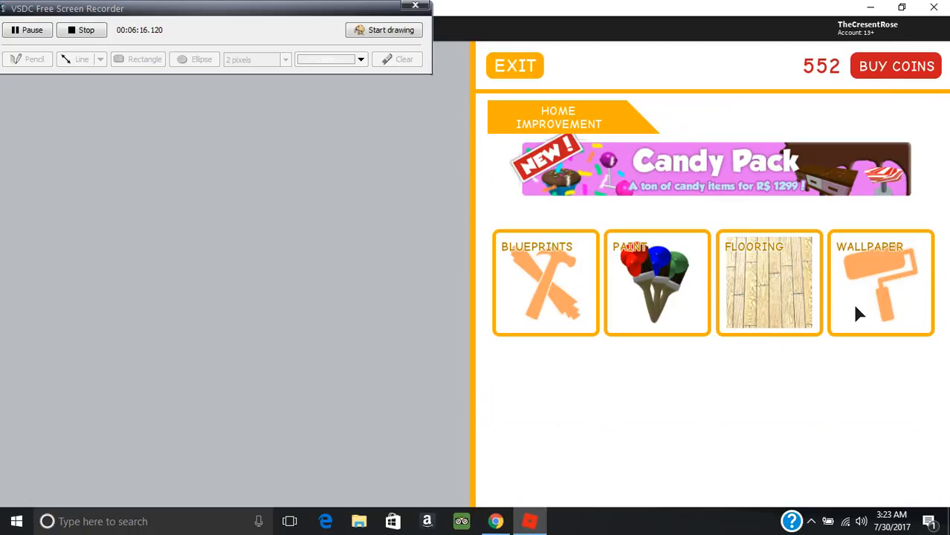
{"action": "left_click", "coordinate": [769, 283]}
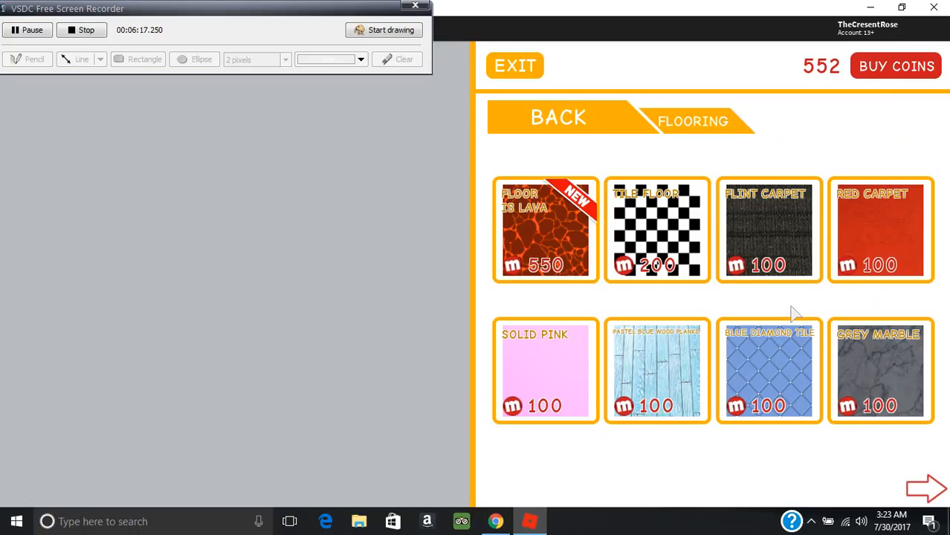
Page through the wallpapers to the final page of 1,000-coin Blossom designs.
{"action": "left_click", "coordinate": [557, 118]}
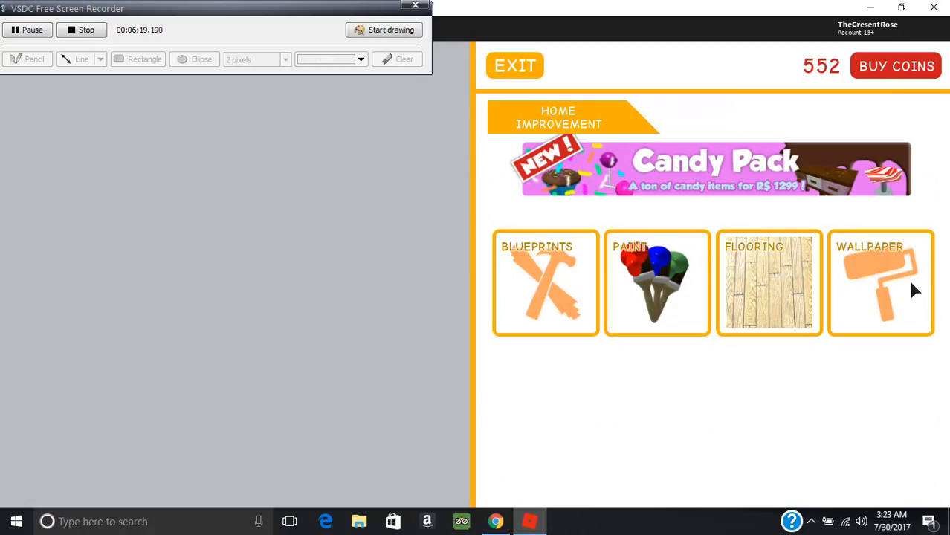
{"action": "left_click", "coordinate": [881, 282]}
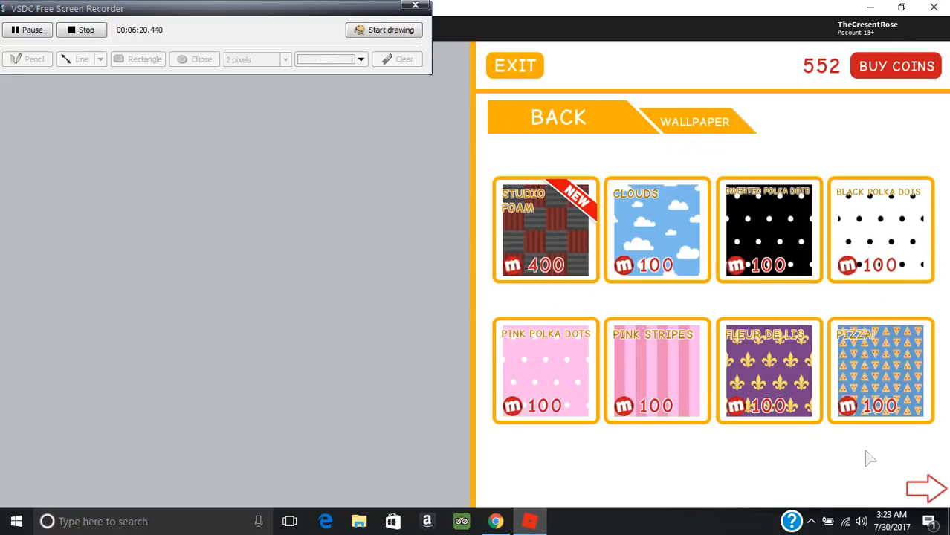
{"action": "left_click", "coordinate": [926, 488]}
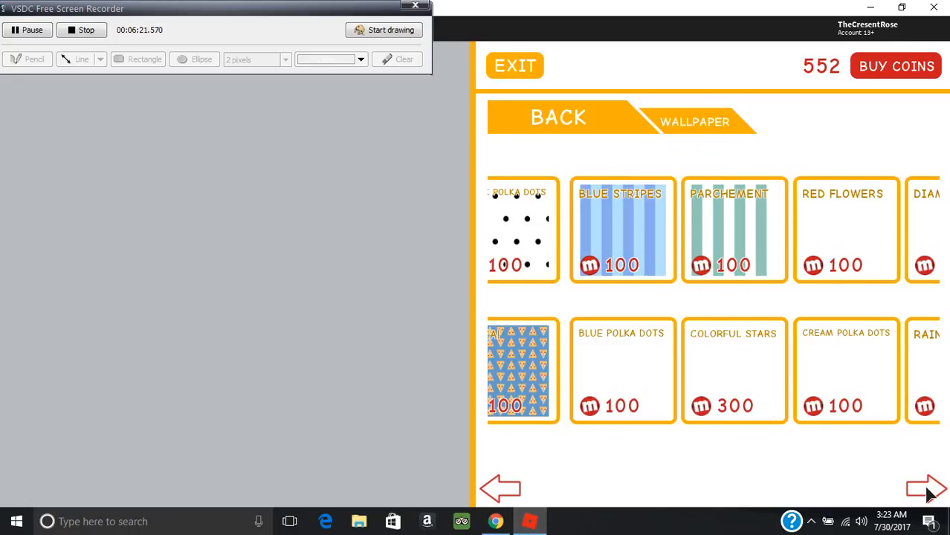
{"action": "left_click", "coordinate": [926, 488]}
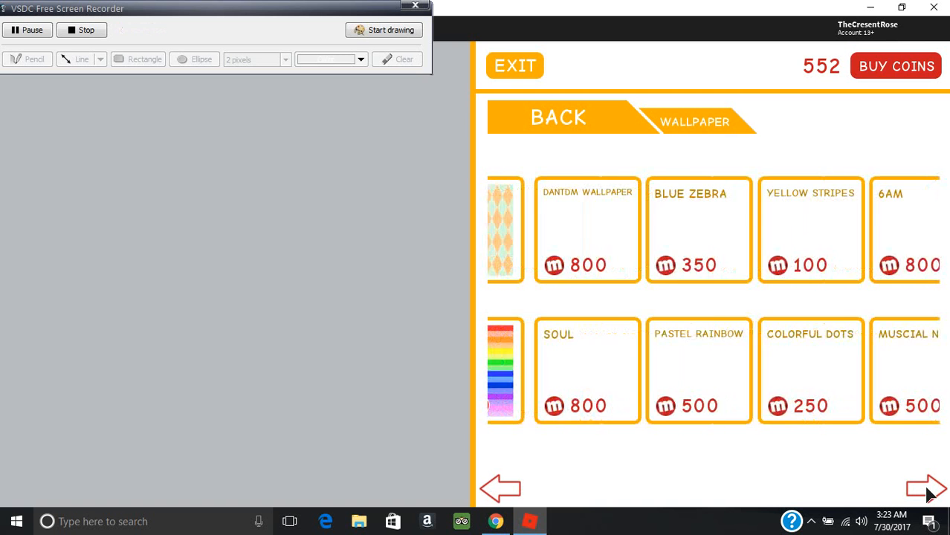
{"action": "left_click", "coordinate": [926, 488]}
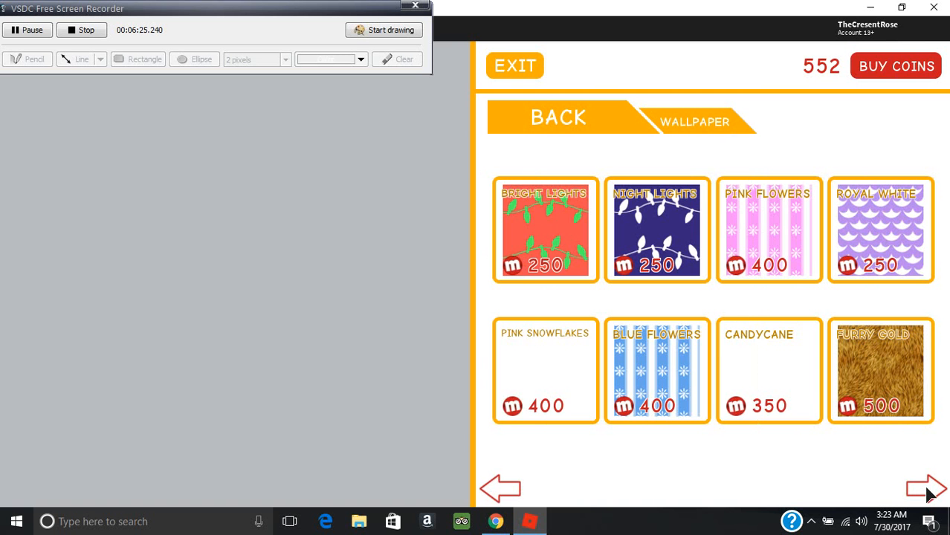
{"action": "left_click", "coordinate": [926, 489]}
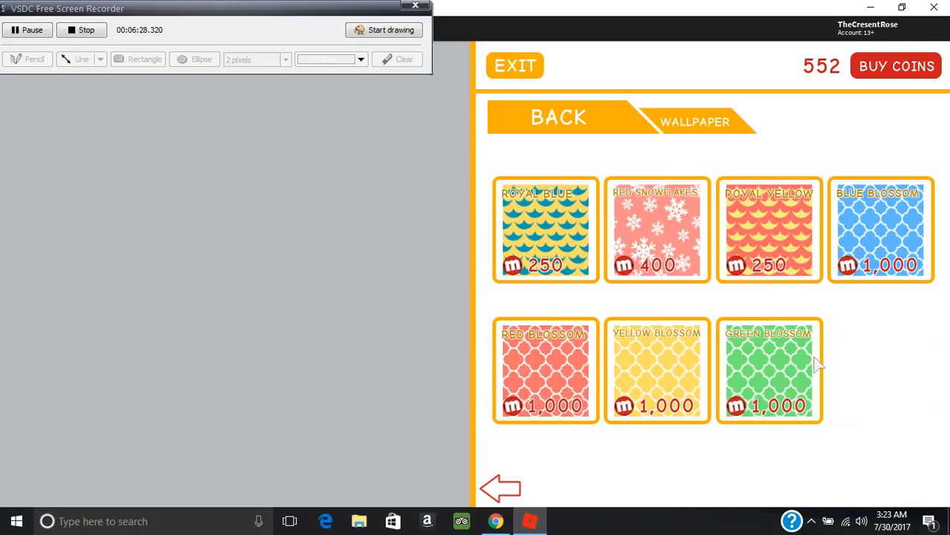
{"action": "mouse_move", "coordinate": [622, 364]}
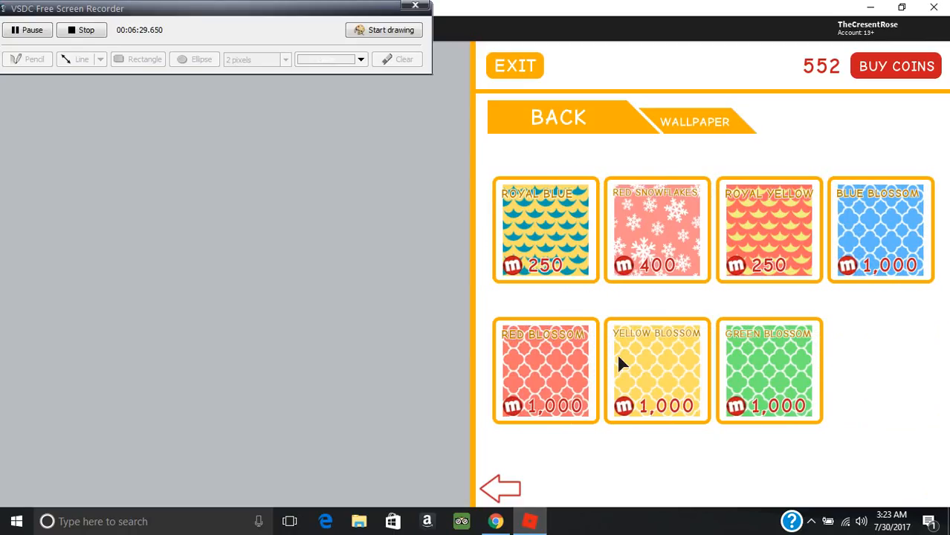
Exit the home improvement shop.
{"action": "left_click", "coordinate": [558, 117]}
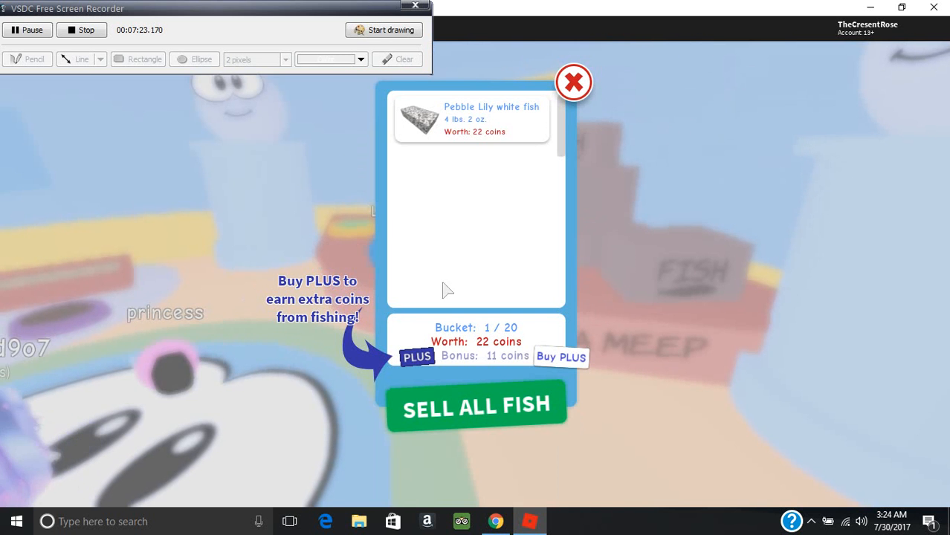
Preview another meep colour, then close the Adopt a Meep window.
{"action": "left_click", "coordinate": [573, 83]}
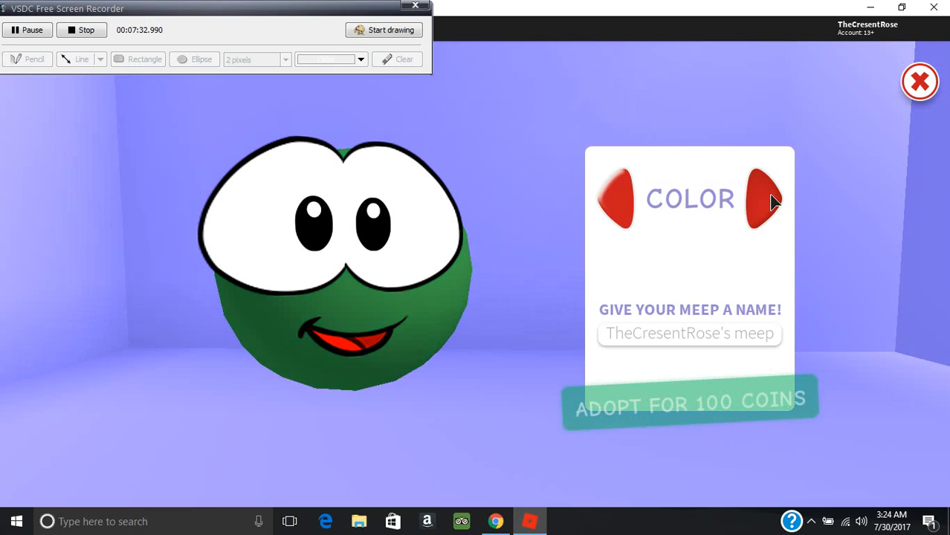
{"action": "left_click", "coordinate": [764, 198]}
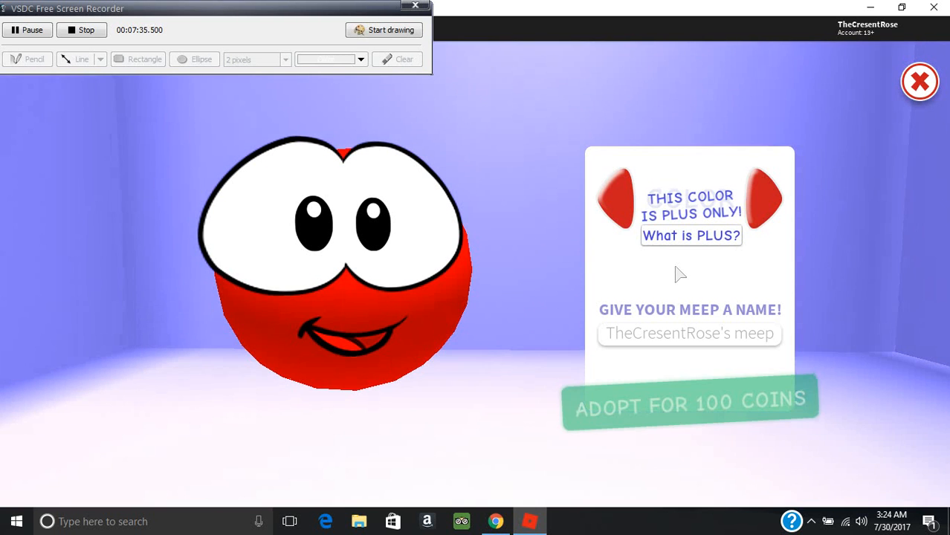
{"action": "left_click", "coordinate": [766, 200]}
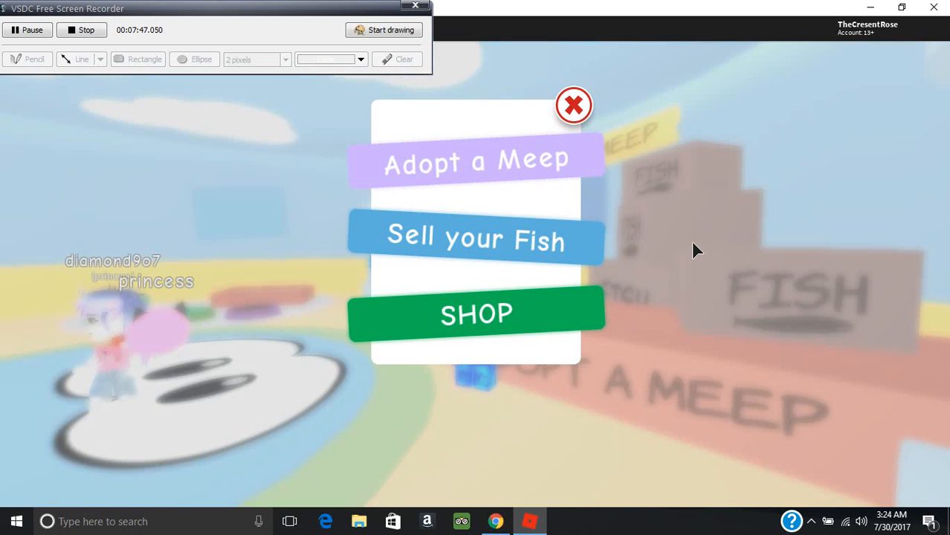
Open the pet shop's Fishing Rods page offering the 1,500-coin Gold Rod.
{"action": "left_click", "coordinate": [476, 314]}
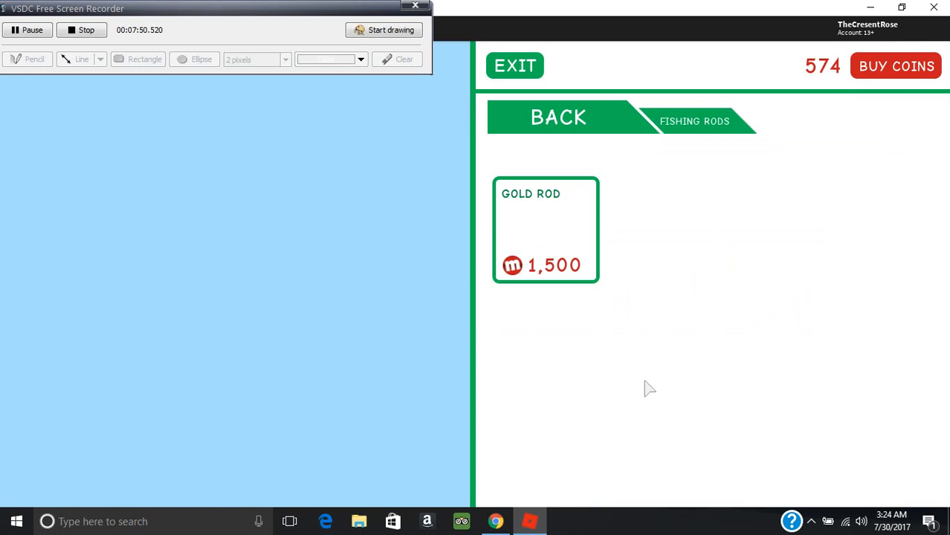
{"action": "mouse_move", "coordinate": [584, 199]}
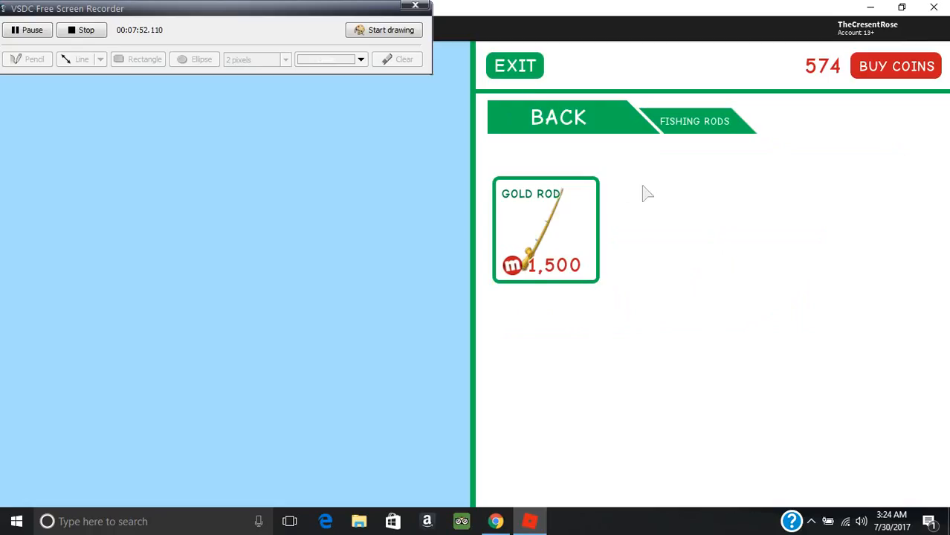
{"action": "mouse_move", "coordinate": [546, 279]}
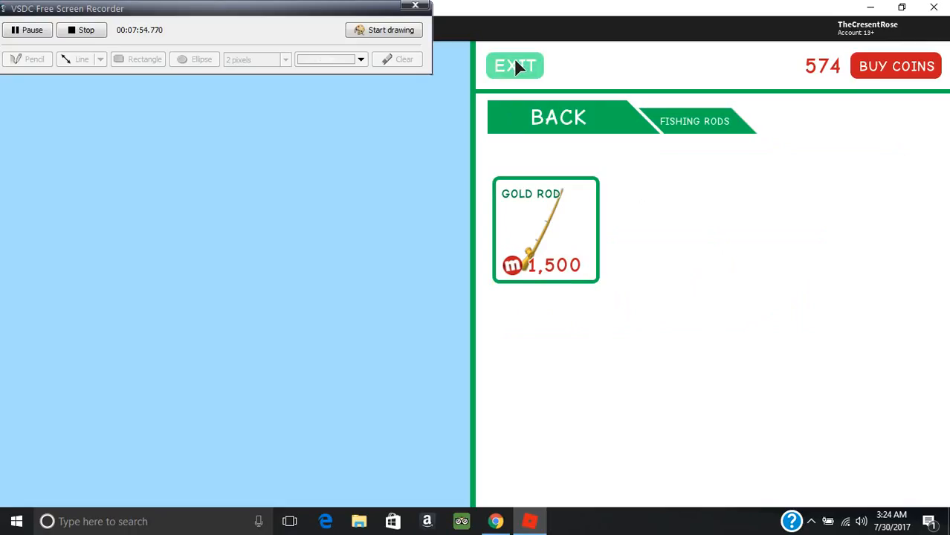
Reopen the shop's Meep Accessories and page to the 25,000-coin Duke of the Federation.
{"action": "left_click", "coordinate": [514, 66]}
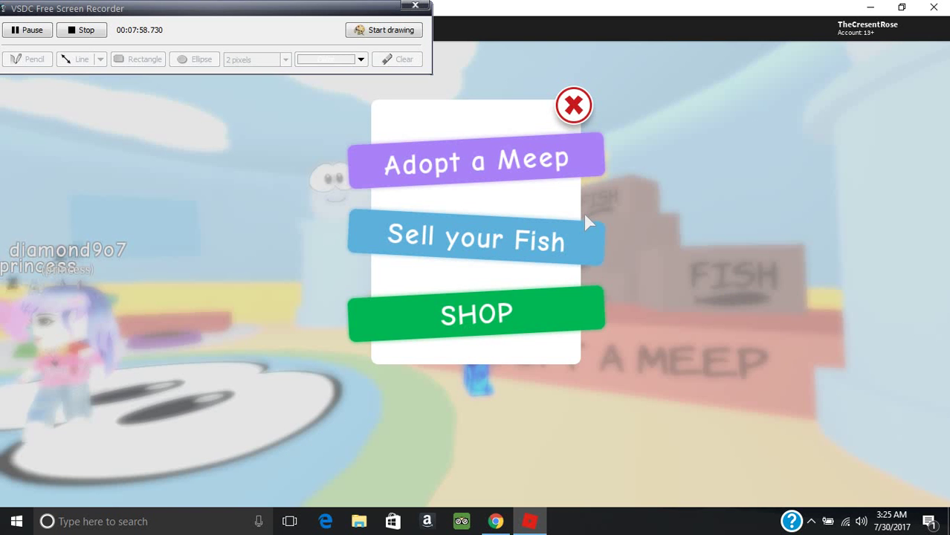
{"action": "left_click", "coordinate": [476, 314]}
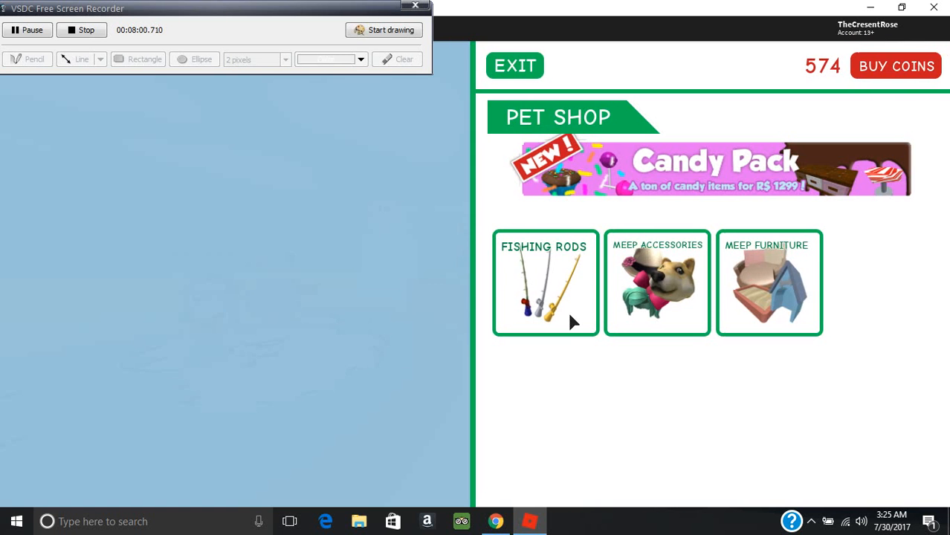
{"action": "left_click", "coordinate": [657, 283]}
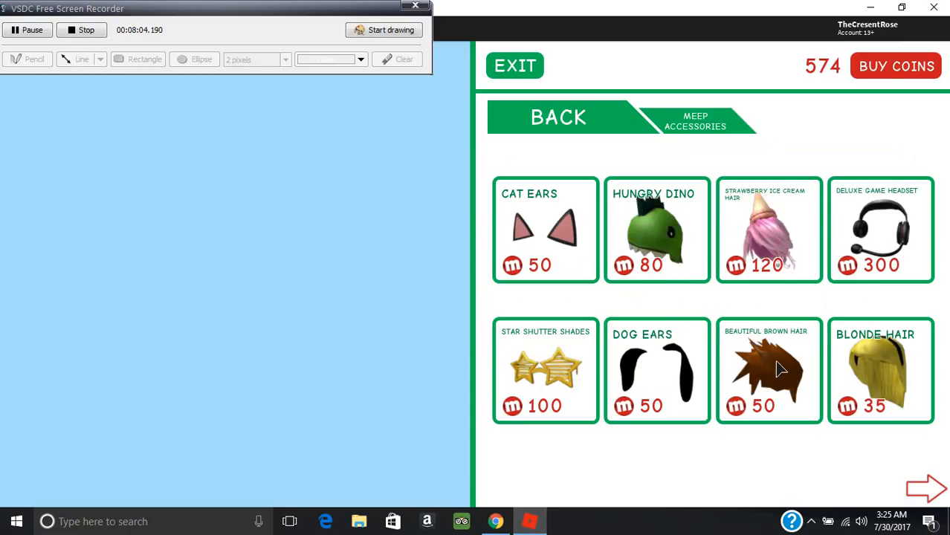
{"action": "left_click", "coordinate": [926, 489]}
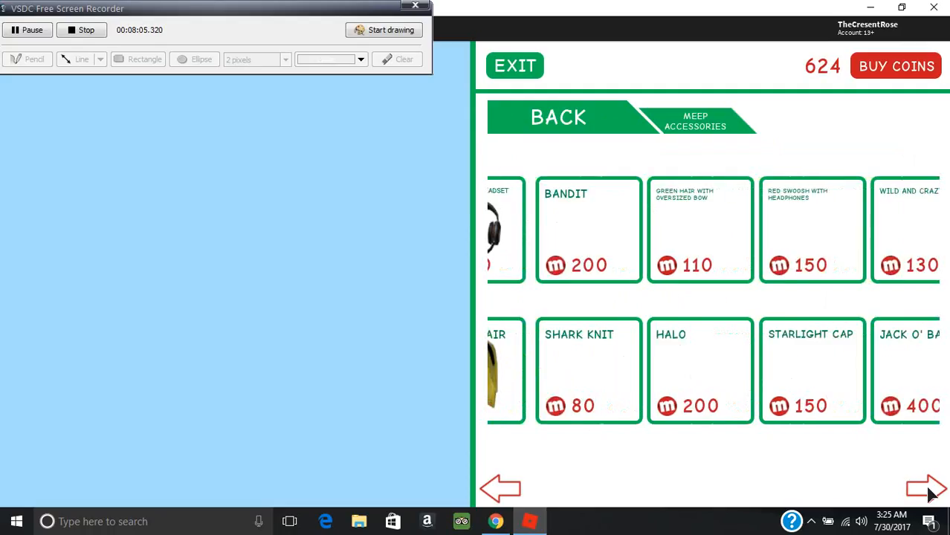
{"action": "left_click", "coordinate": [928, 489]}
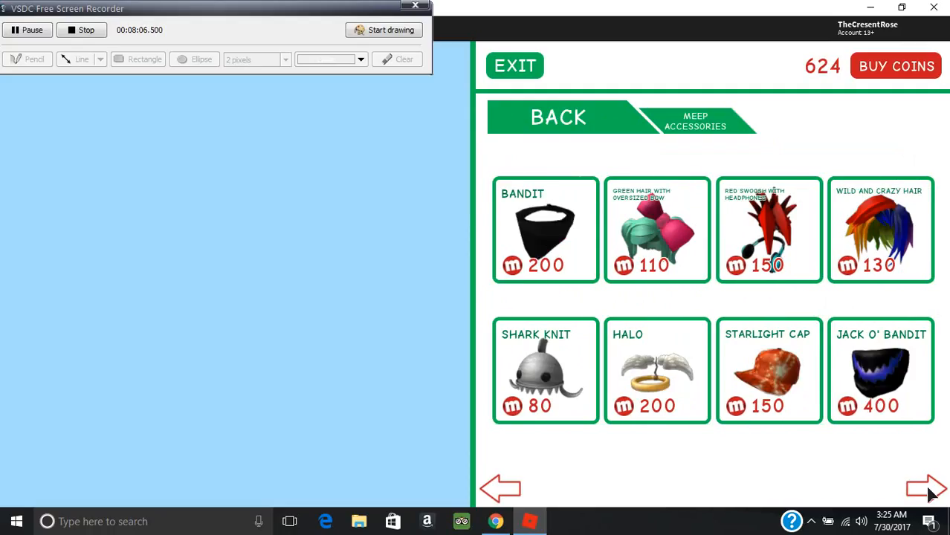
{"action": "left_click", "coordinate": [927, 489]}
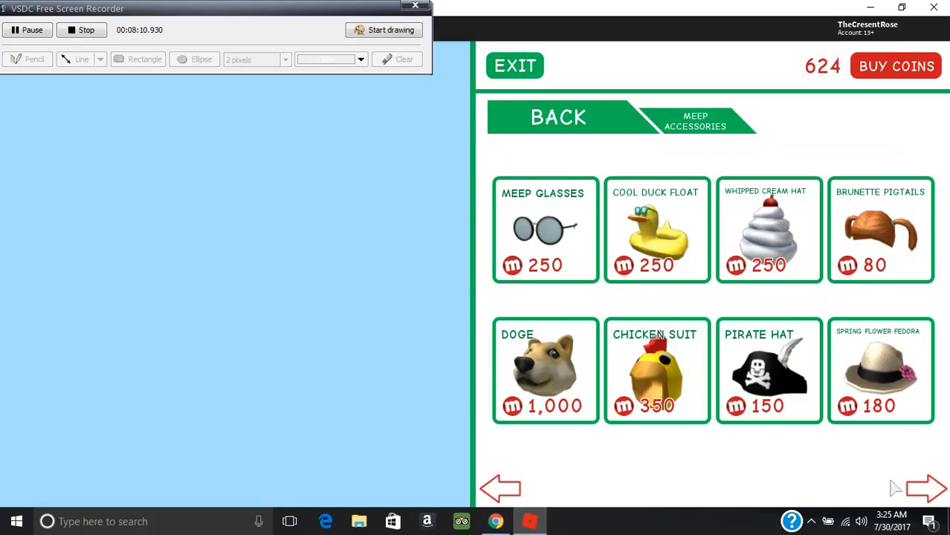
{"action": "left_click", "coordinate": [926, 488]}
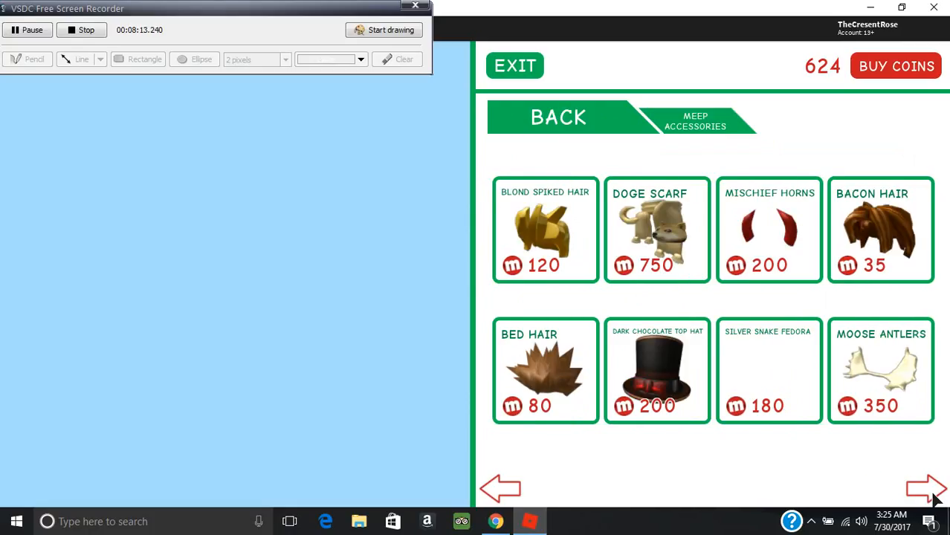
{"action": "left_click", "coordinate": [924, 488]}
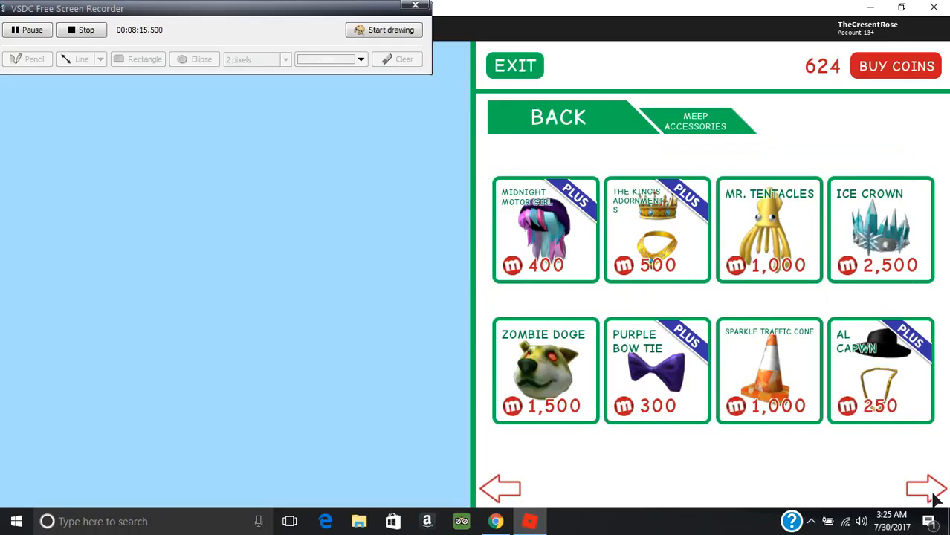
{"action": "mouse_move", "coordinate": [673, 251]}
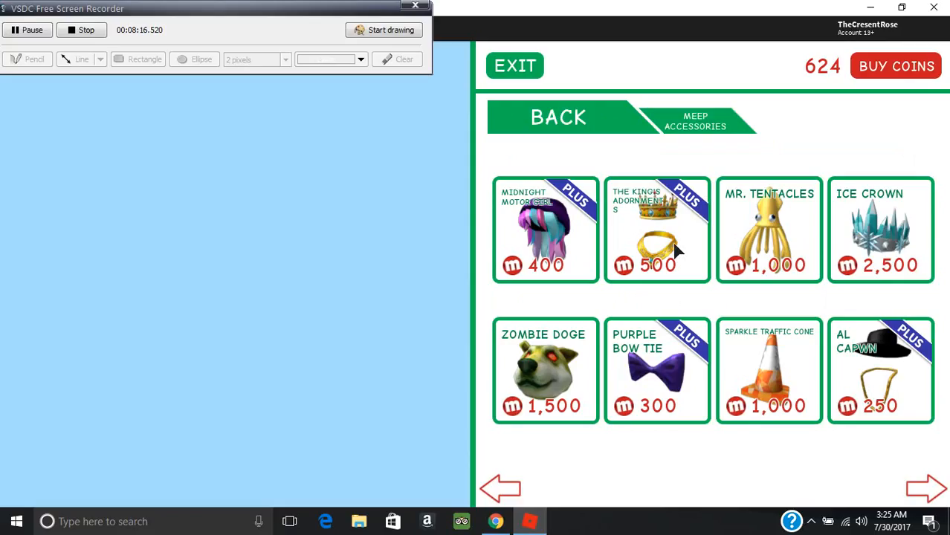
{"action": "mouse_move", "coordinate": [882, 407]}
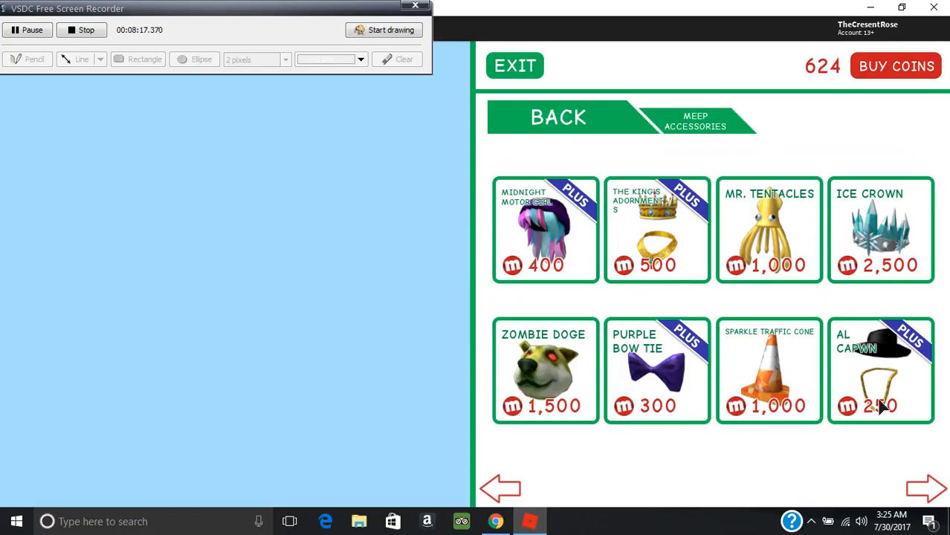
{"action": "mouse_move", "coordinate": [922, 480]}
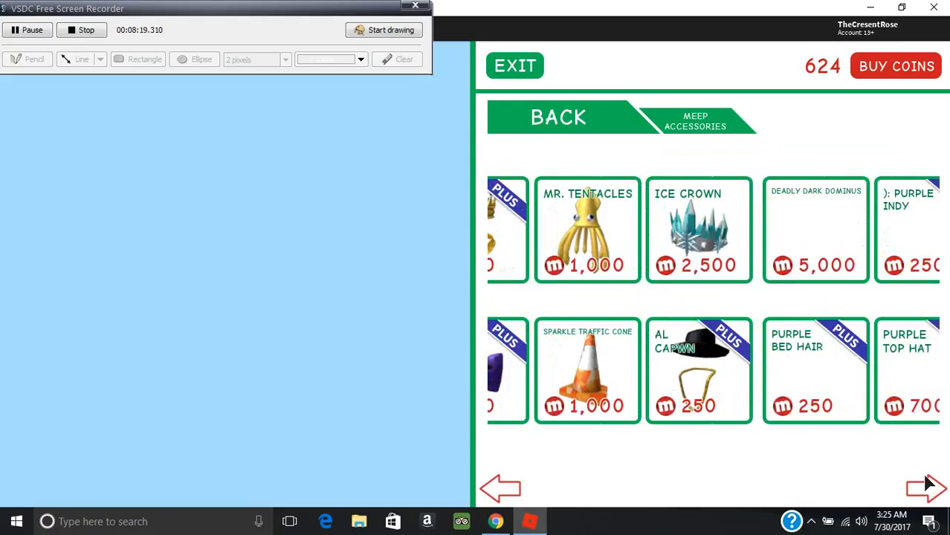
{"action": "left_click", "coordinate": [938, 489]}
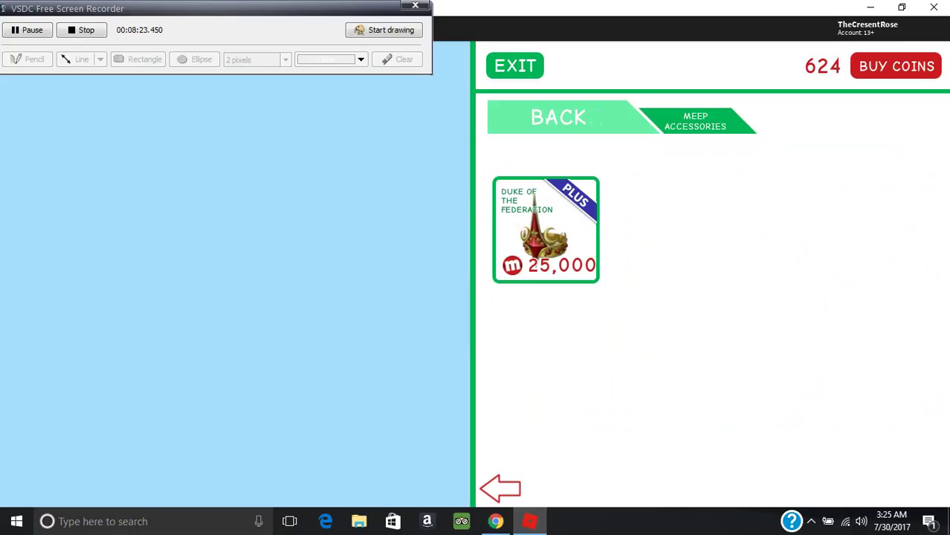
Buy the Meep Food Bowl for 250 coins from Meep Furniture.
{"action": "left_click", "coordinate": [559, 117]}
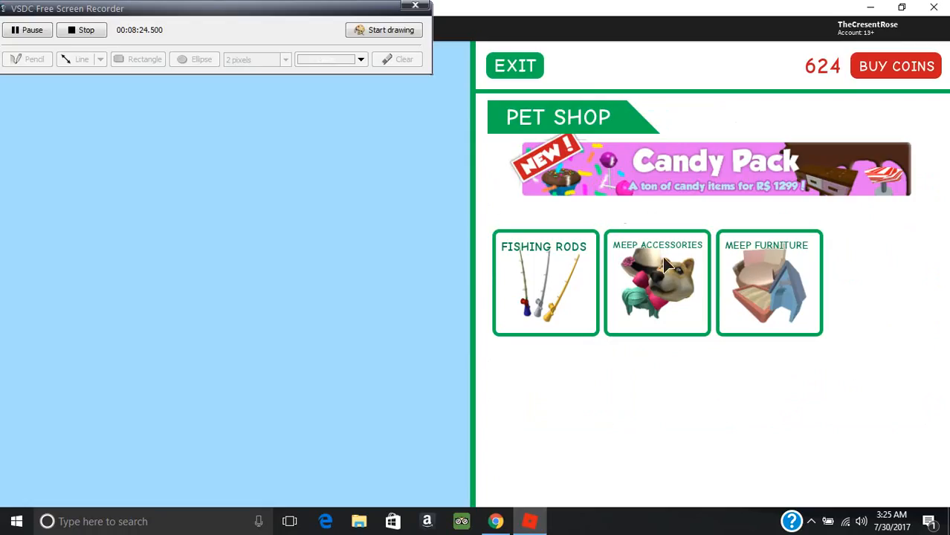
{"action": "mouse_move", "coordinate": [755, 283]}
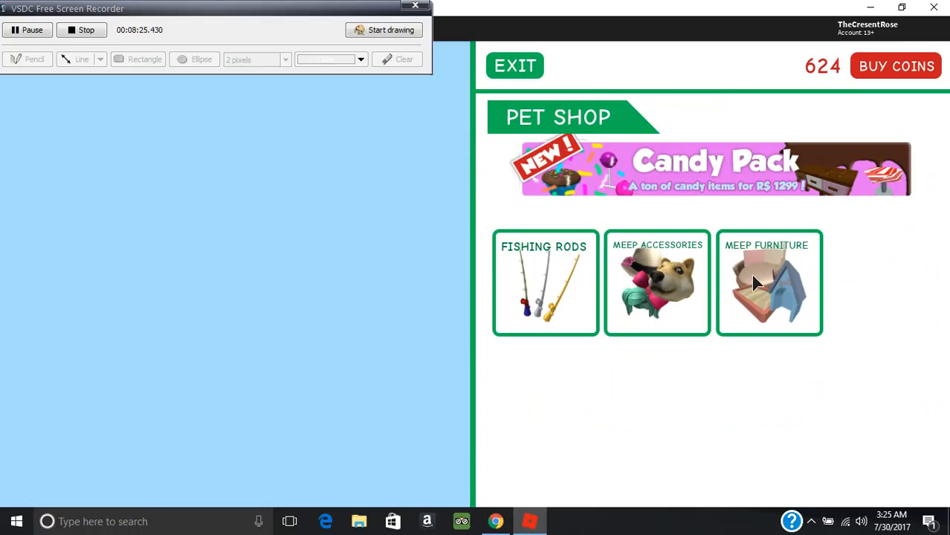
{"action": "left_click", "coordinate": [770, 282]}
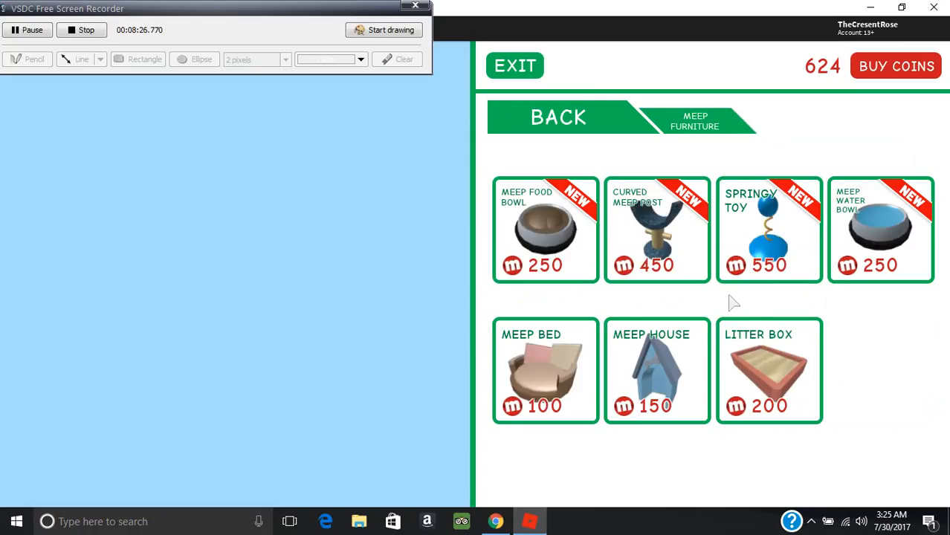
{"action": "mouse_move", "coordinate": [777, 295]}
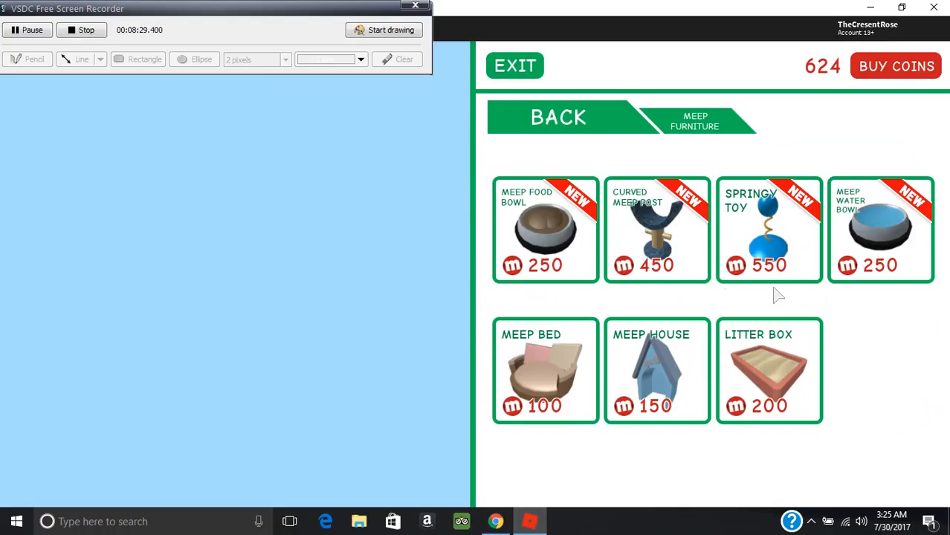
{"action": "mouse_move", "coordinate": [550, 249]}
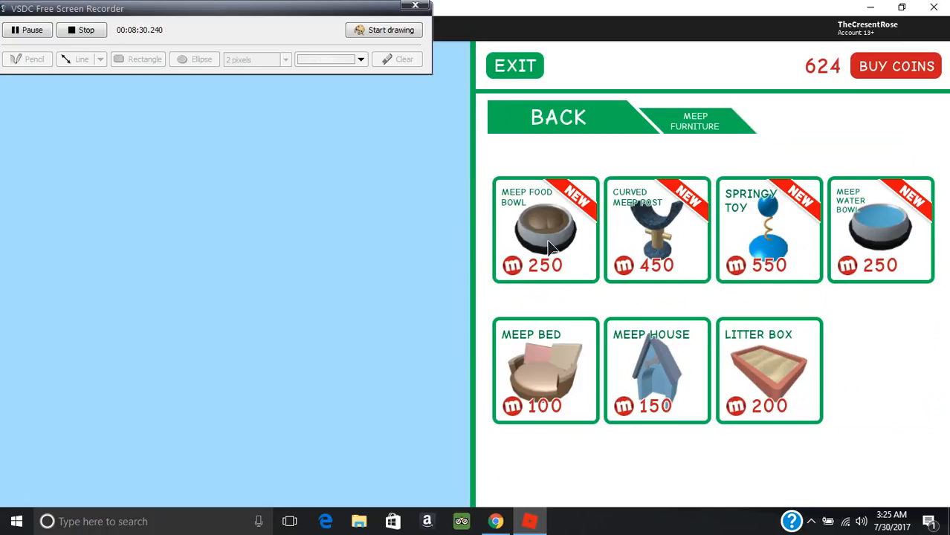
{"action": "left_click", "coordinate": [546, 230]}
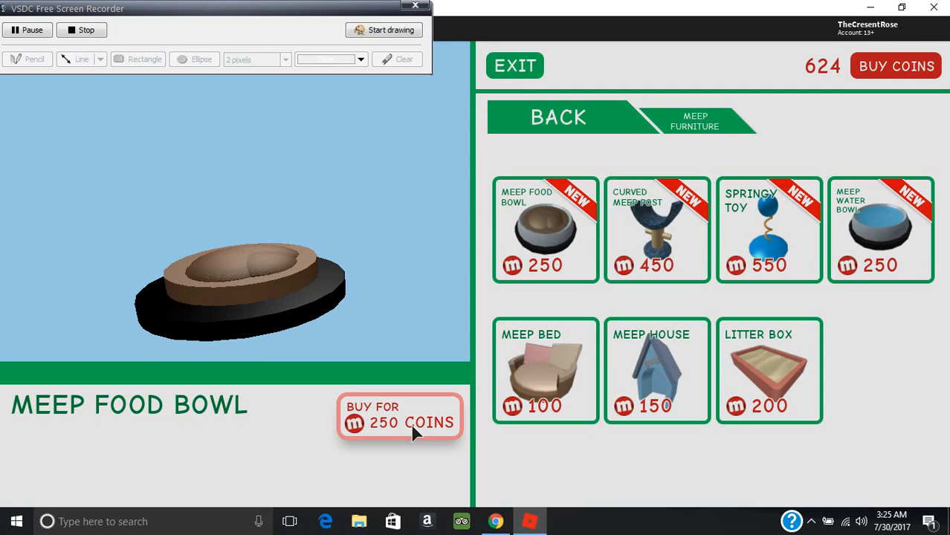
{"action": "left_click", "coordinate": [399, 417]}
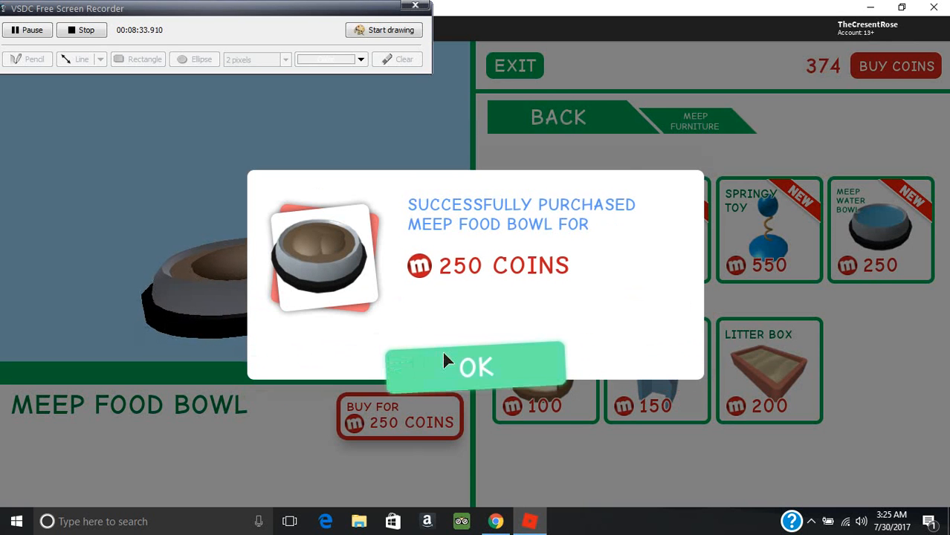
{"action": "left_click", "coordinate": [476, 367]}
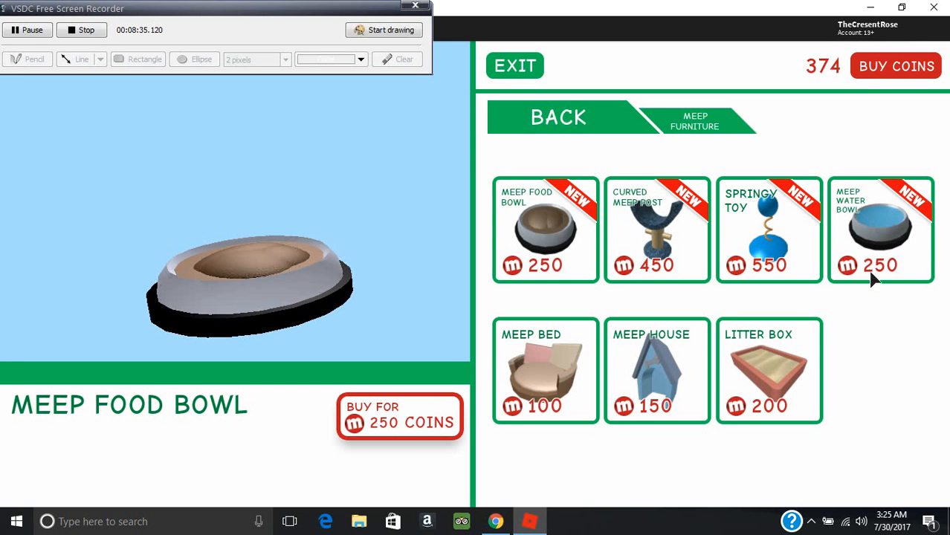
Buy the Meep Water Bowl for 250 coins, leaving 124 coins.
{"action": "left_click", "coordinate": [881, 229]}
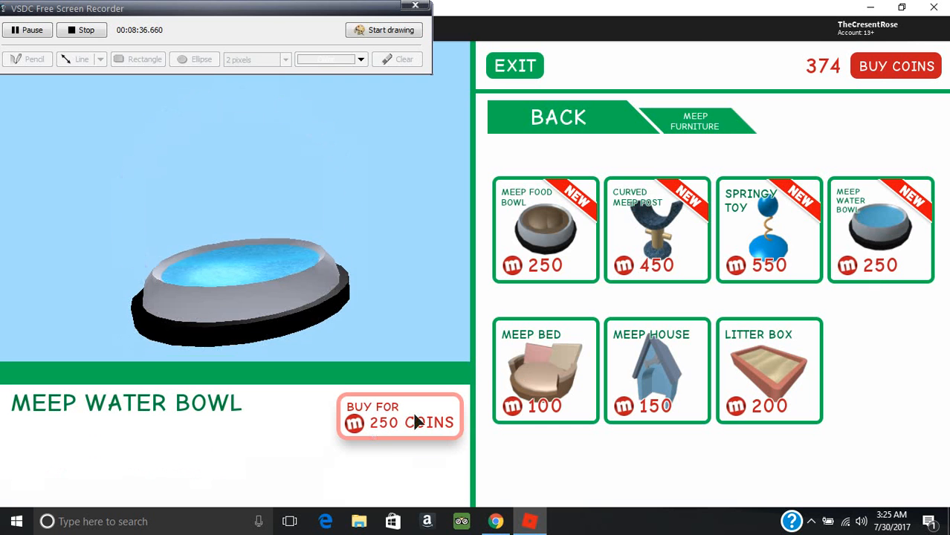
{"action": "left_click", "coordinate": [400, 416]}
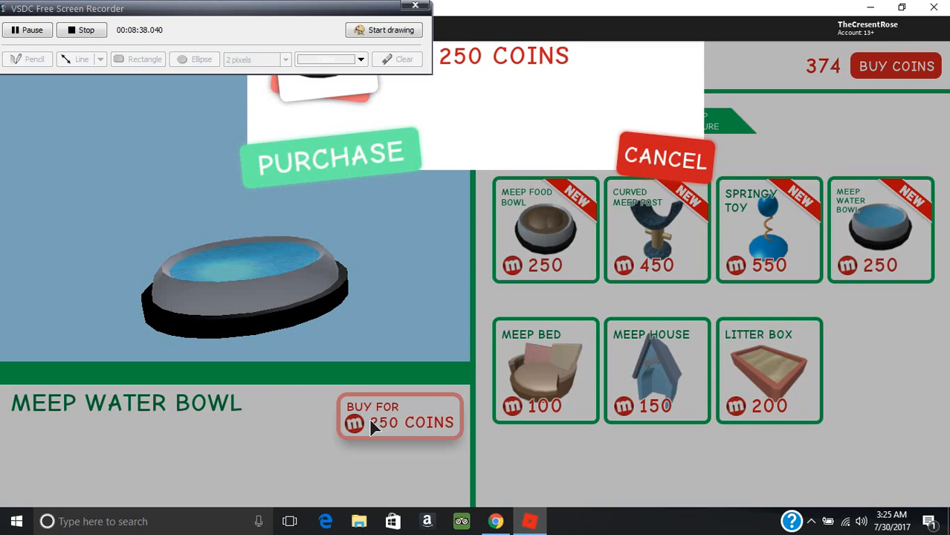
{"action": "left_click", "coordinate": [330, 156]}
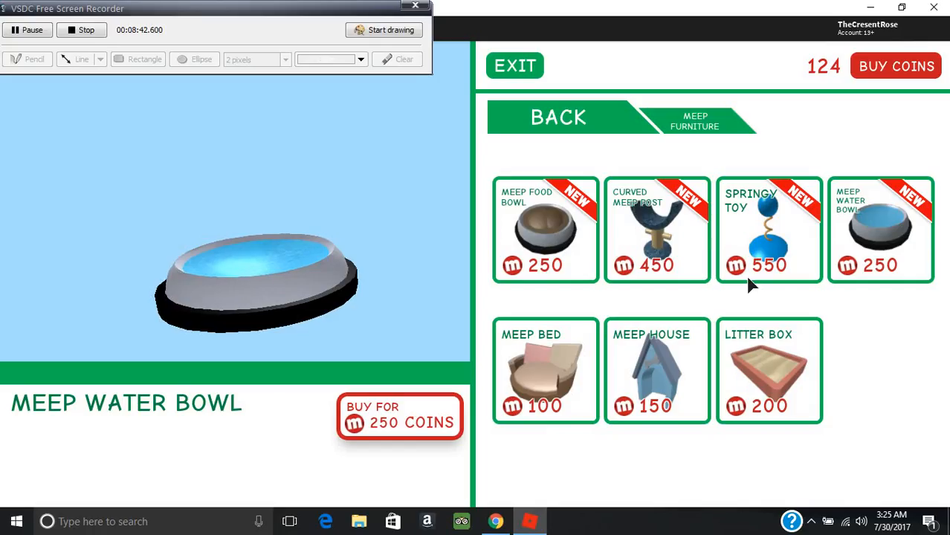
{"action": "mouse_move", "coordinate": [777, 228]}
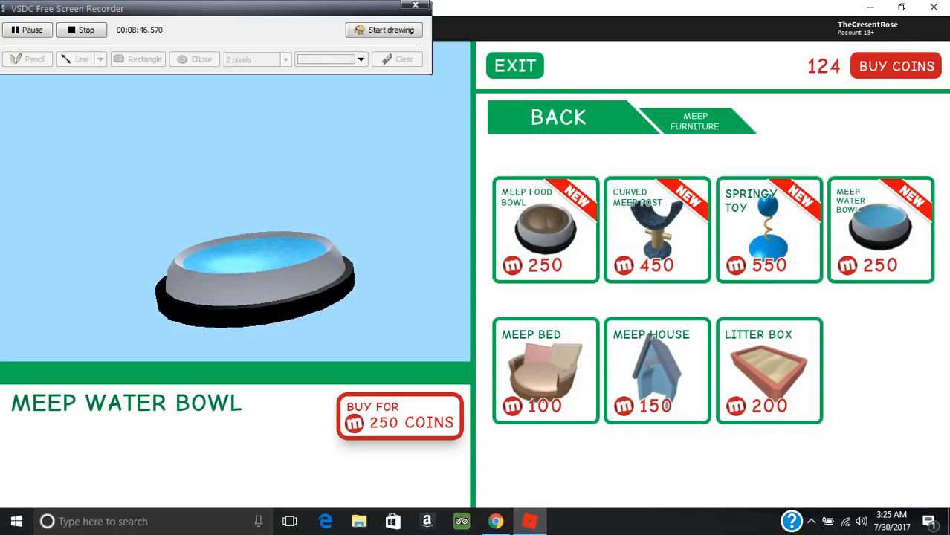
{"action": "left_click", "coordinate": [559, 116]}
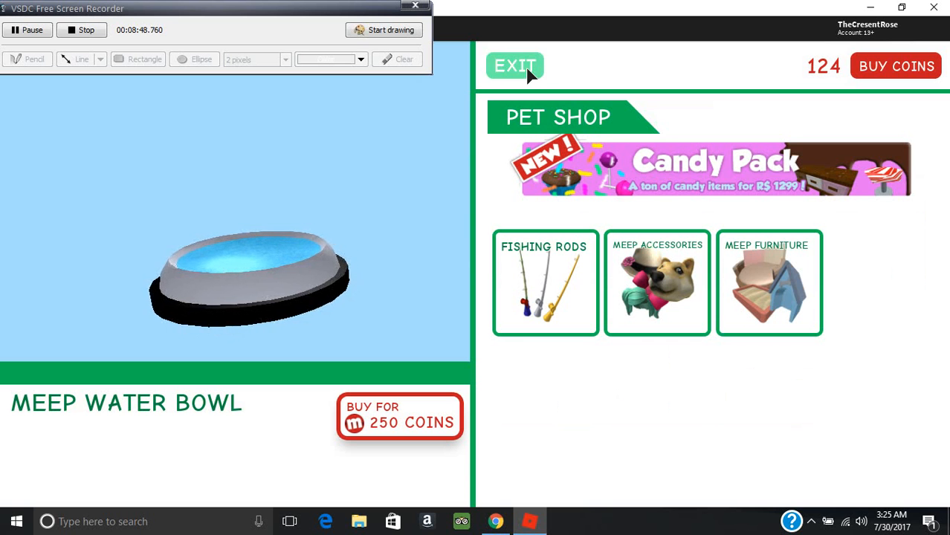
Exit the Pet Shop.
{"action": "left_click", "coordinate": [516, 66]}
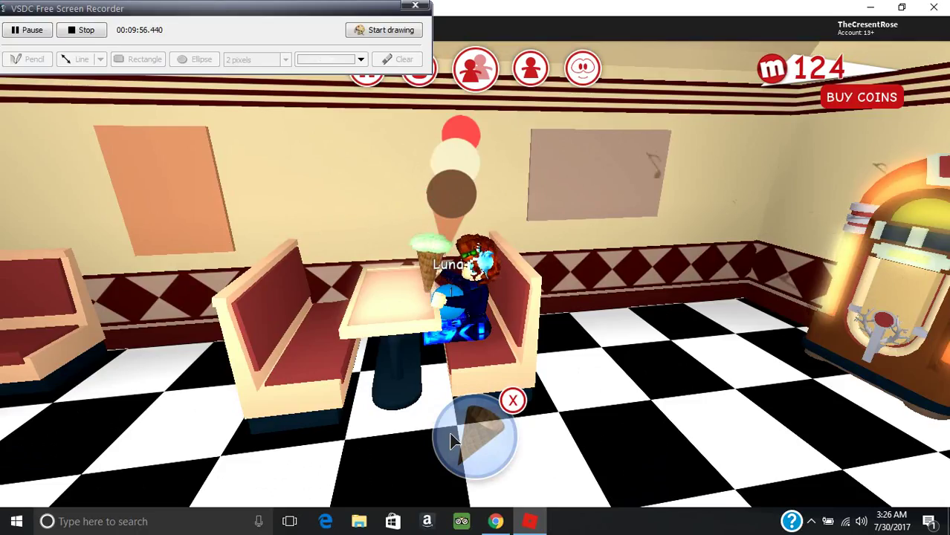
Use the held ice cream cone.
{"action": "left_click", "coordinate": [513, 400]}
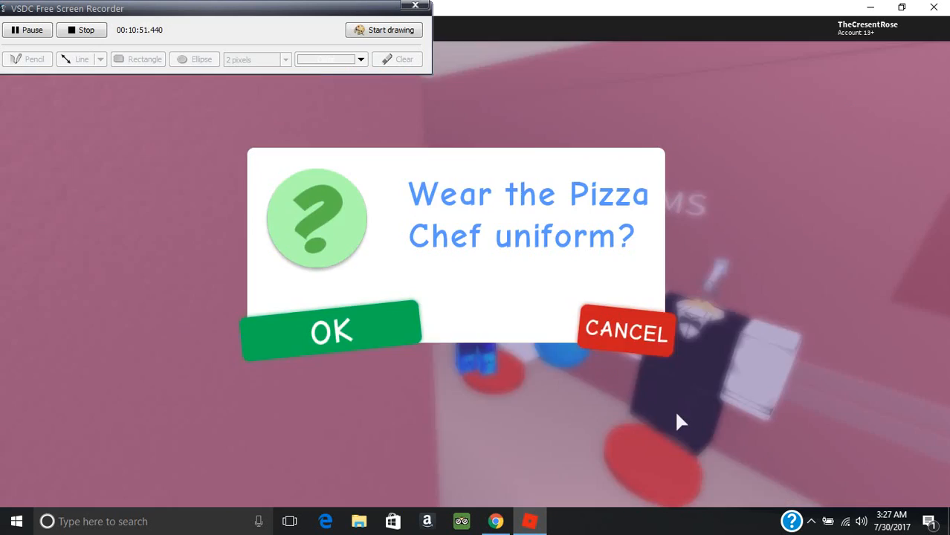
Accept the doctor uniform so the avatar wears coat, scrubs and mask.
{"action": "left_click", "coordinate": [332, 331]}
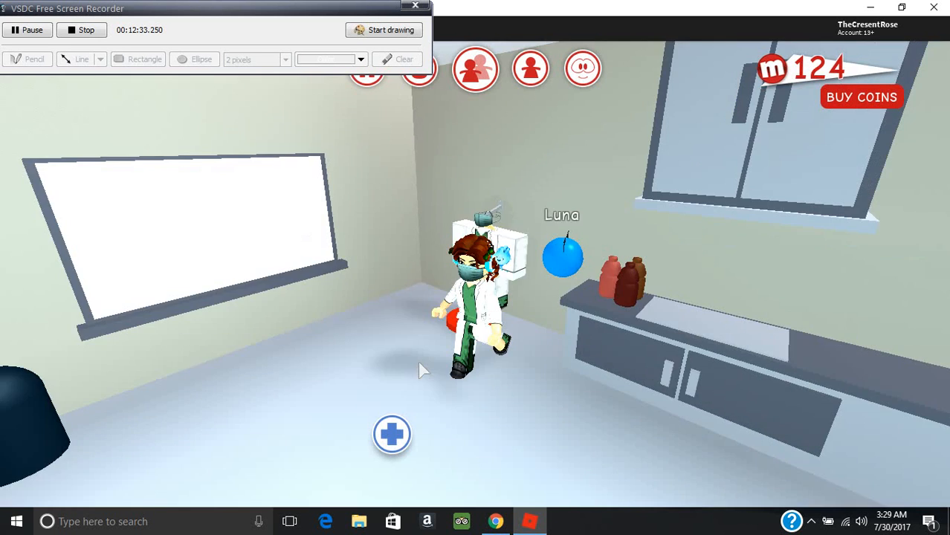
Put hospital casts on the right and left arms, then reopen the cast options.
{"action": "left_click", "coordinate": [392, 434]}
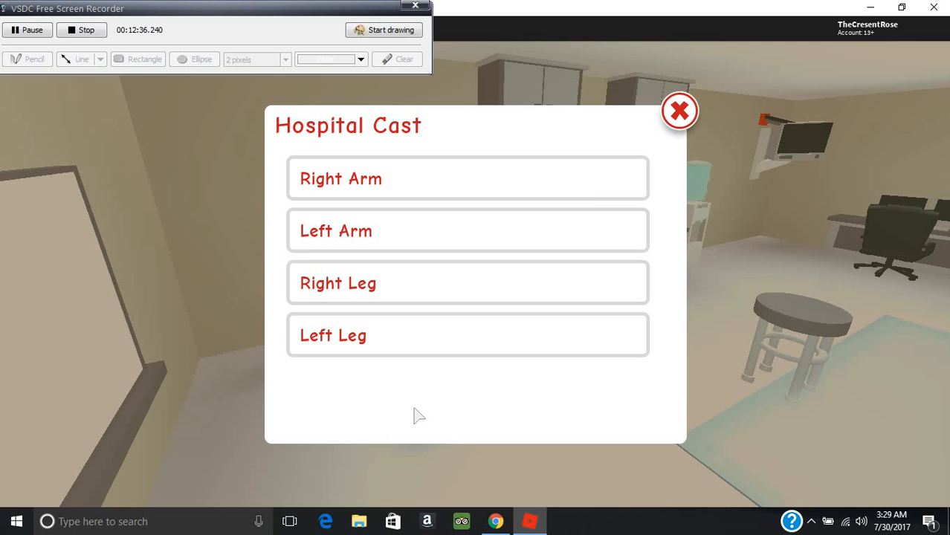
{"action": "mouse_move", "coordinate": [600, 193]}
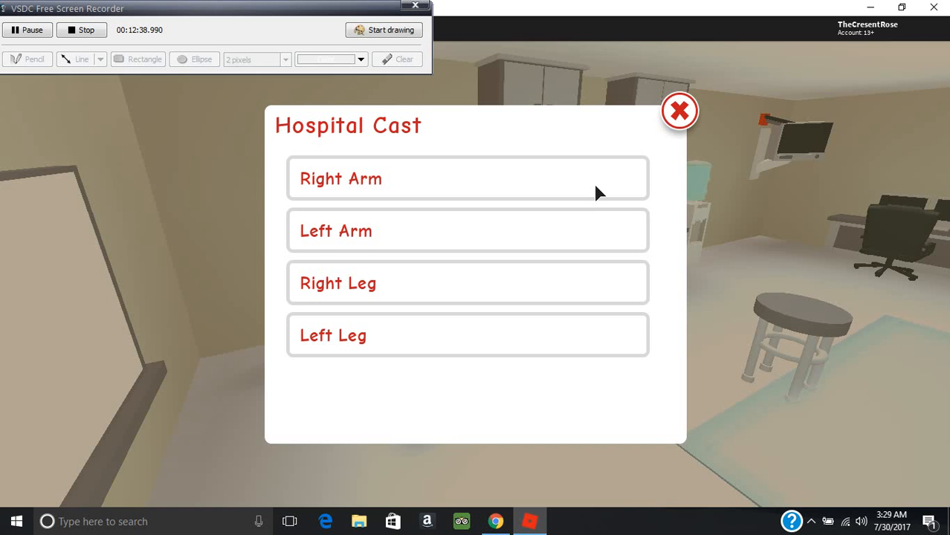
{"action": "left_click", "coordinate": [679, 110]}
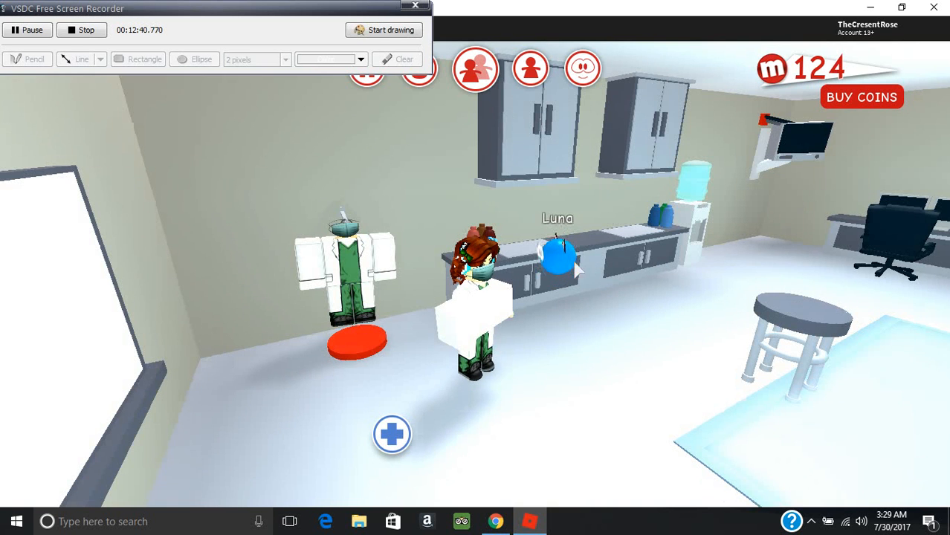
{"action": "left_click", "coordinate": [392, 434]}
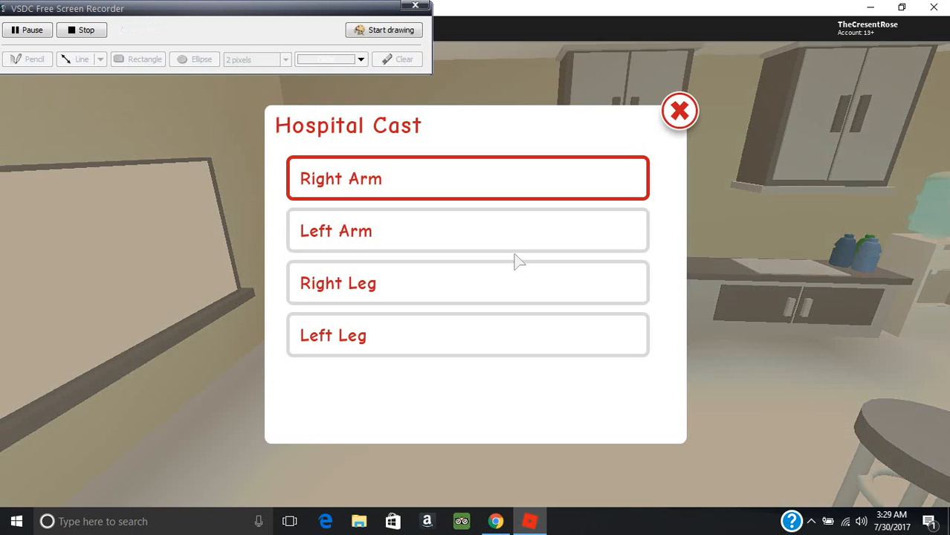
{"action": "left_click", "coordinate": [678, 111]}
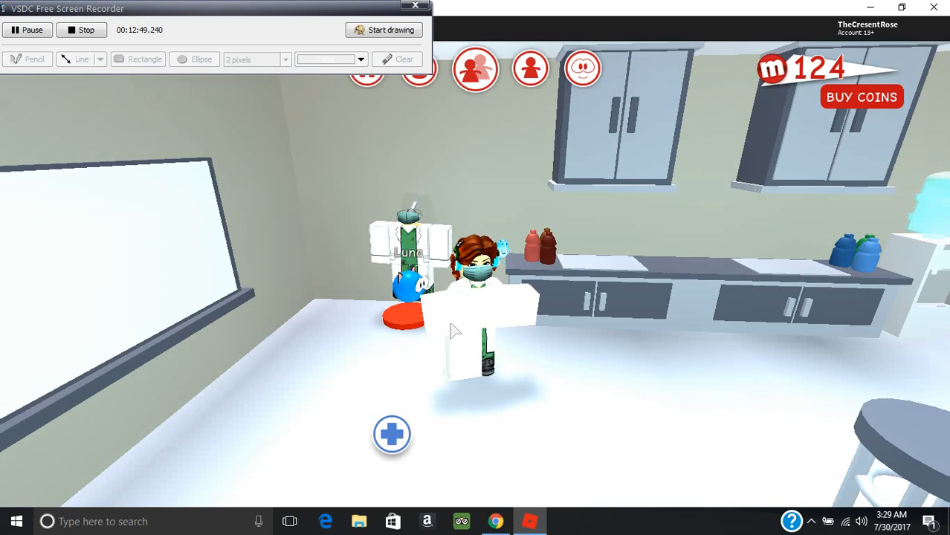
{"action": "left_click", "coordinate": [392, 434]}
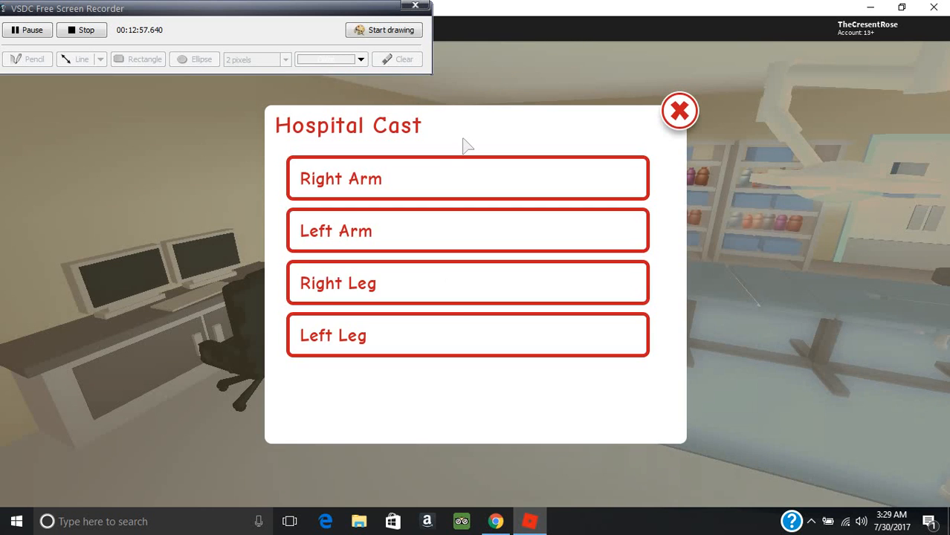
{"action": "mouse_move", "coordinate": [439, 234]}
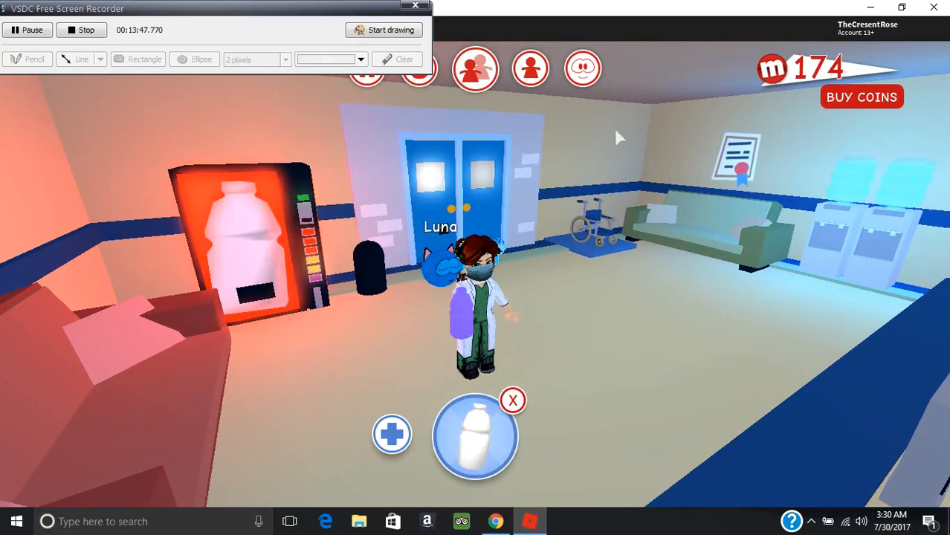
Choose SEND MEEP HOME from the meep face options at the top.
{"action": "left_click", "coordinate": [583, 69]}
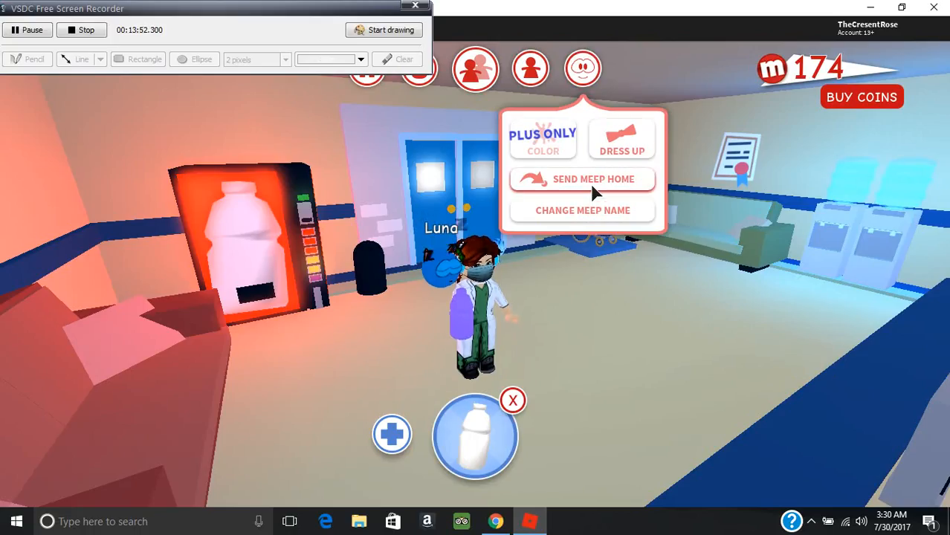
{"action": "left_click", "coordinate": [583, 179]}
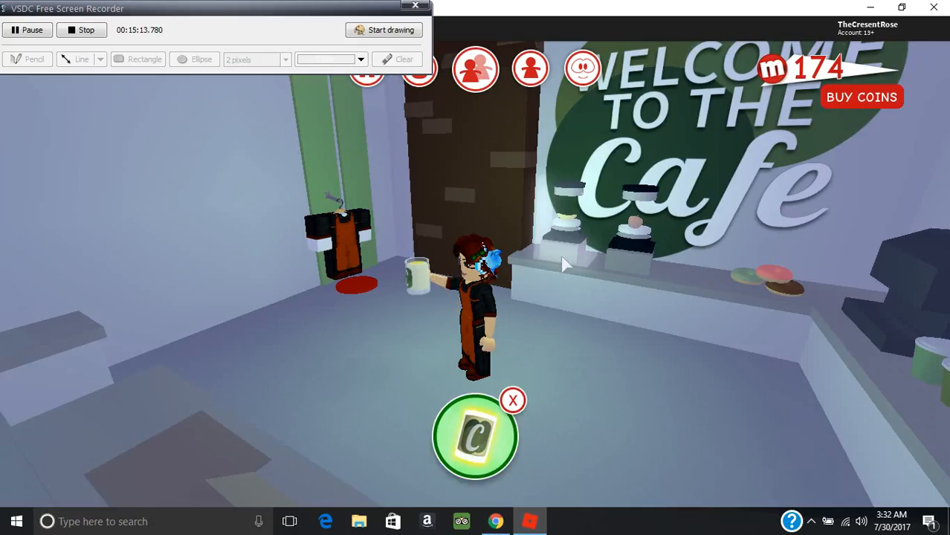
{"action": "mouse_move", "coordinate": [624, 256]}
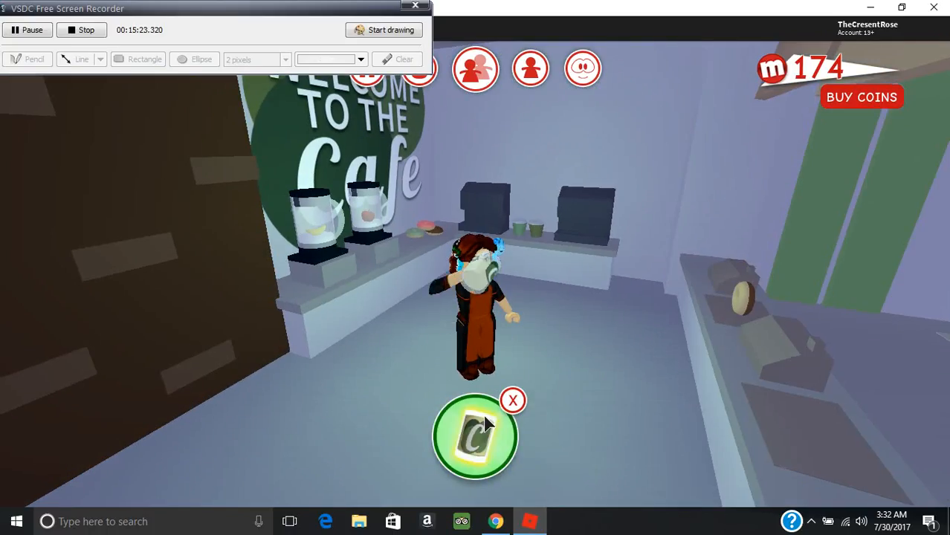
Take two sips of the held coffee in the café.
{"action": "left_click", "coordinate": [475, 436]}
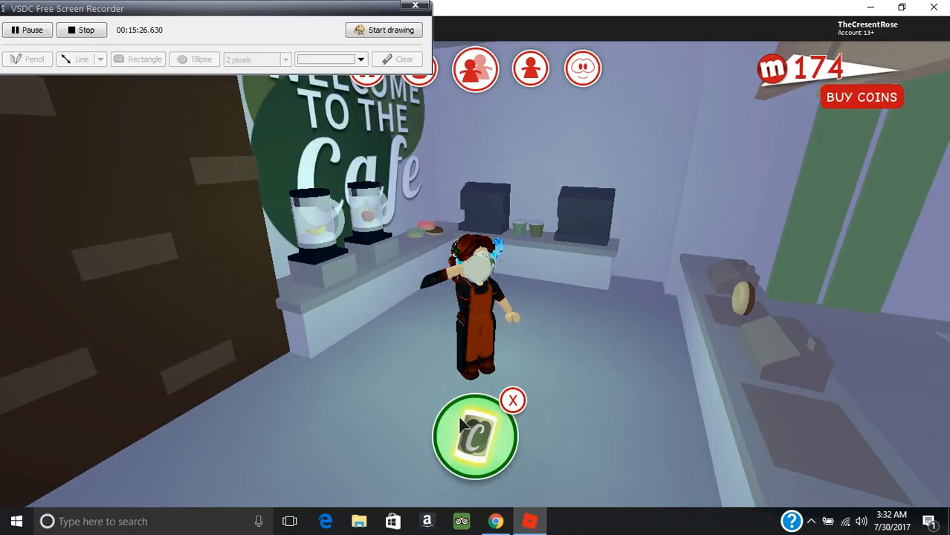
{"action": "left_click", "coordinate": [475, 437]}
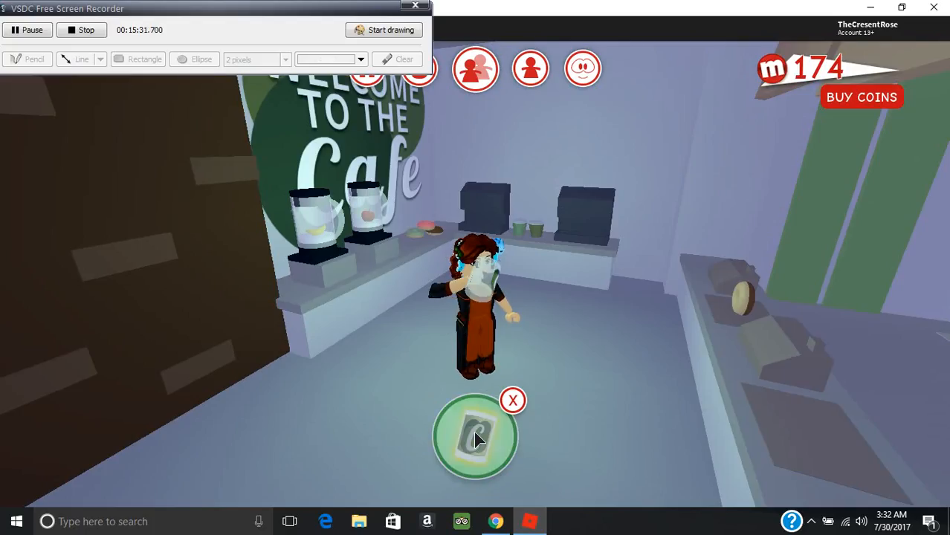
Take the last sip of the coffee.
{"action": "left_click", "coordinate": [513, 401]}
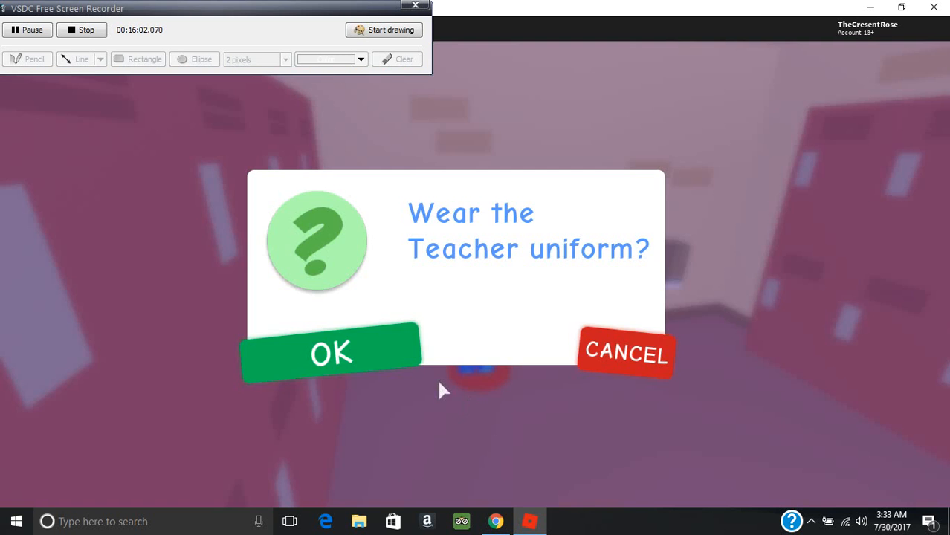
Answer the 'Wear the Principal uniform?' prompt.
{"action": "left_click", "coordinate": [331, 353]}
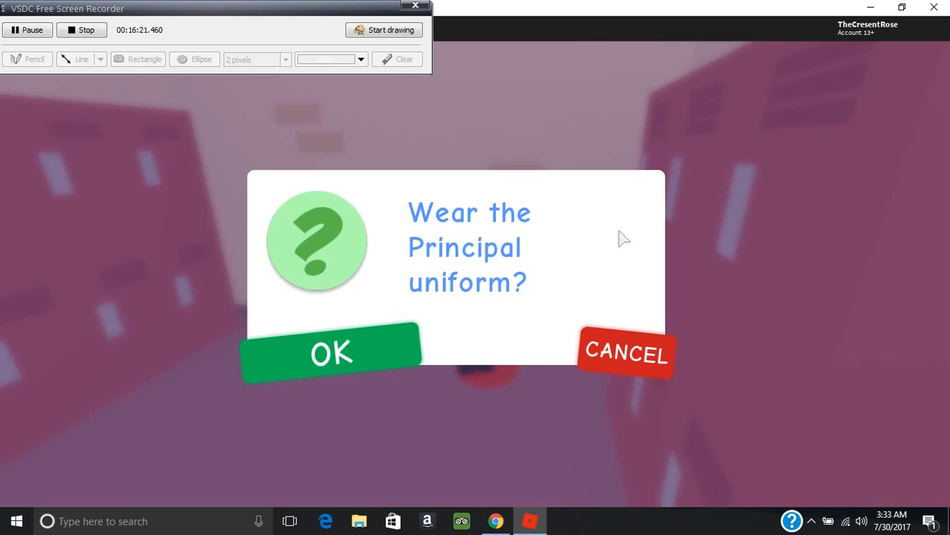
{"action": "left_click", "coordinate": [331, 353]}
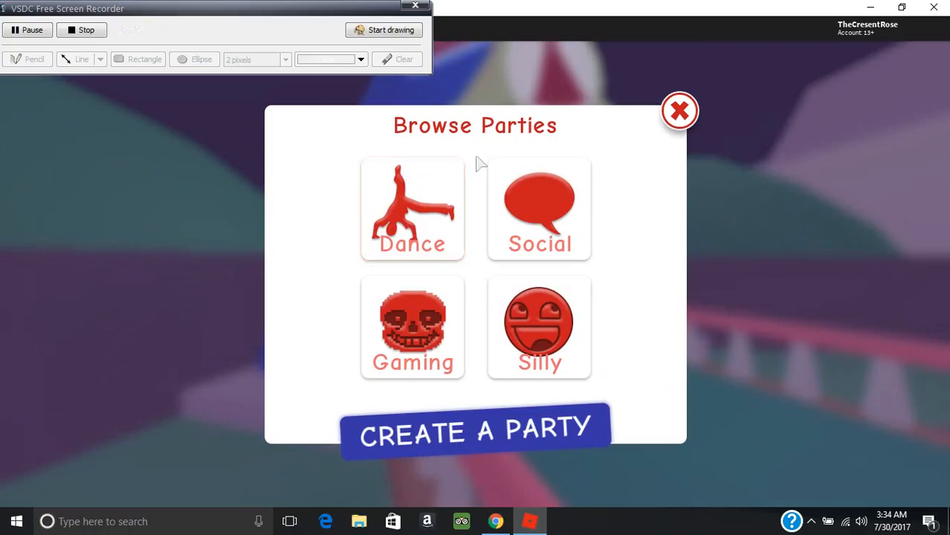
{"action": "mouse_move", "coordinate": [521, 240]}
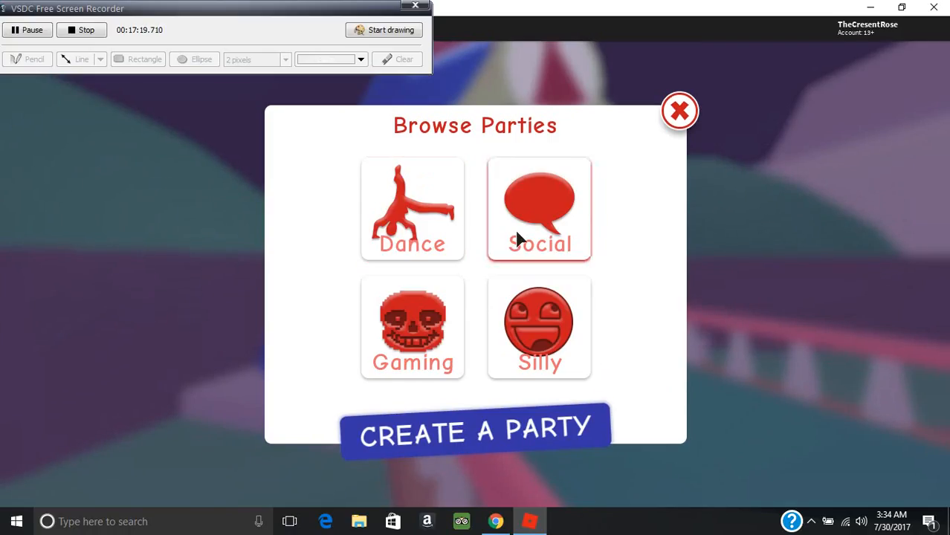
Open Gaming Parties and scroll down to the smaller 4/30 and 4/50 parties.
{"action": "left_click", "coordinate": [539, 208]}
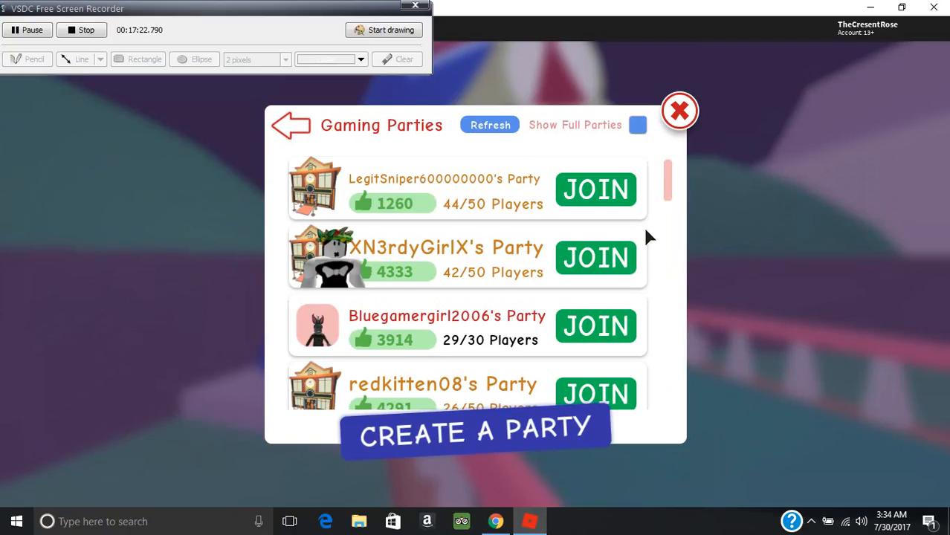
{"action": "mouse_move", "coordinate": [667, 191]}
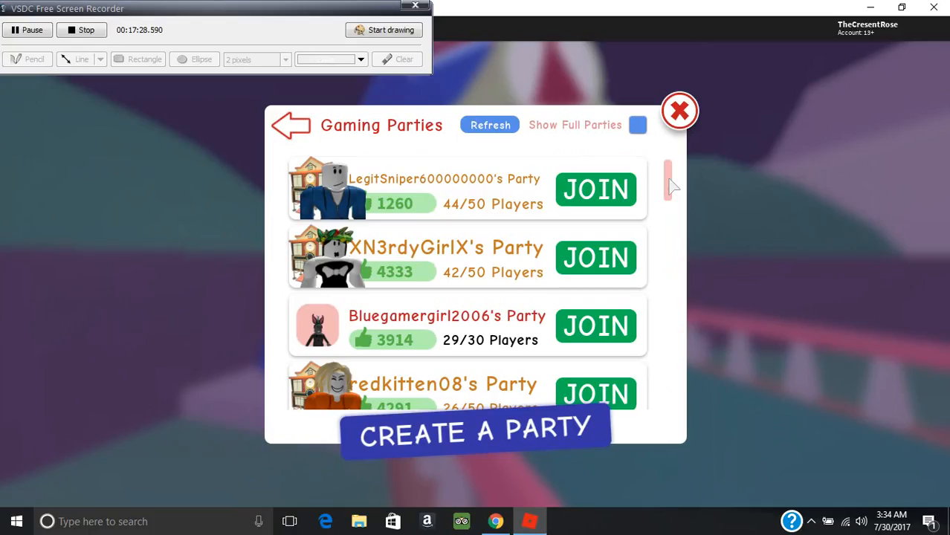
{"action": "scroll", "scroll_direction": "down", "scroll_amount": 3}
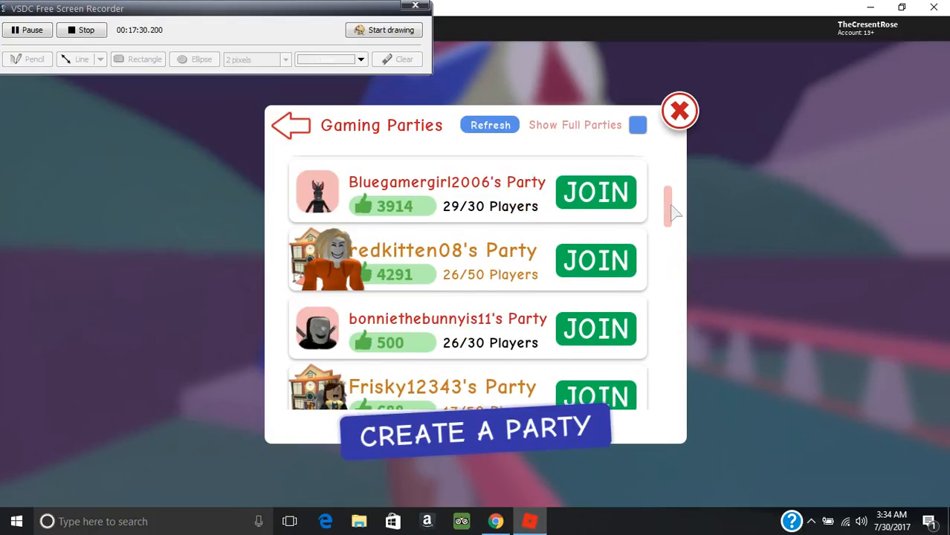
{"action": "scroll", "scroll_direction": "down", "scroll_amount": 3}
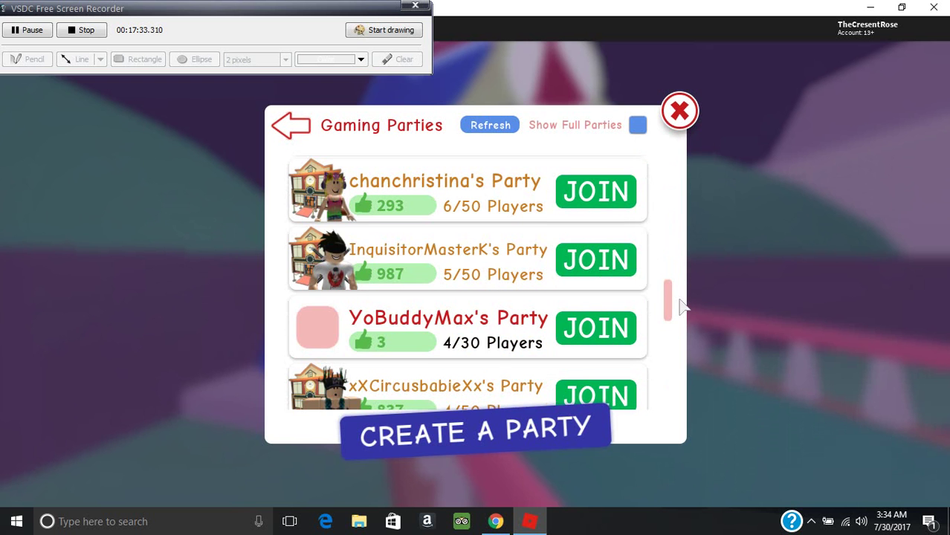
{"action": "scroll", "scroll_direction": "down", "scroll_amount": 3}
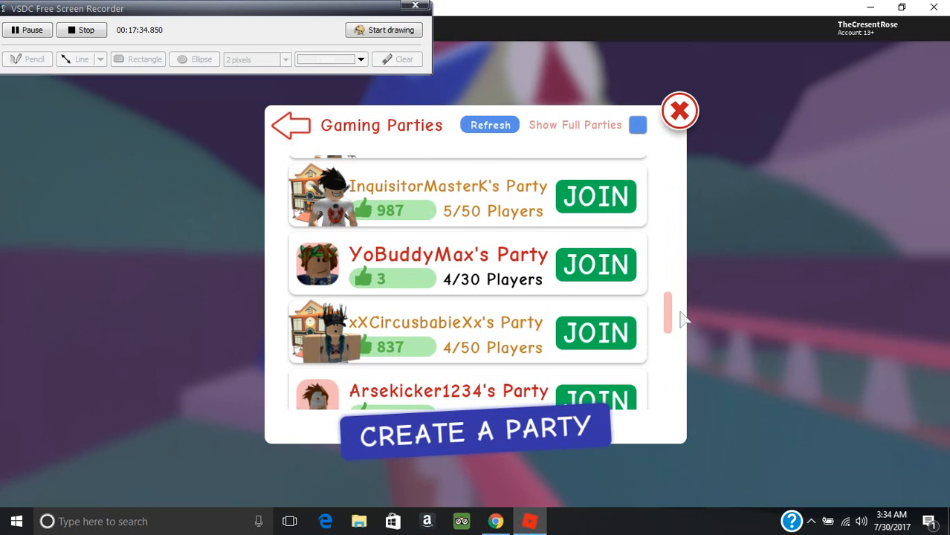
{"action": "scroll", "scroll_direction": "down", "scroll_amount": 3}
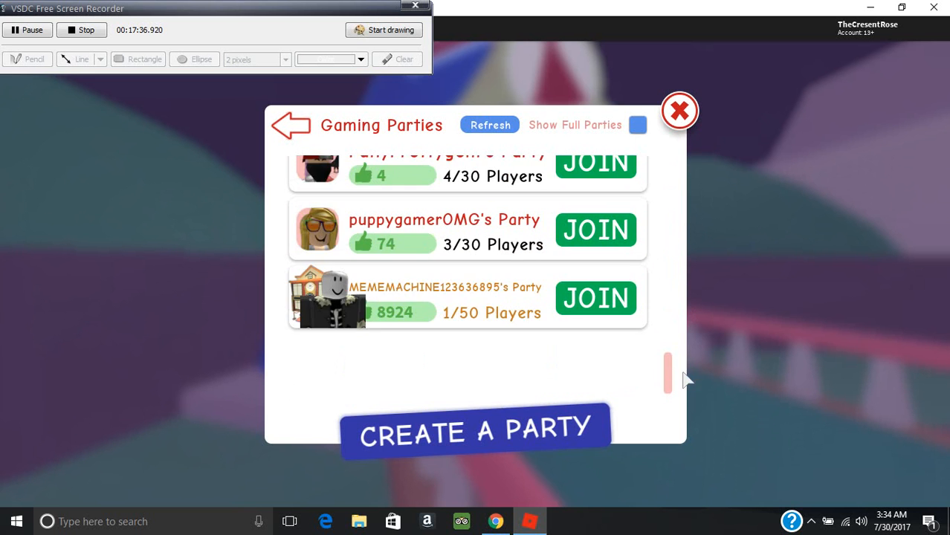
{"action": "scroll", "scroll_direction": "down", "scroll_amount": 3}
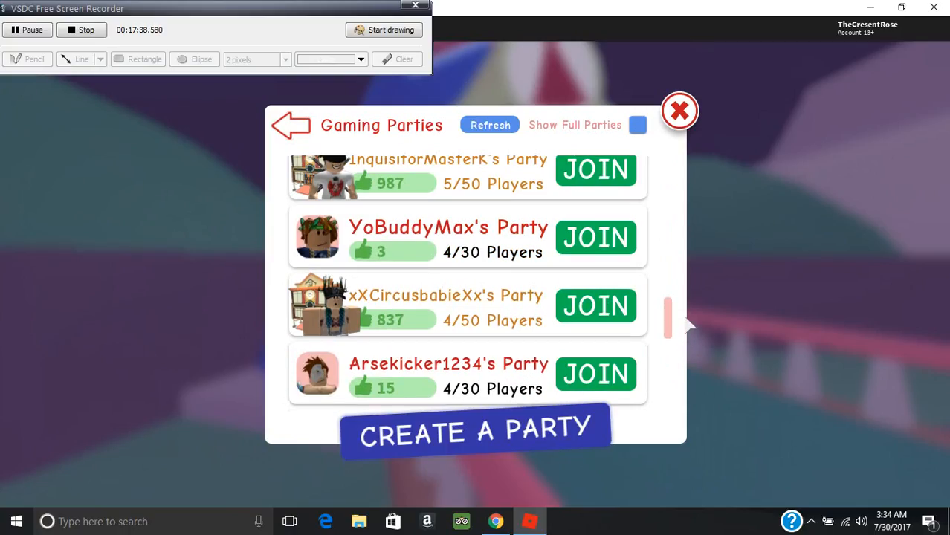
{"action": "mouse_move", "coordinate": [595, 238]}
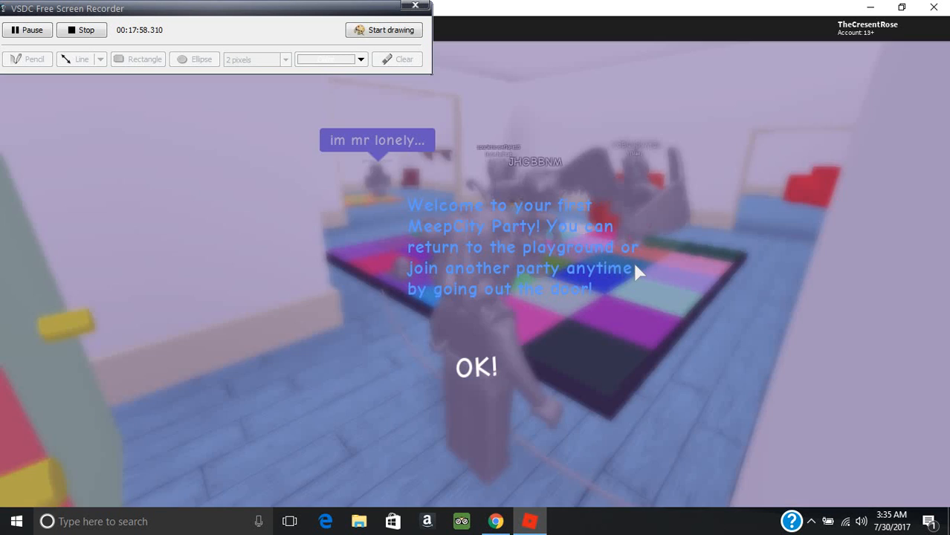
Dismiss the first-party welcome message with OK.
{"action": "left_click", "coordinate": [476, 368]}
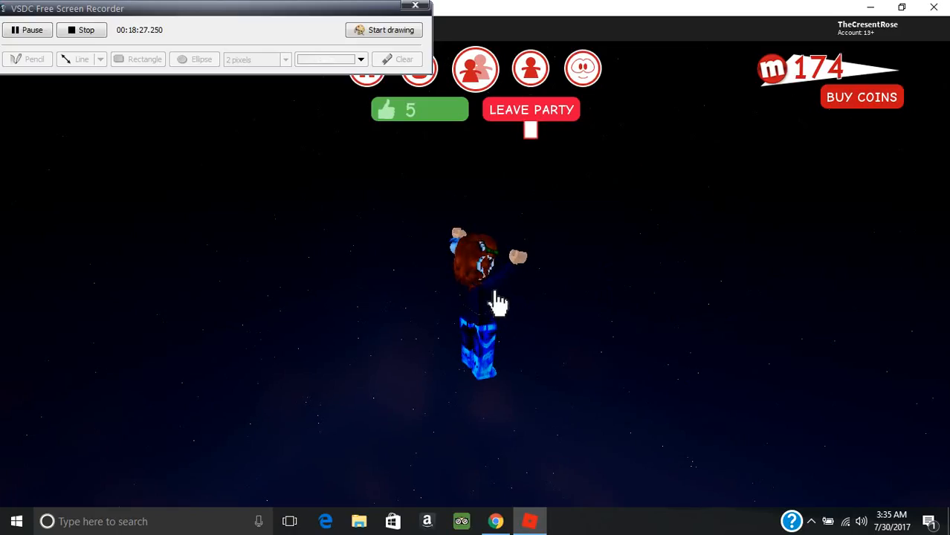
Leave the party and choose RETURN TO PLAYGROUND.
{"action": "left_click", "coordinate": [531, 109]}
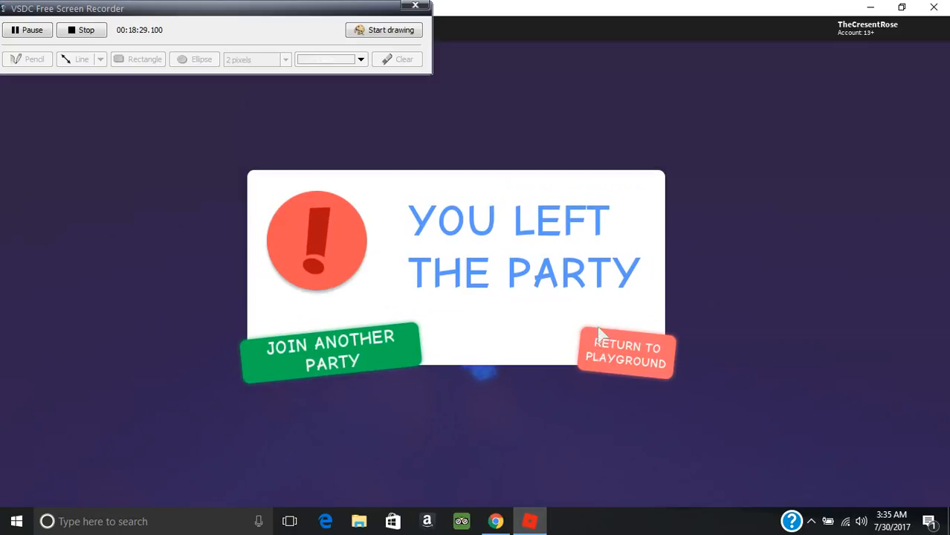
{"action": "left_click", "coordinate": [625, 354]}
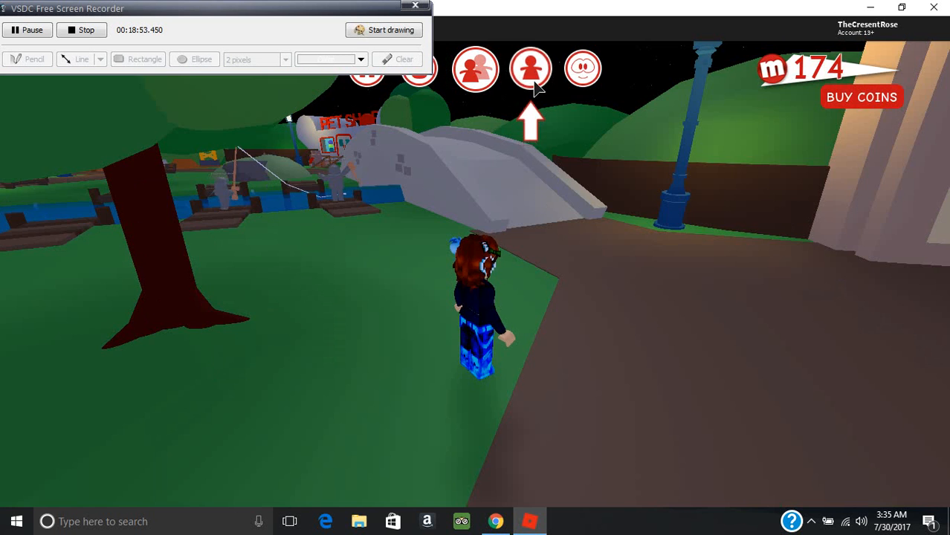
Open the Me personal options panel and close it again.
{"action": "left_click", "coordinate": [530, 68]}
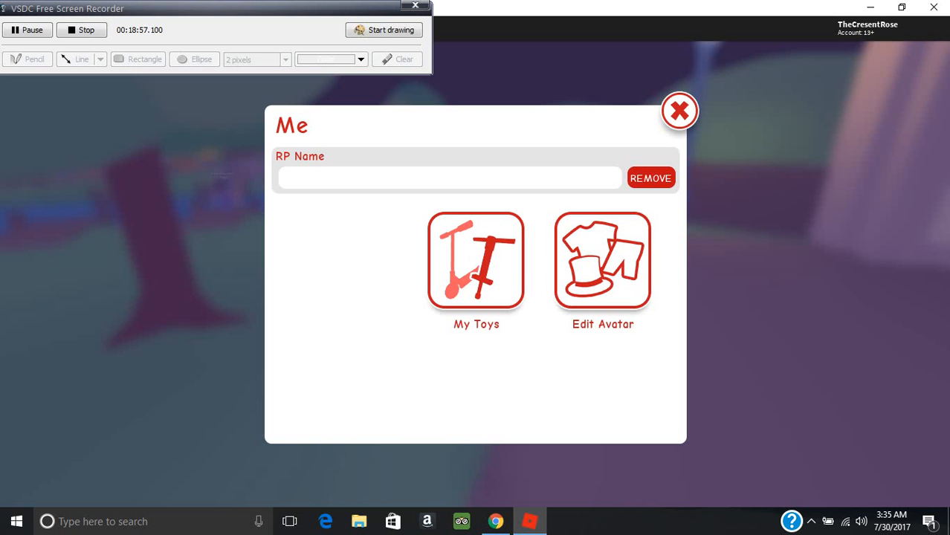
{"action": "left_click", "coordinate": [678, 111]}
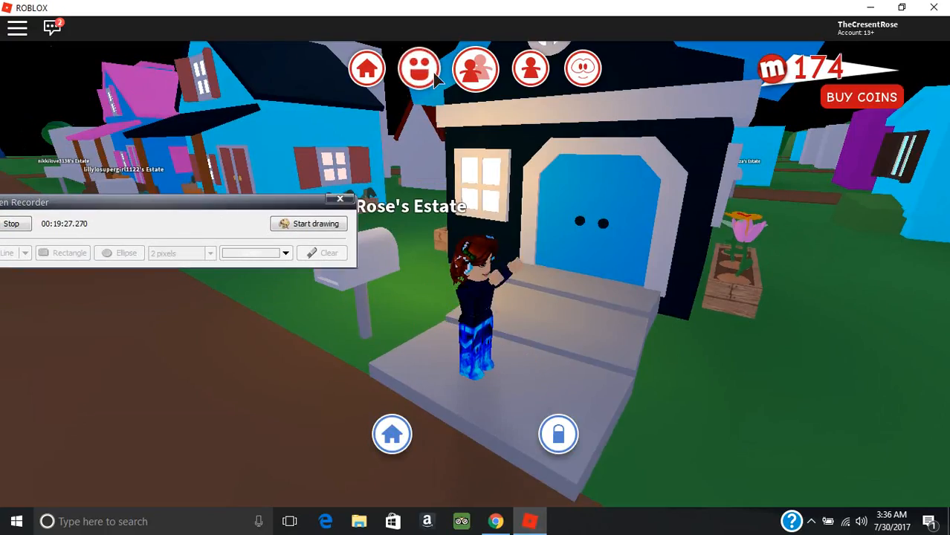
Open the emote list and perform several emotes such as Dead and Pumped.
{"action": "left_click", "coordinate": [418, 68]}
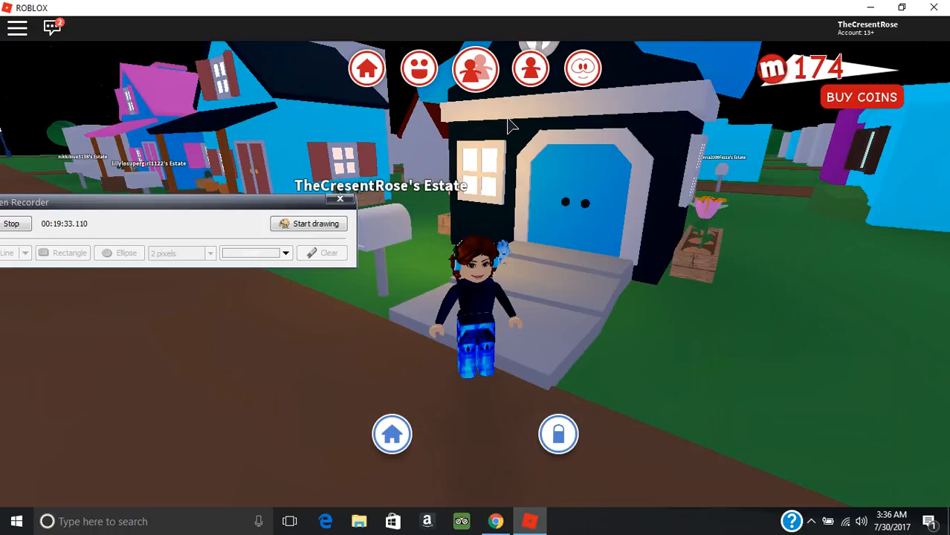
{"action": "left_click", "coordinate": [583, 68]}
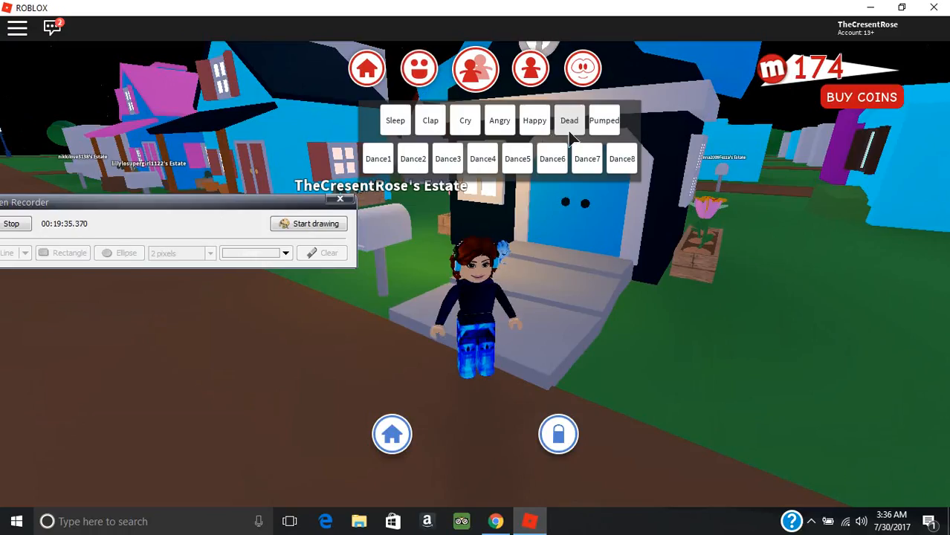
{"action": "left_click", "coordinate": [419, 68]}
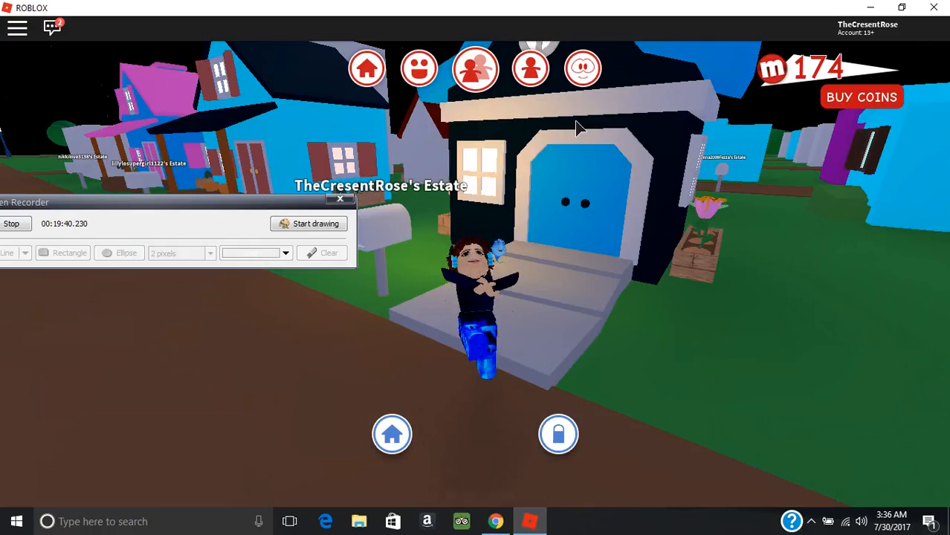
{"action": "left_click", "coordinate": [419, 68]}
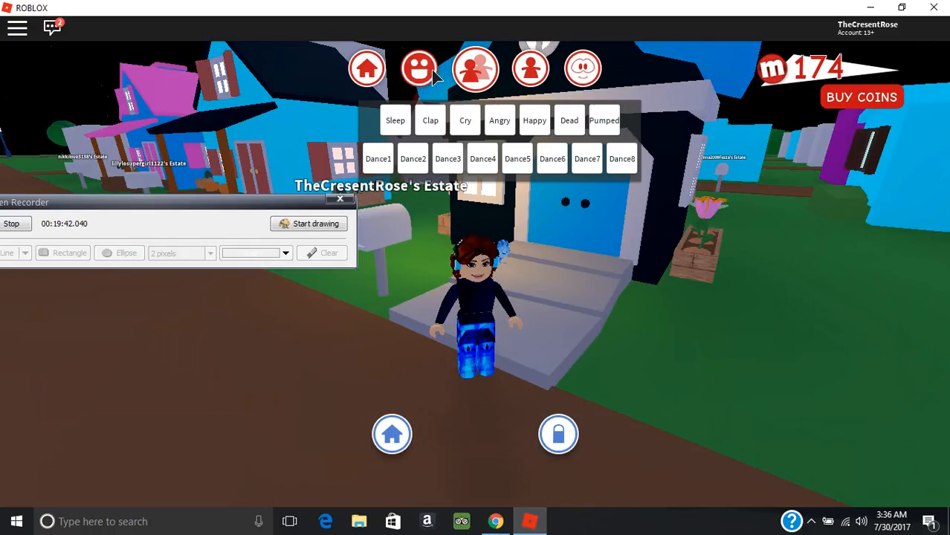
{"action": "left_click", "coordinate": [420, 69]}
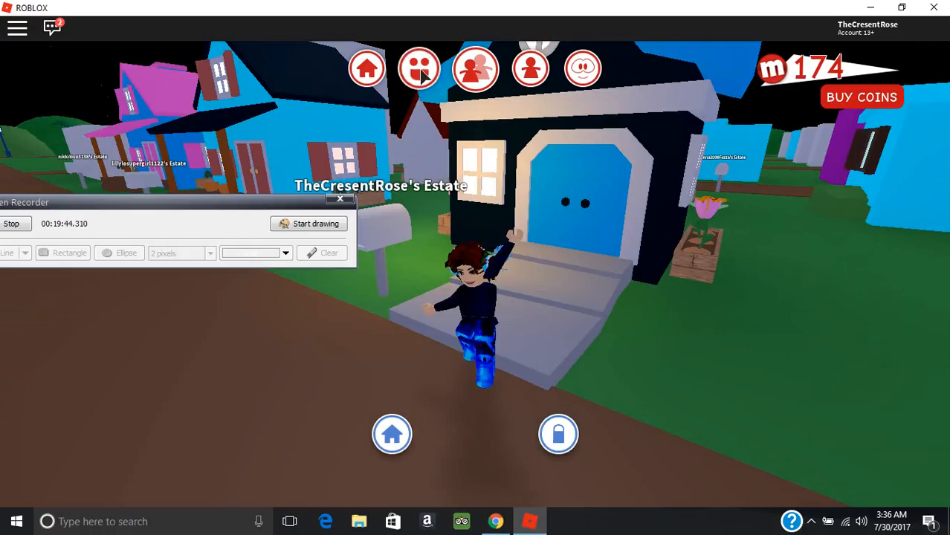
{"action": "left_click", "coordinate": [419, 68]}
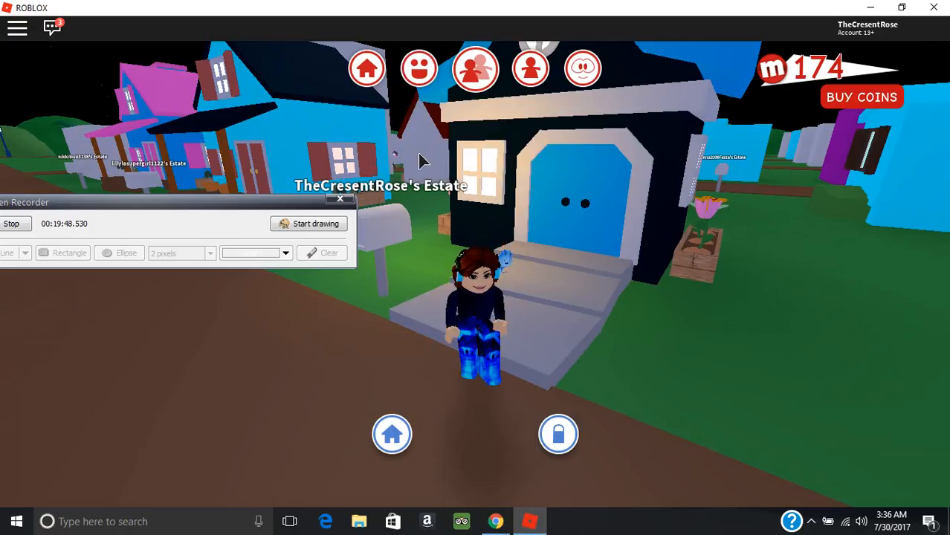
{"action": "left_click", "coordinate": [419, 69]}
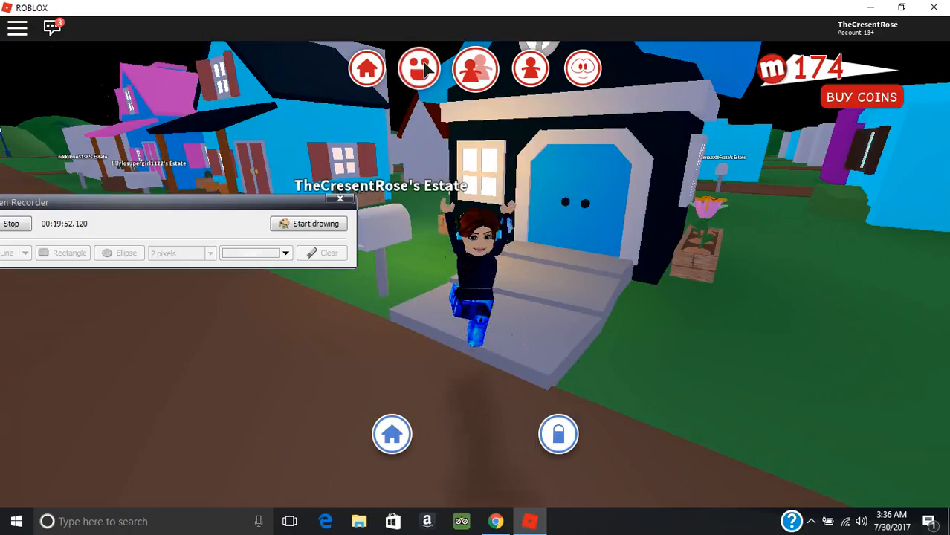
Reopen the emote list and perform the dances and another emote.
{"action": "left_click", "coordinate": [418, 68]}
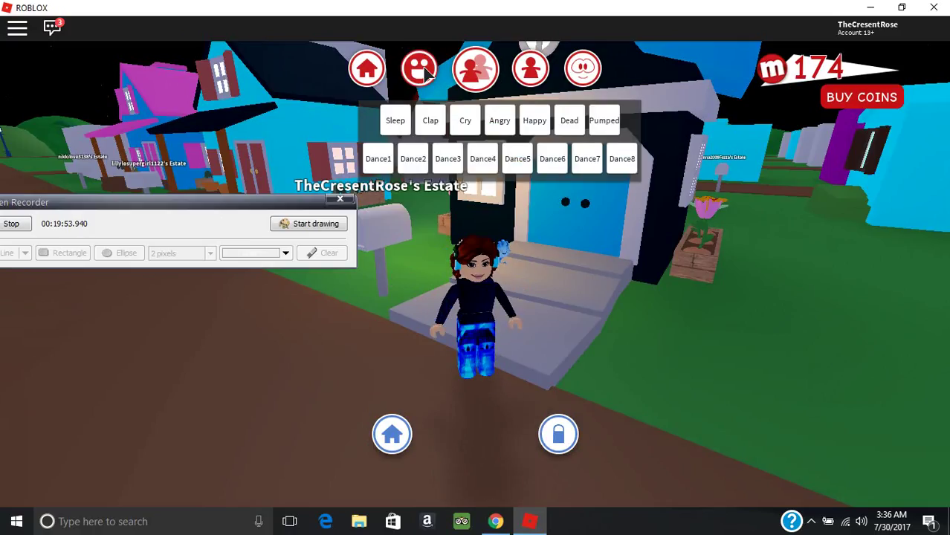
{"action": "left_click", "coordinate": [419, 68]}
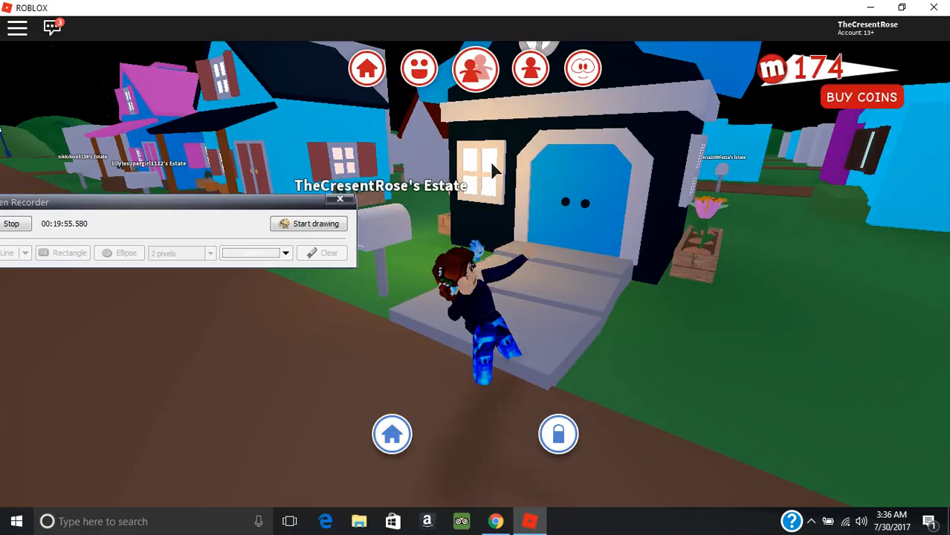
{"action": "left_click", "coordinate": [419, 68]}
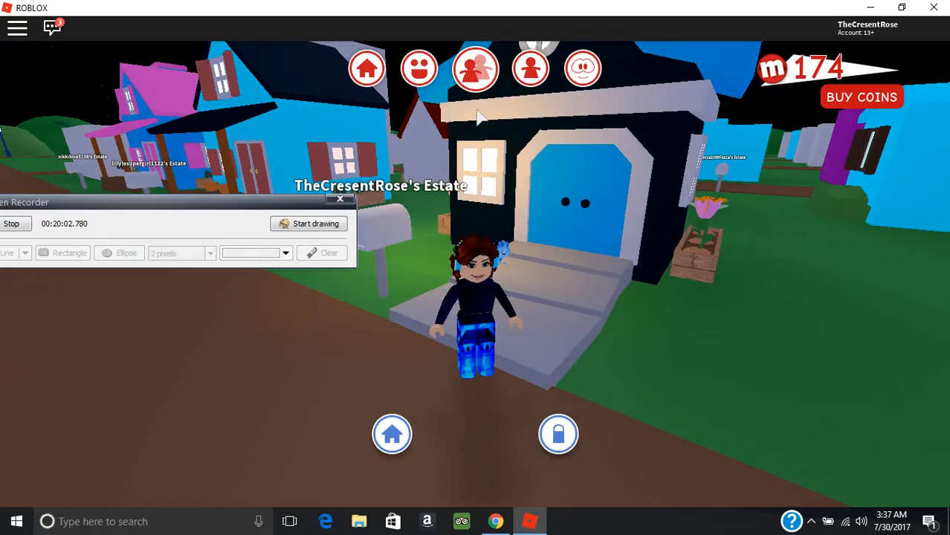
{"action": "left_click", "coordinate": [418, 69]}
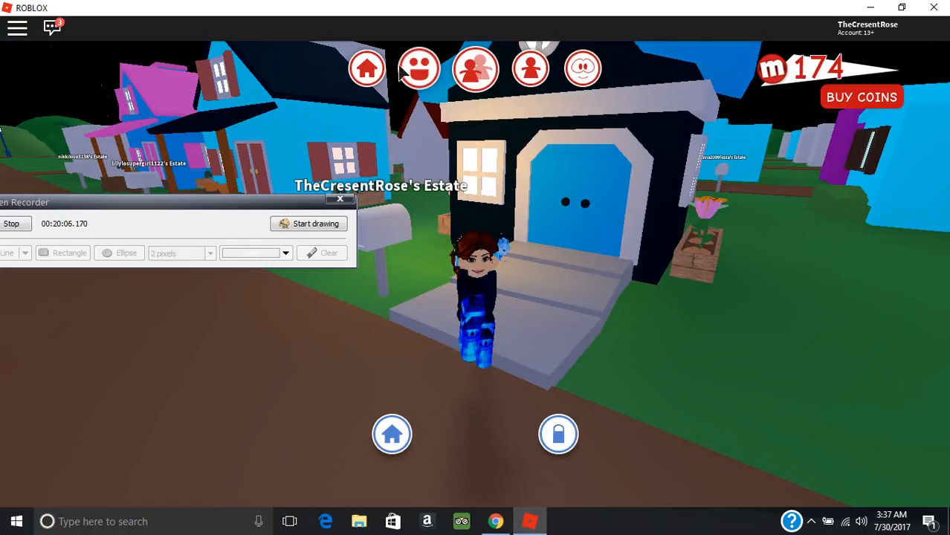
{"action": "left_click", "coordinate": [418, 69]}
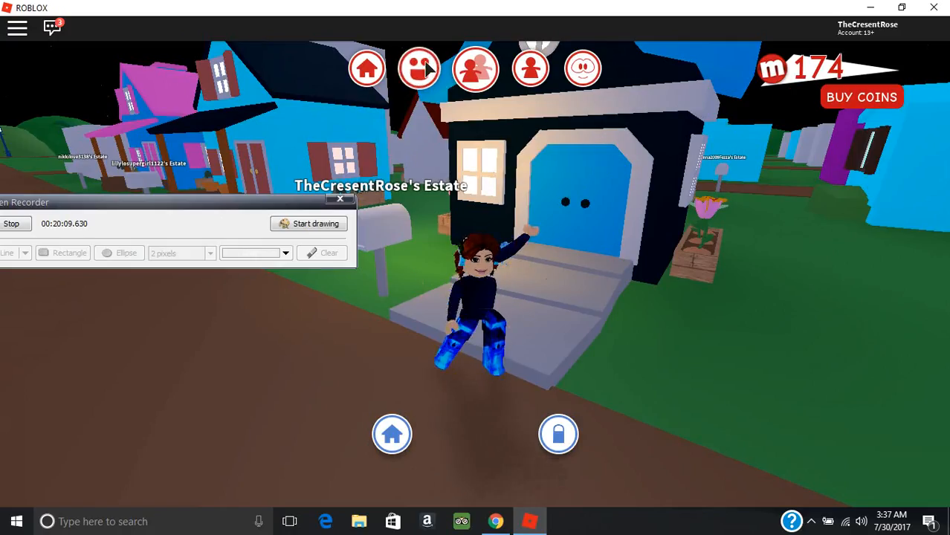
{"action": "left_click", "coordinate": [419, 69]}
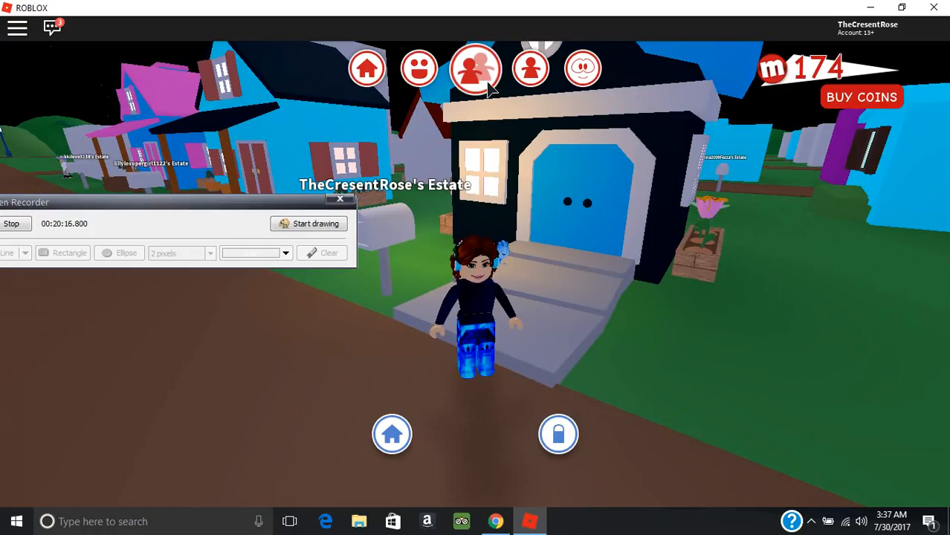
{"action": "mouse_move", "coordinate": [210, 199]}
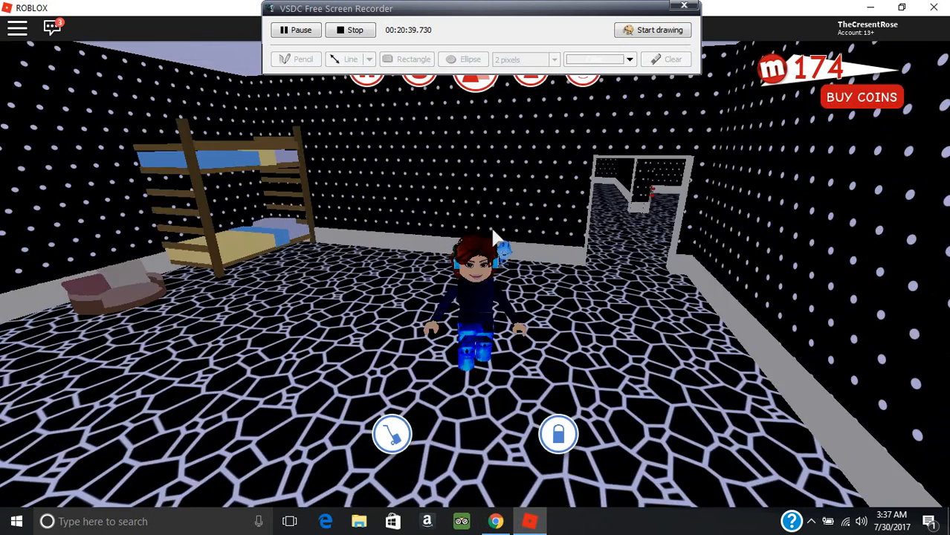
Walk into the house and open the Attic furnishing panel listing stored items.
{"action": "key", "text": "w"}
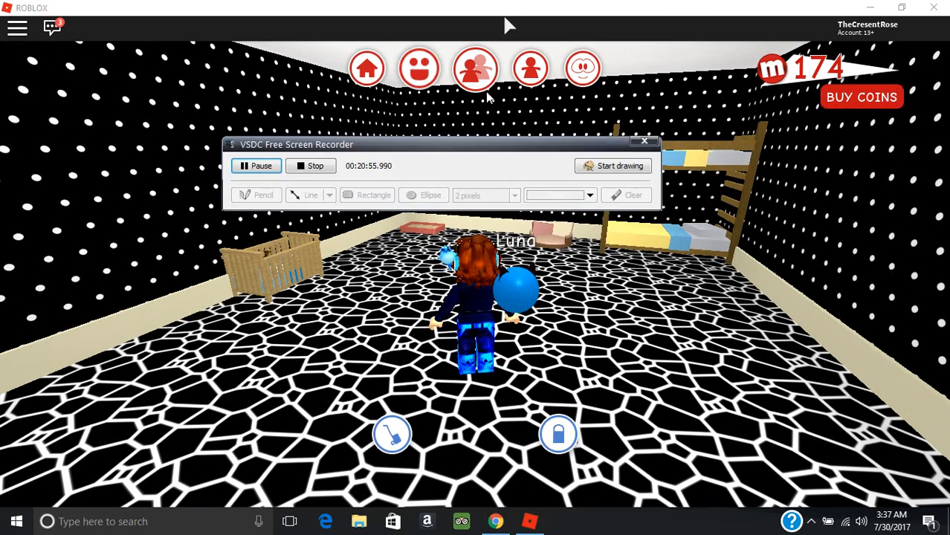
{"action": "left_click_drag", "start_coordinate": [436, 145], "coordinate": [461, 16]}
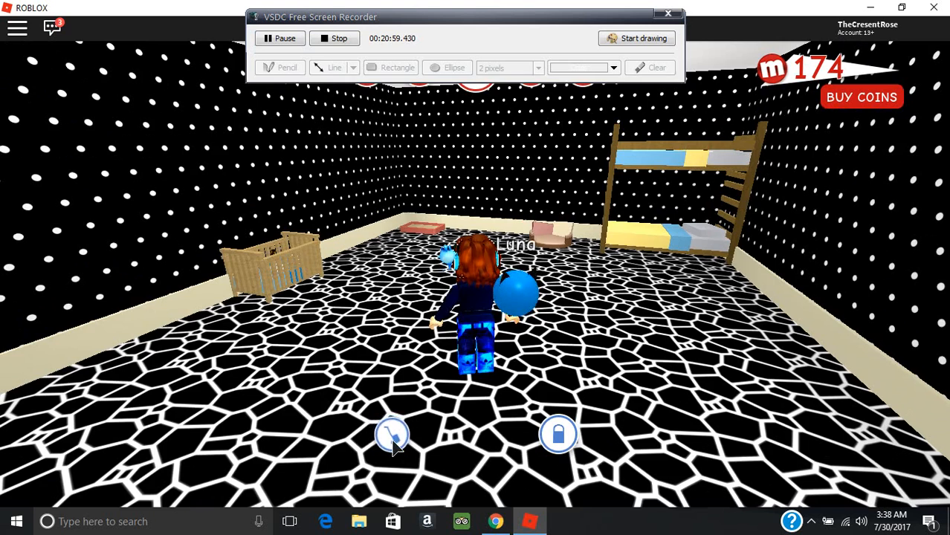
{"action": "left_click", "coordinate": [392, 435]}
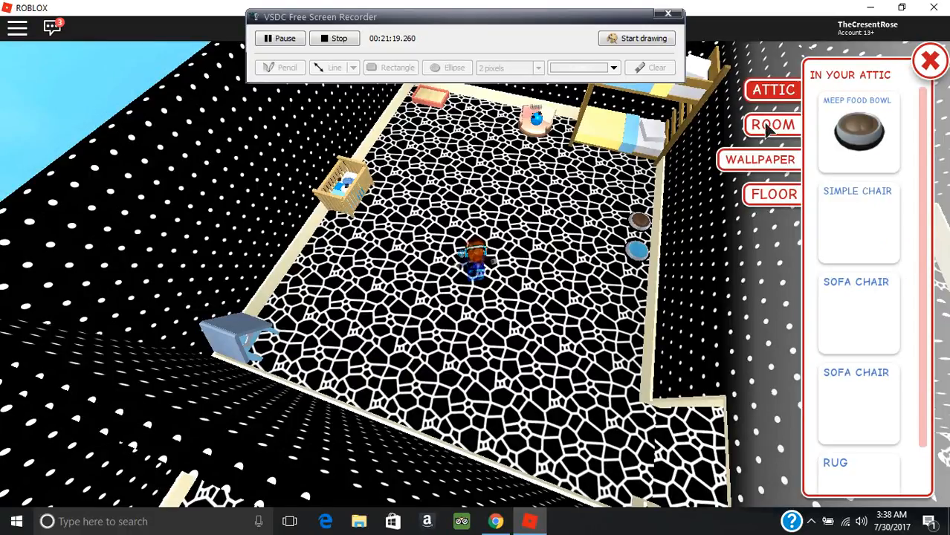
Browse the Wallpaper and Floor options, then use the held toy in the room.
{"action": "left_click", "coordinate": [760, 159]}
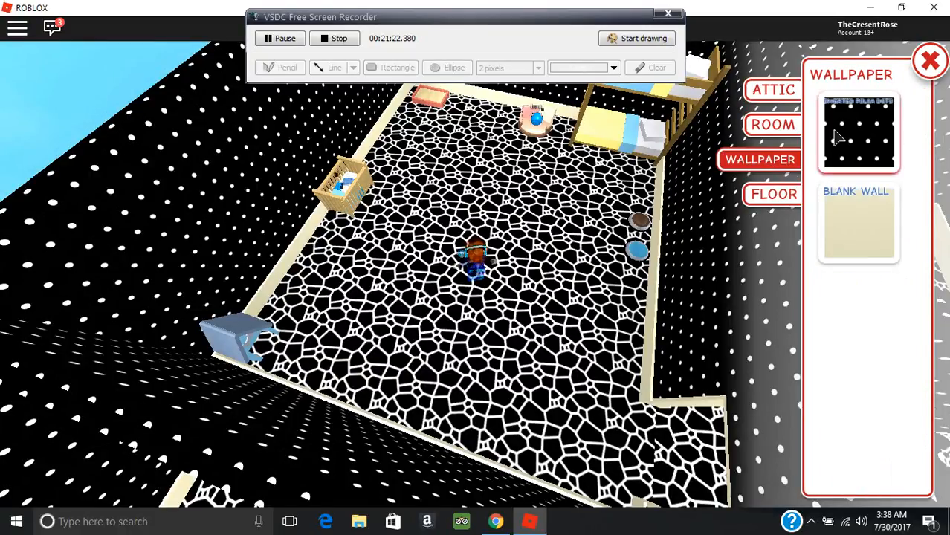
{"action": "left_click", "coordinate": [773, 194]}
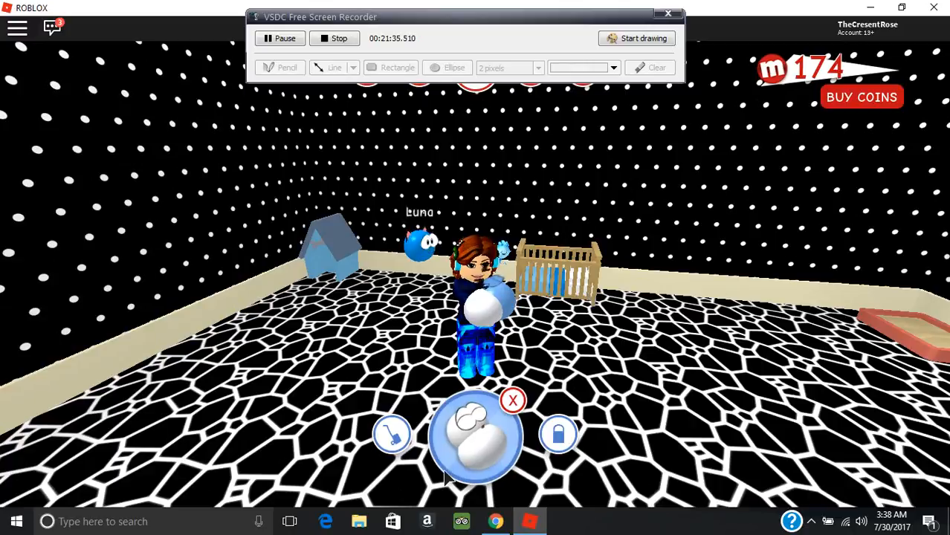
{"action": "left_click", "coordinate": [475, 435]}
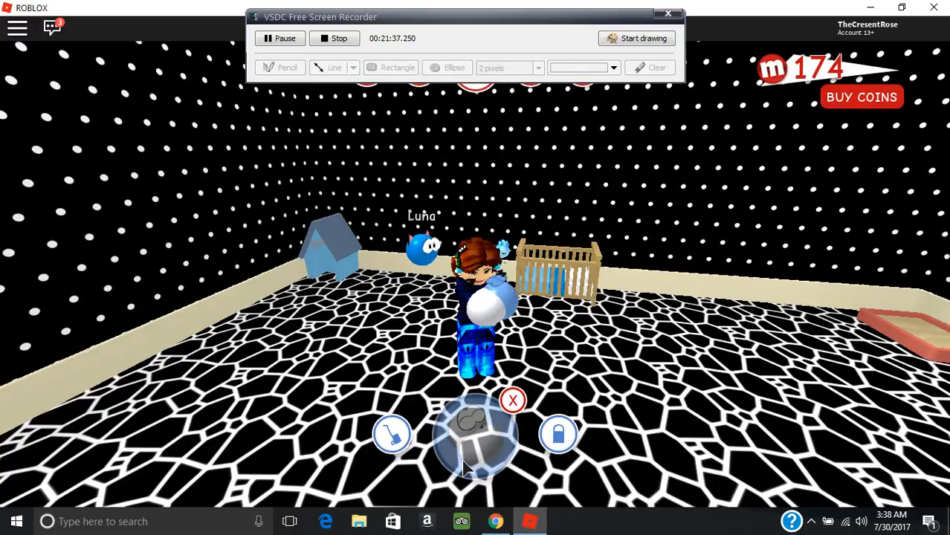